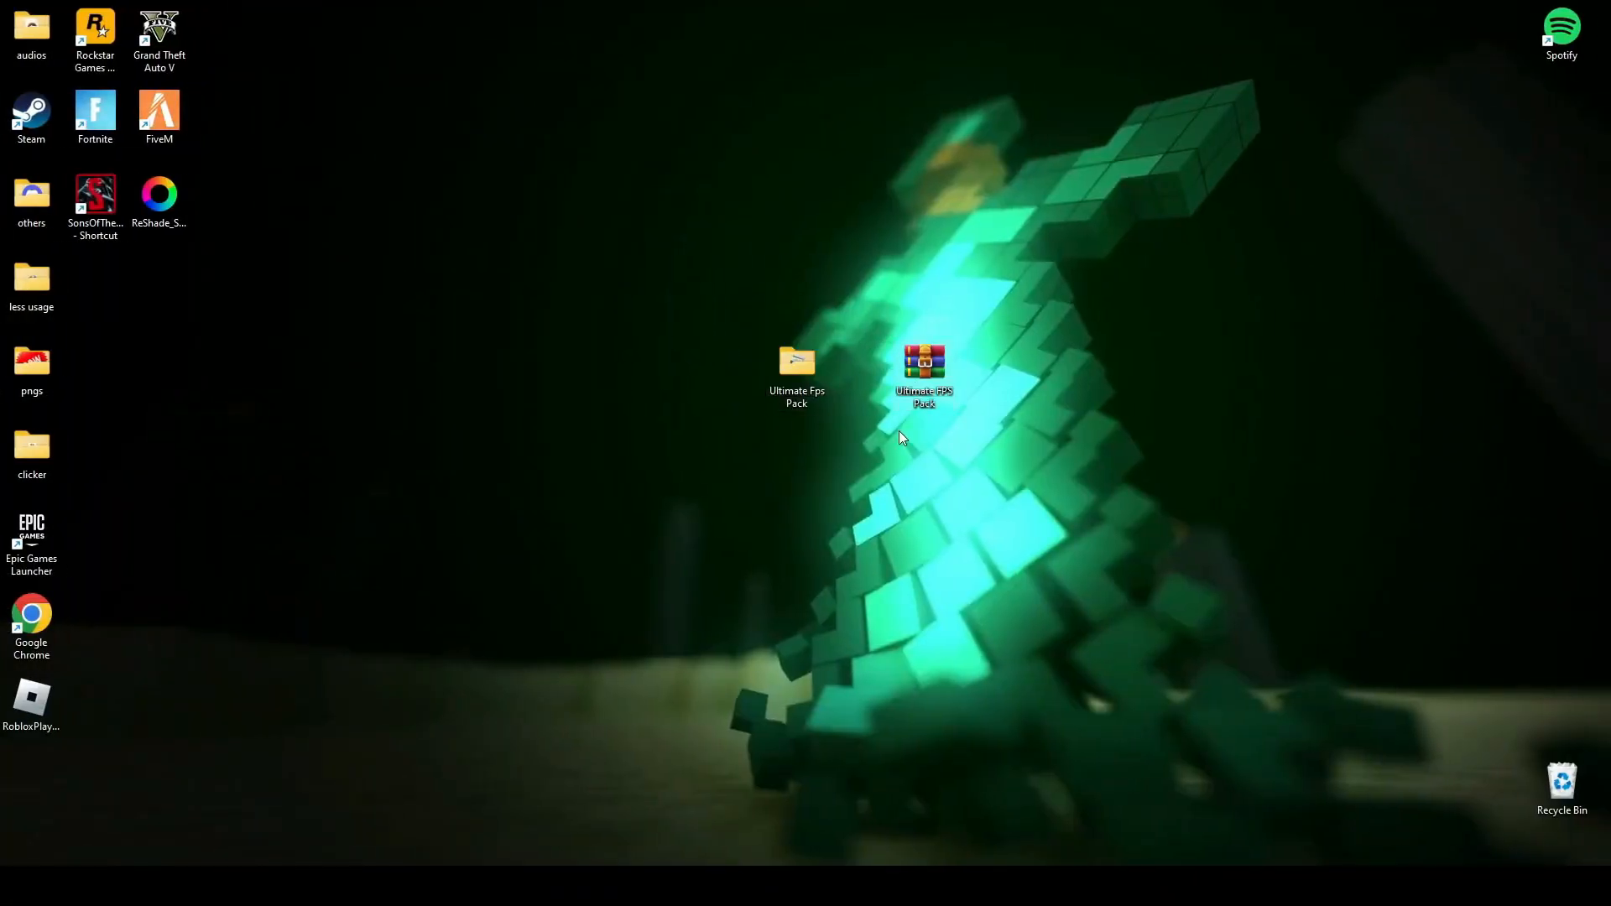
- Move the Ultimate Fps Pack folder left on the desktop and open it
click(796, 370)
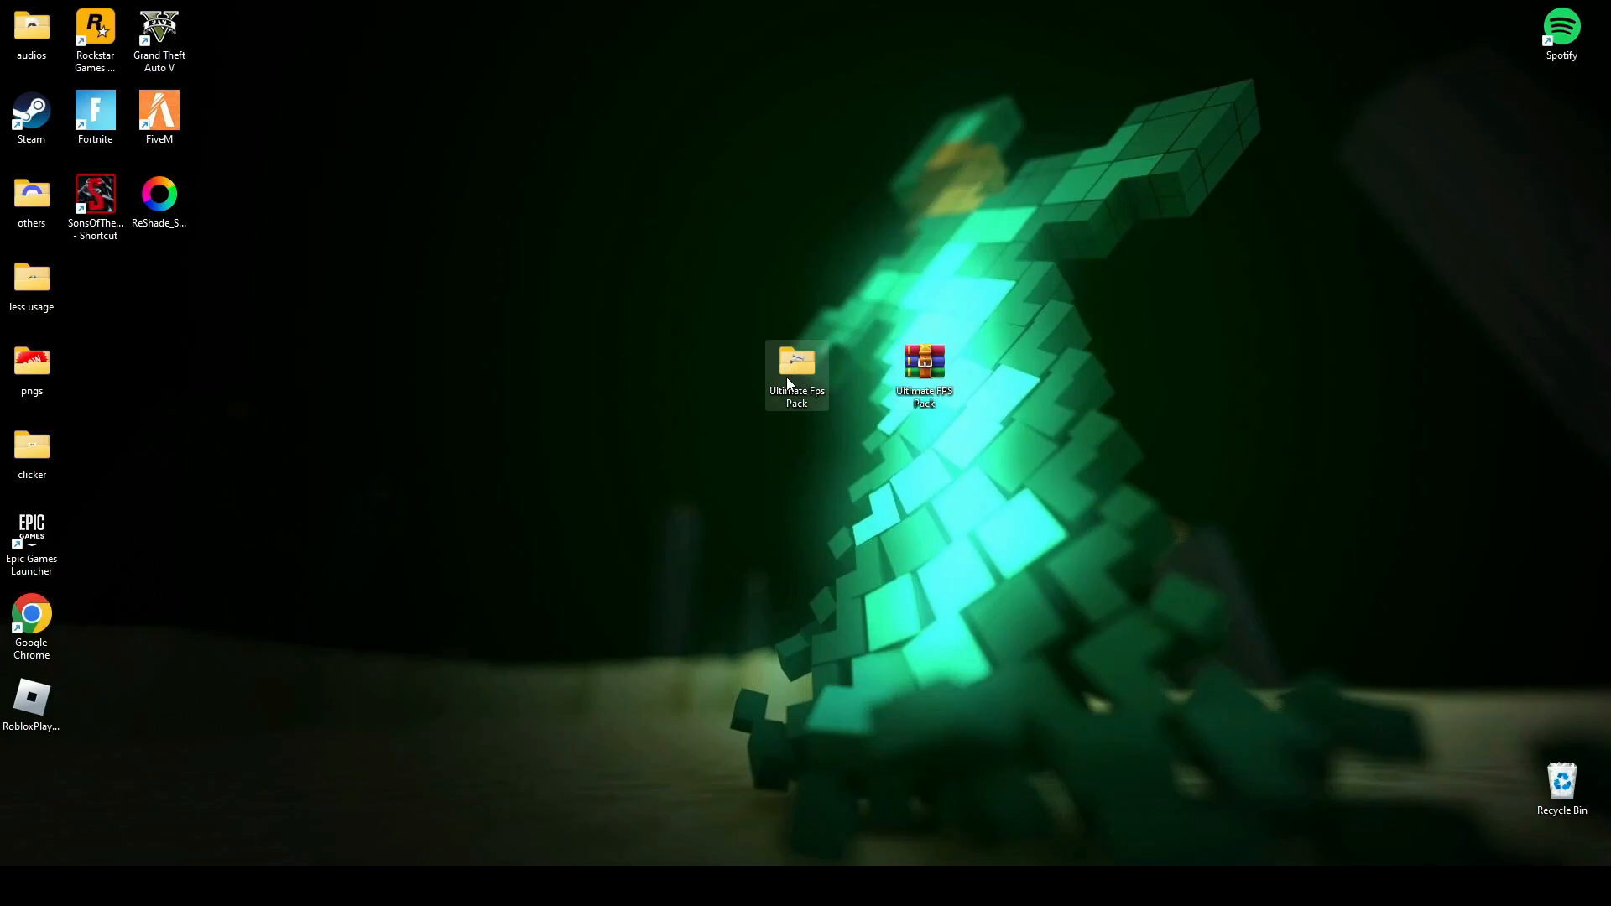
drag(796, 375, 669, 375)
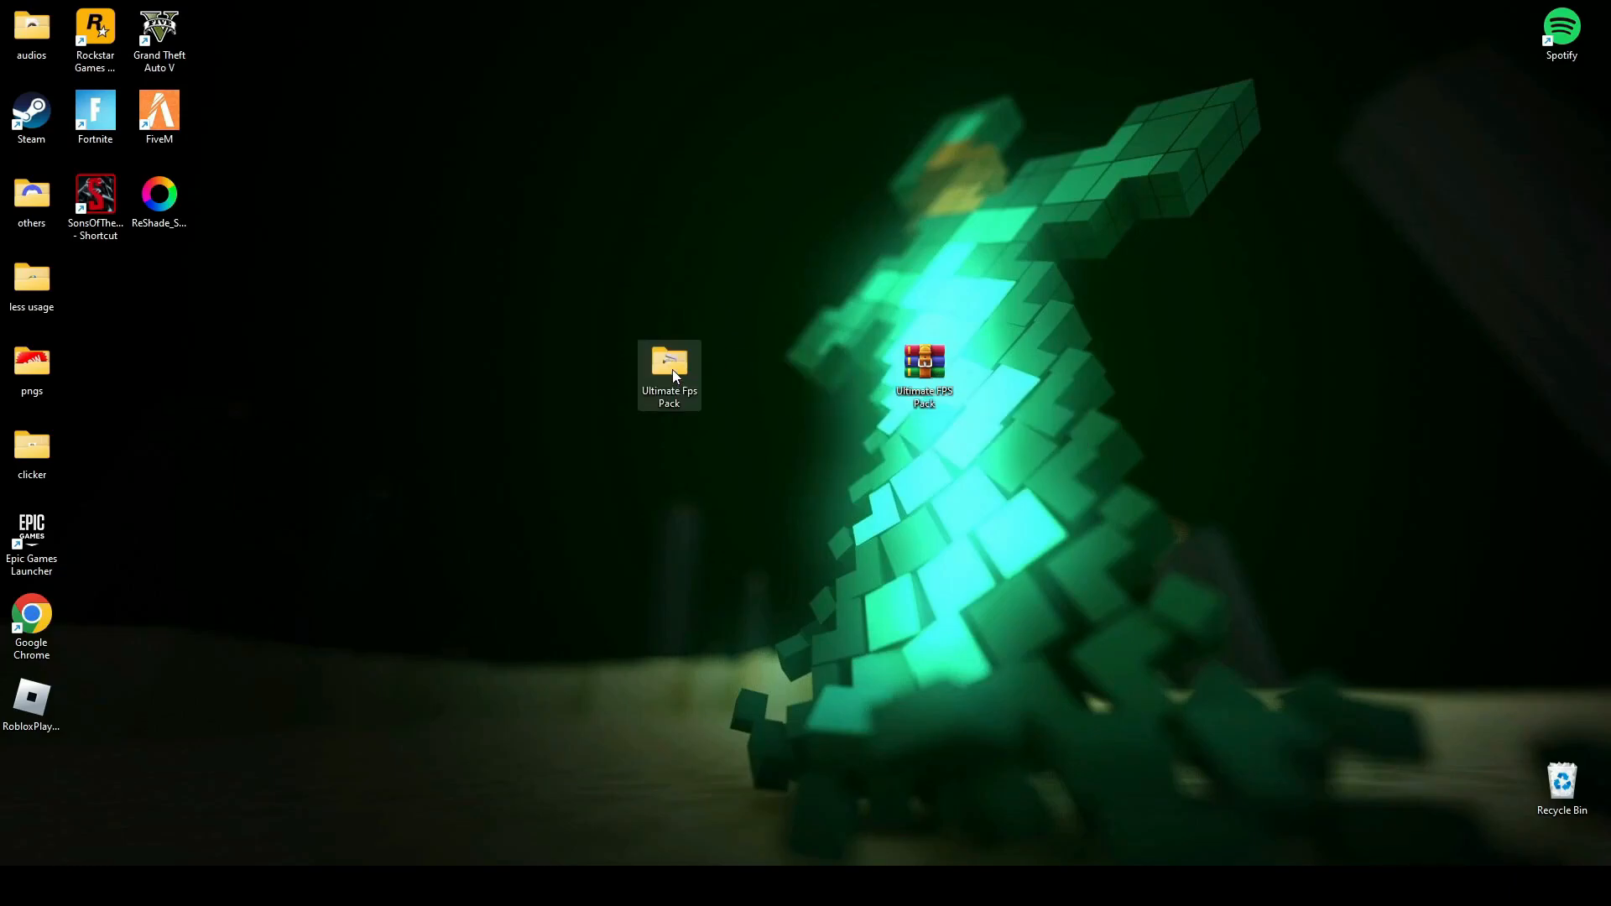
double_click(668, 370)
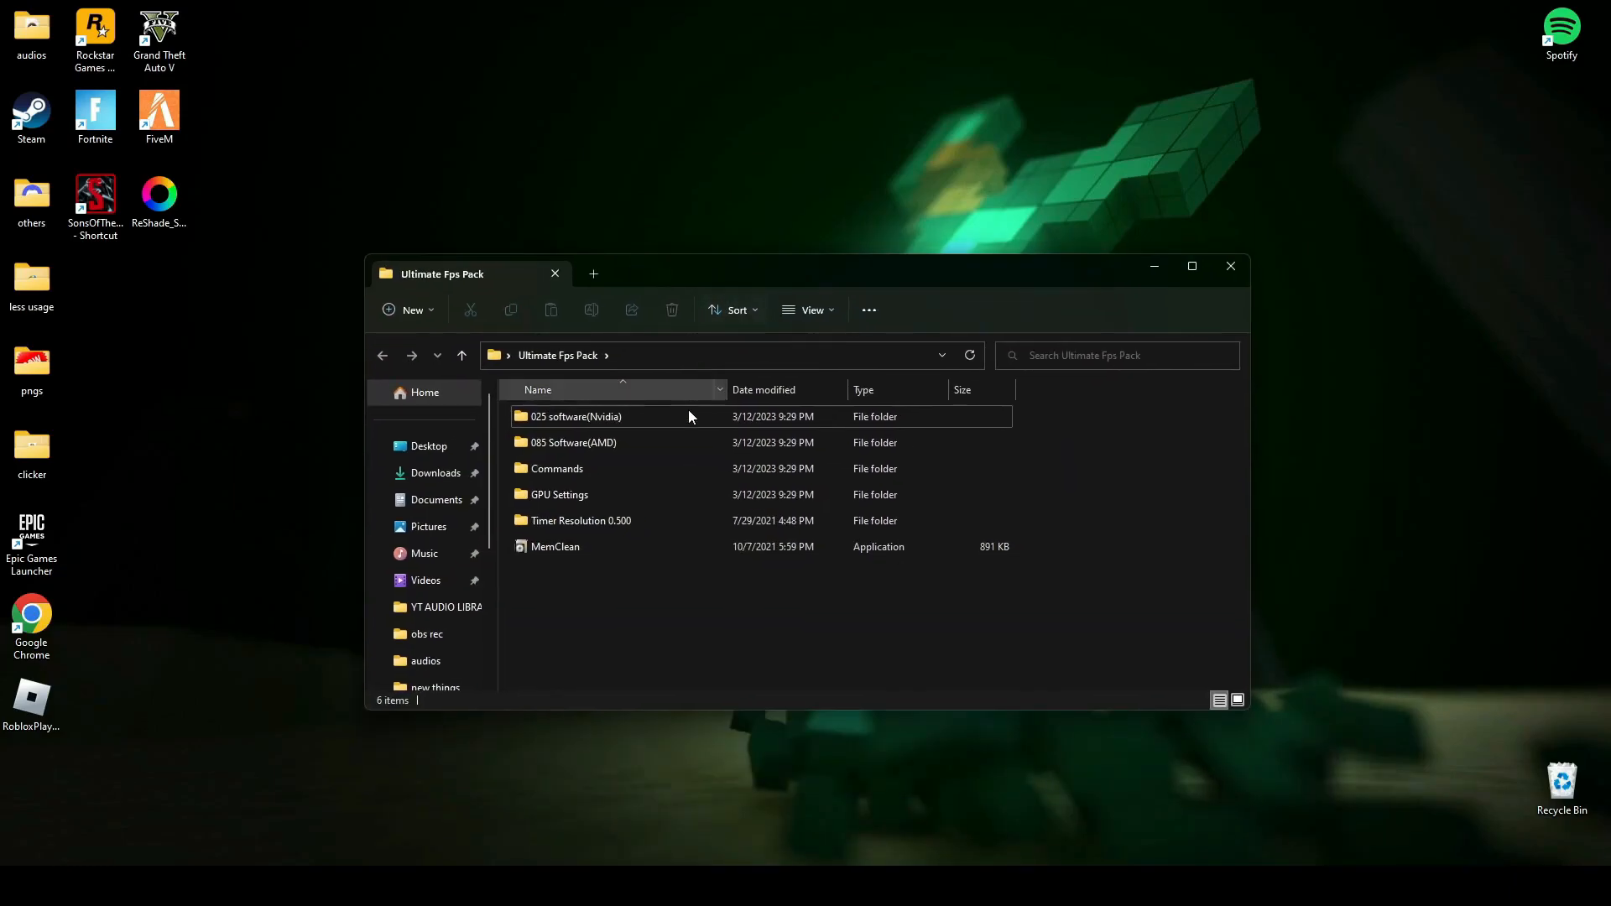
key(ctrl+a)
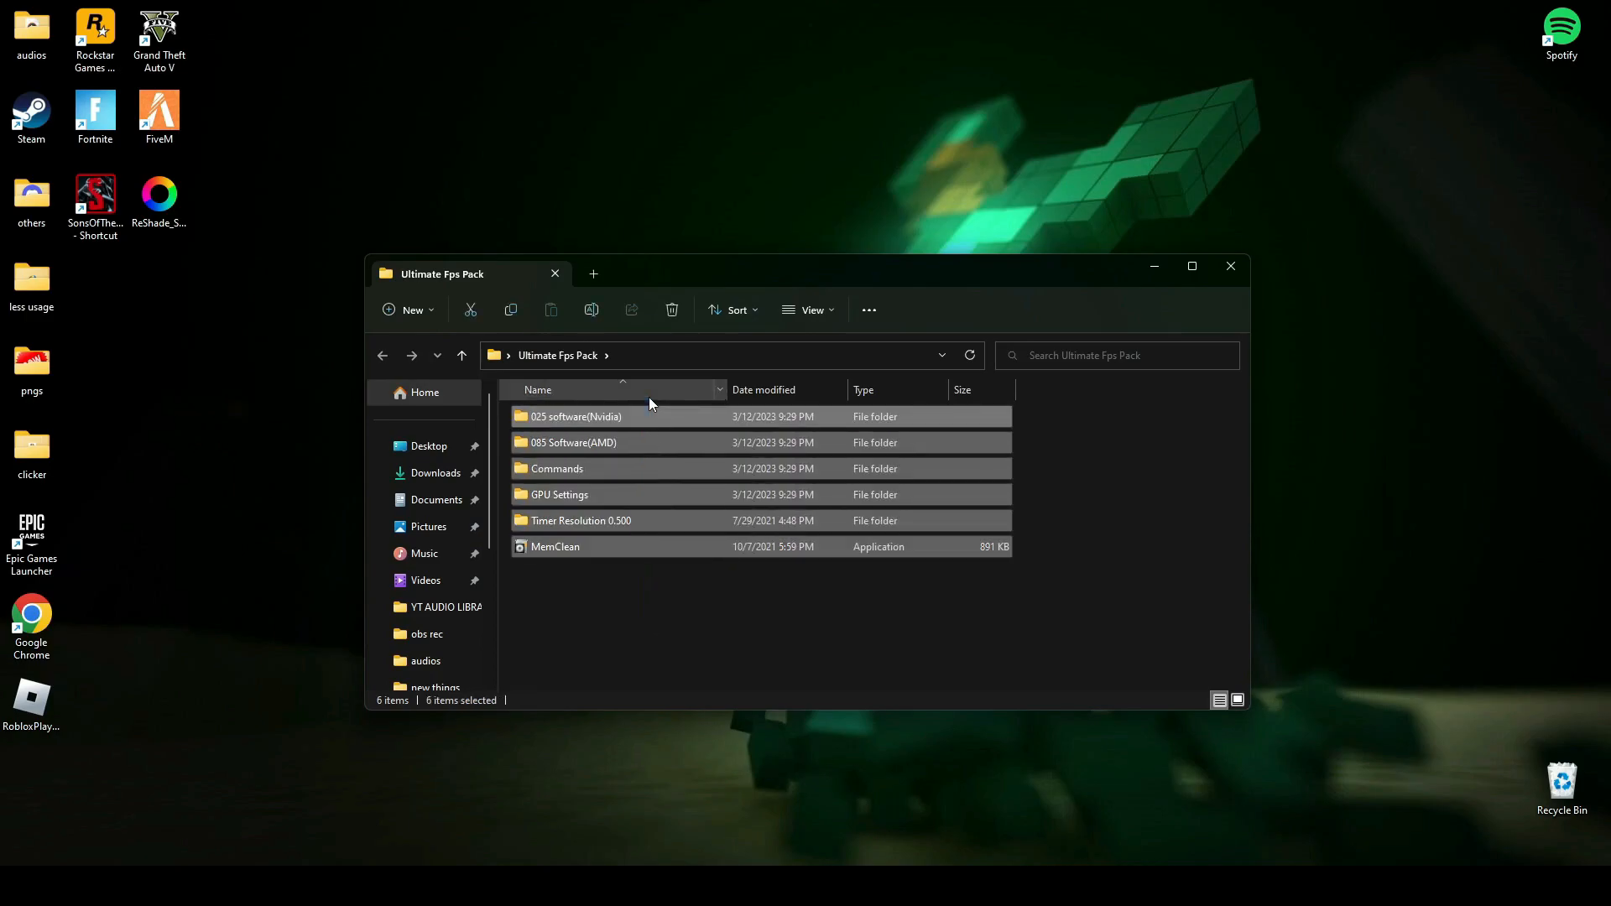
click(504, 599)
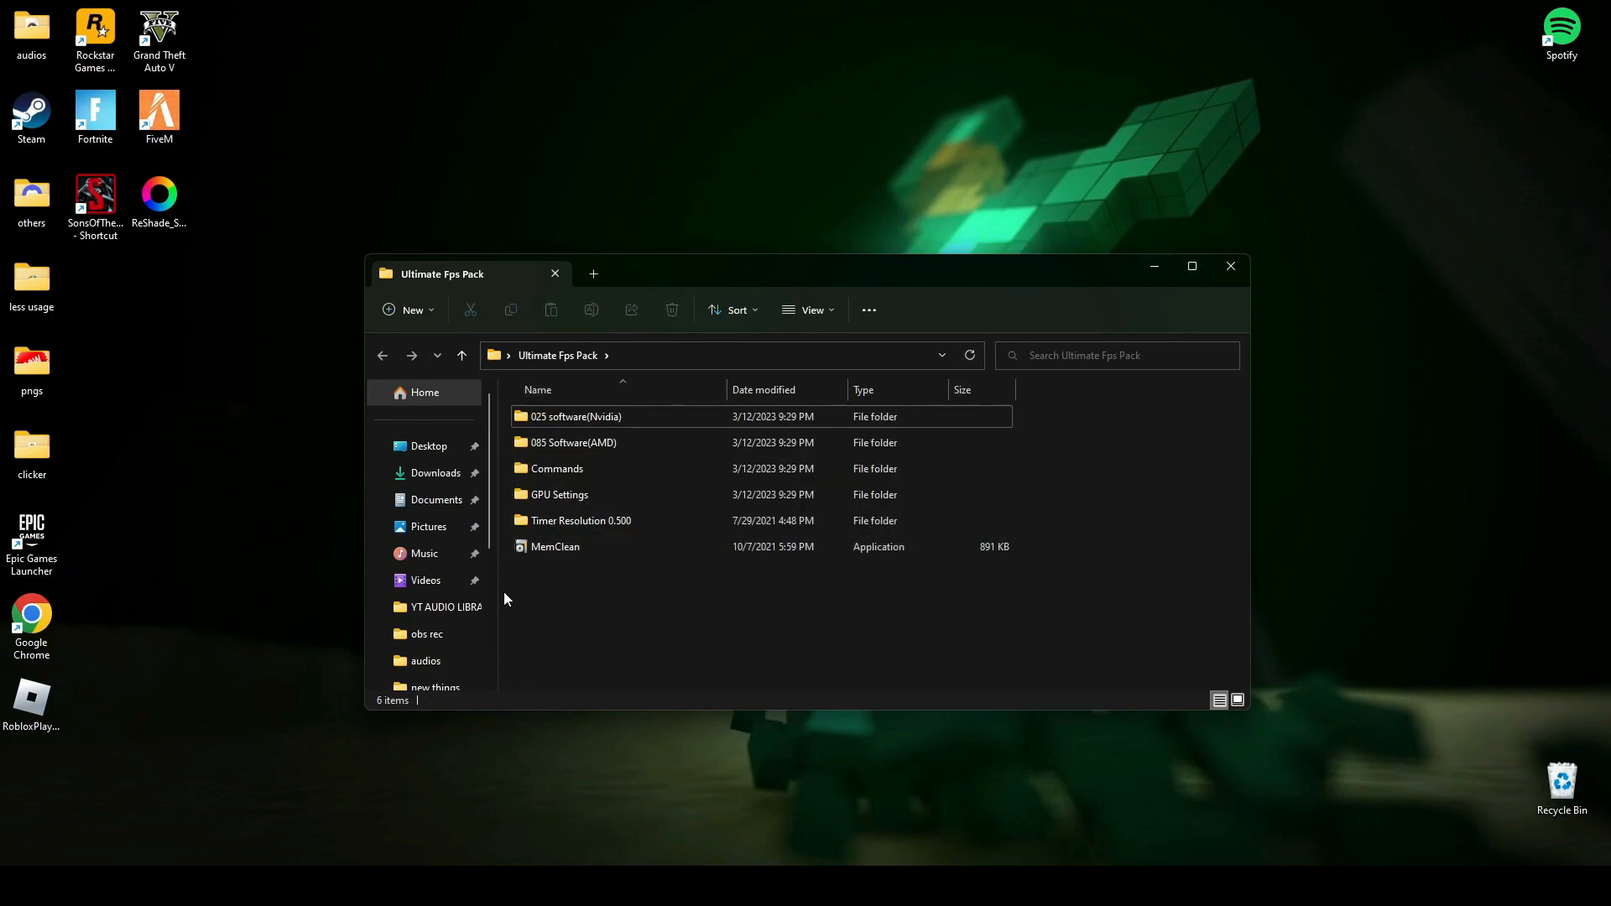
mouse_move(555, 546)
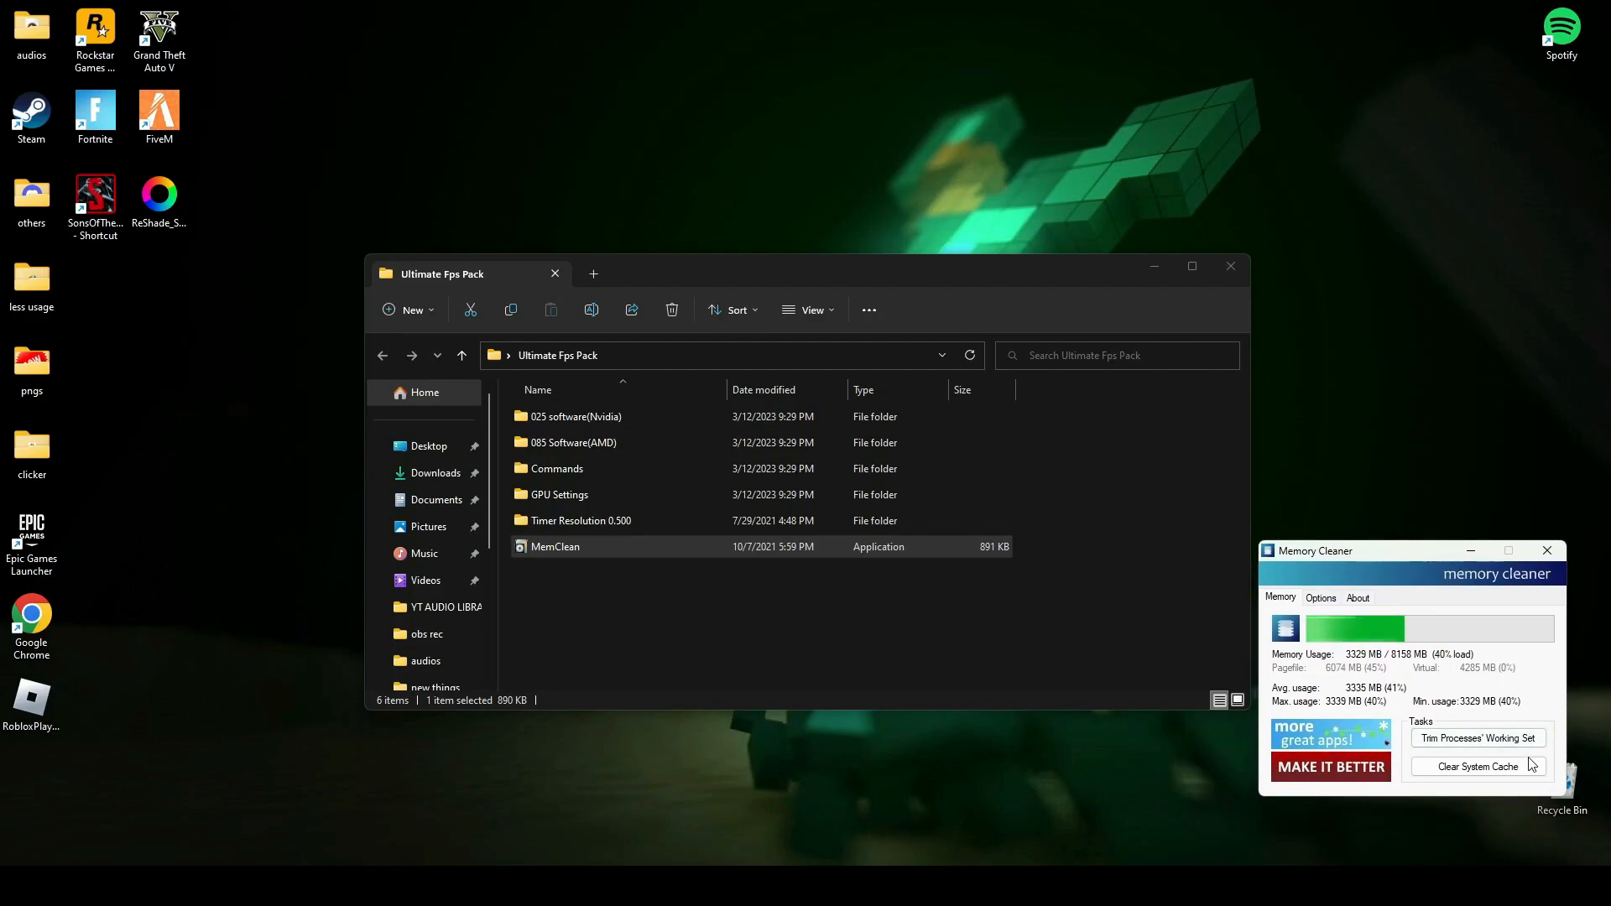
- Clear the system cache, trim process working sets, and close Memory Cleaner
click(1478, 766)
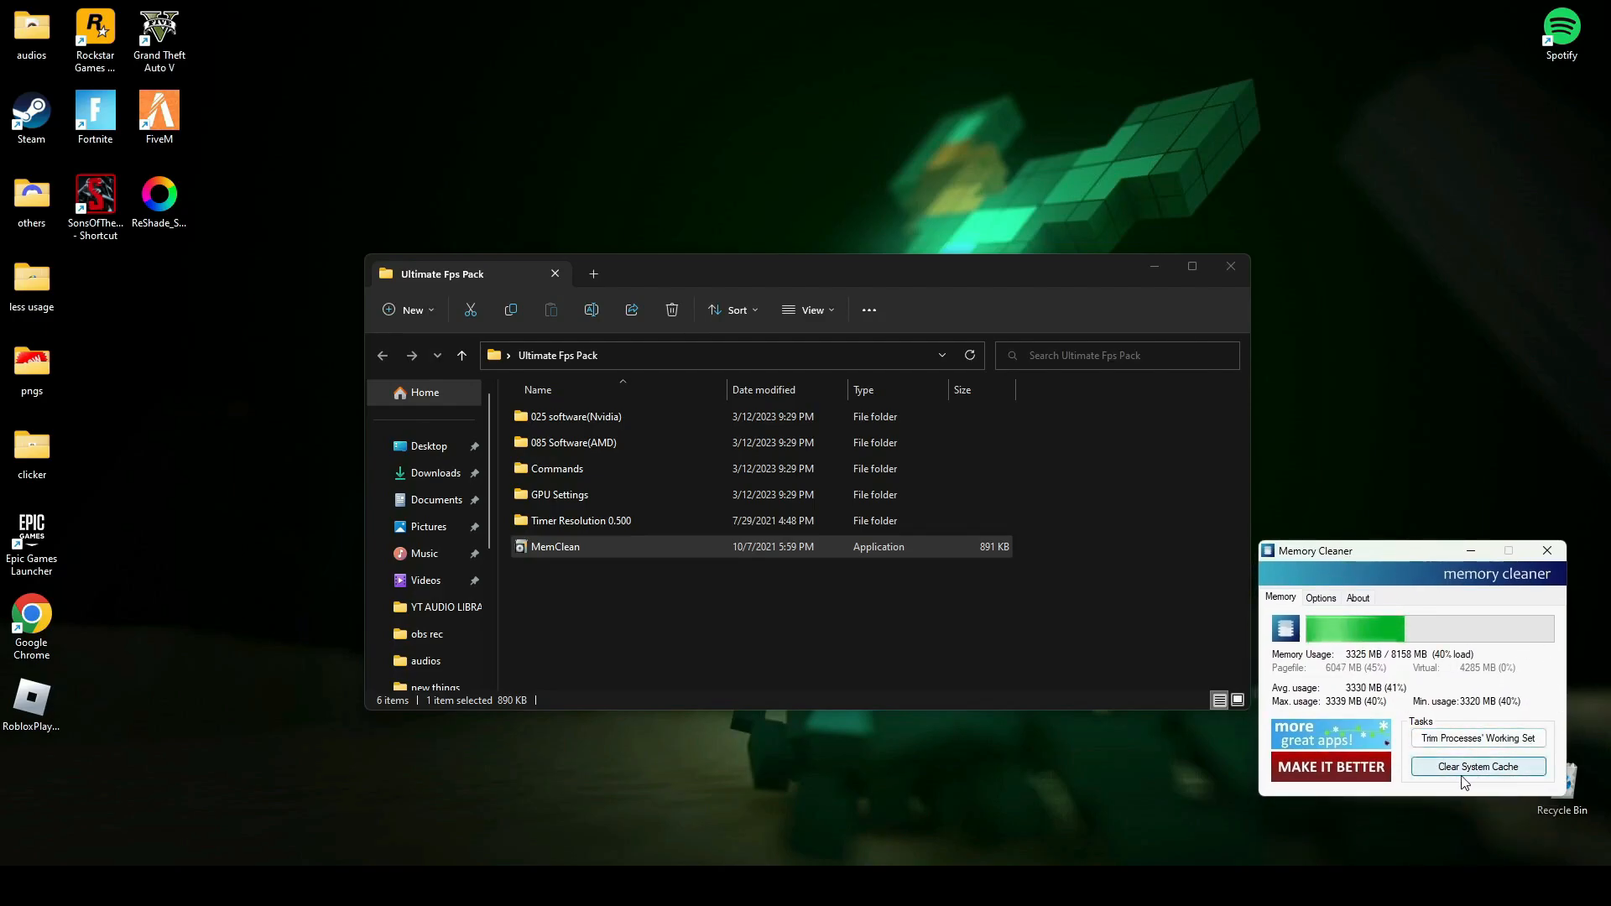
click(1475, 766)
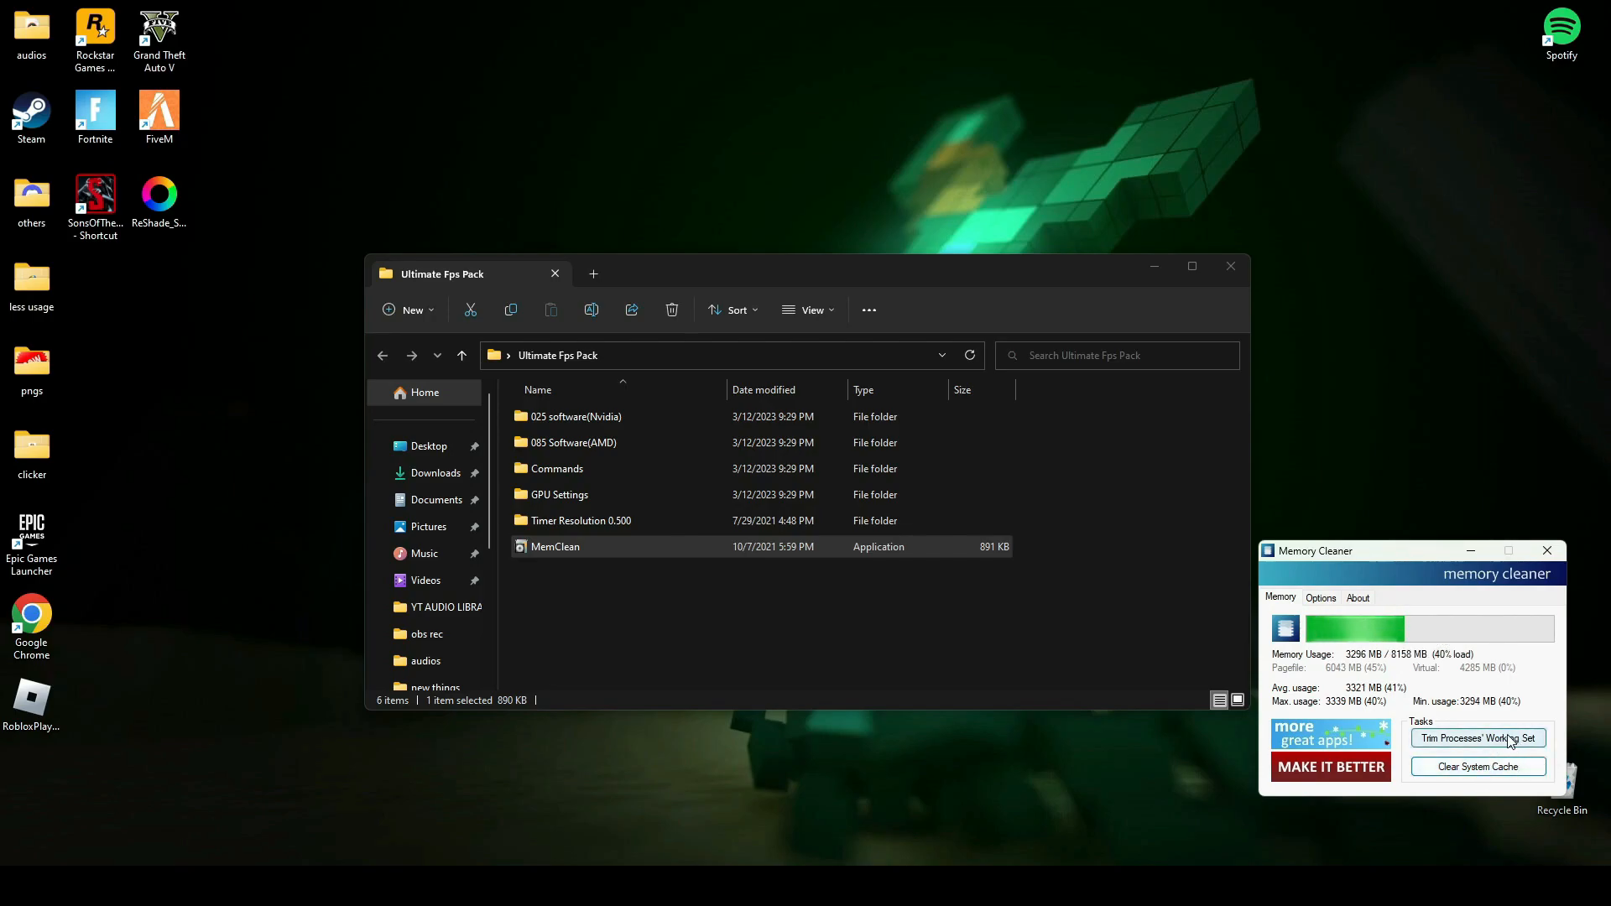
click(1478, 738)
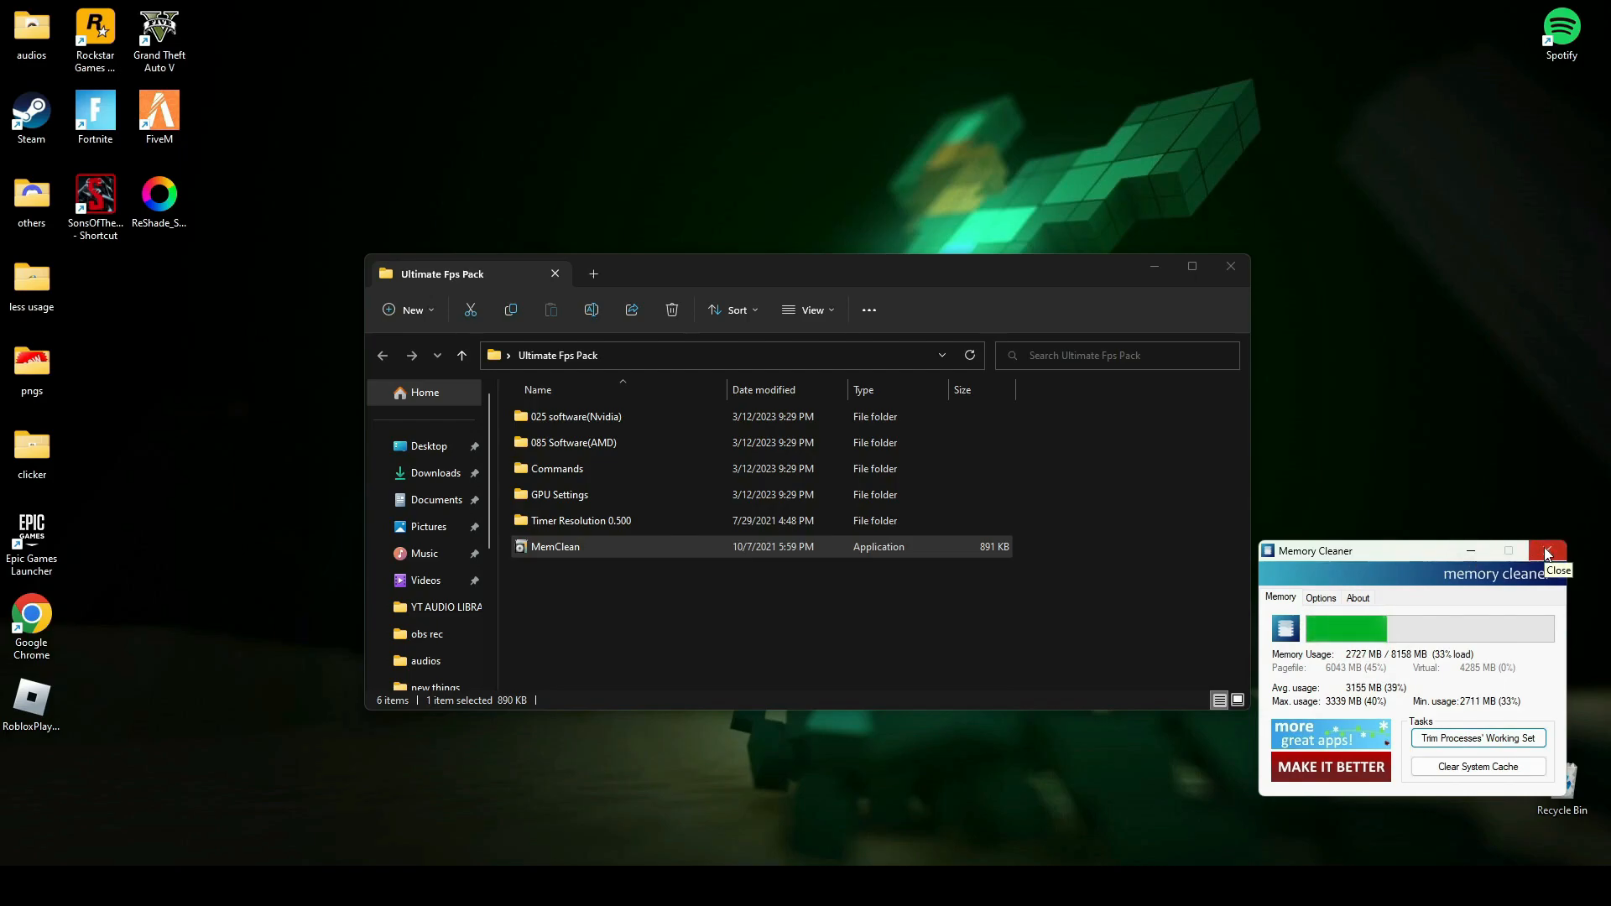
click(1545, 551)
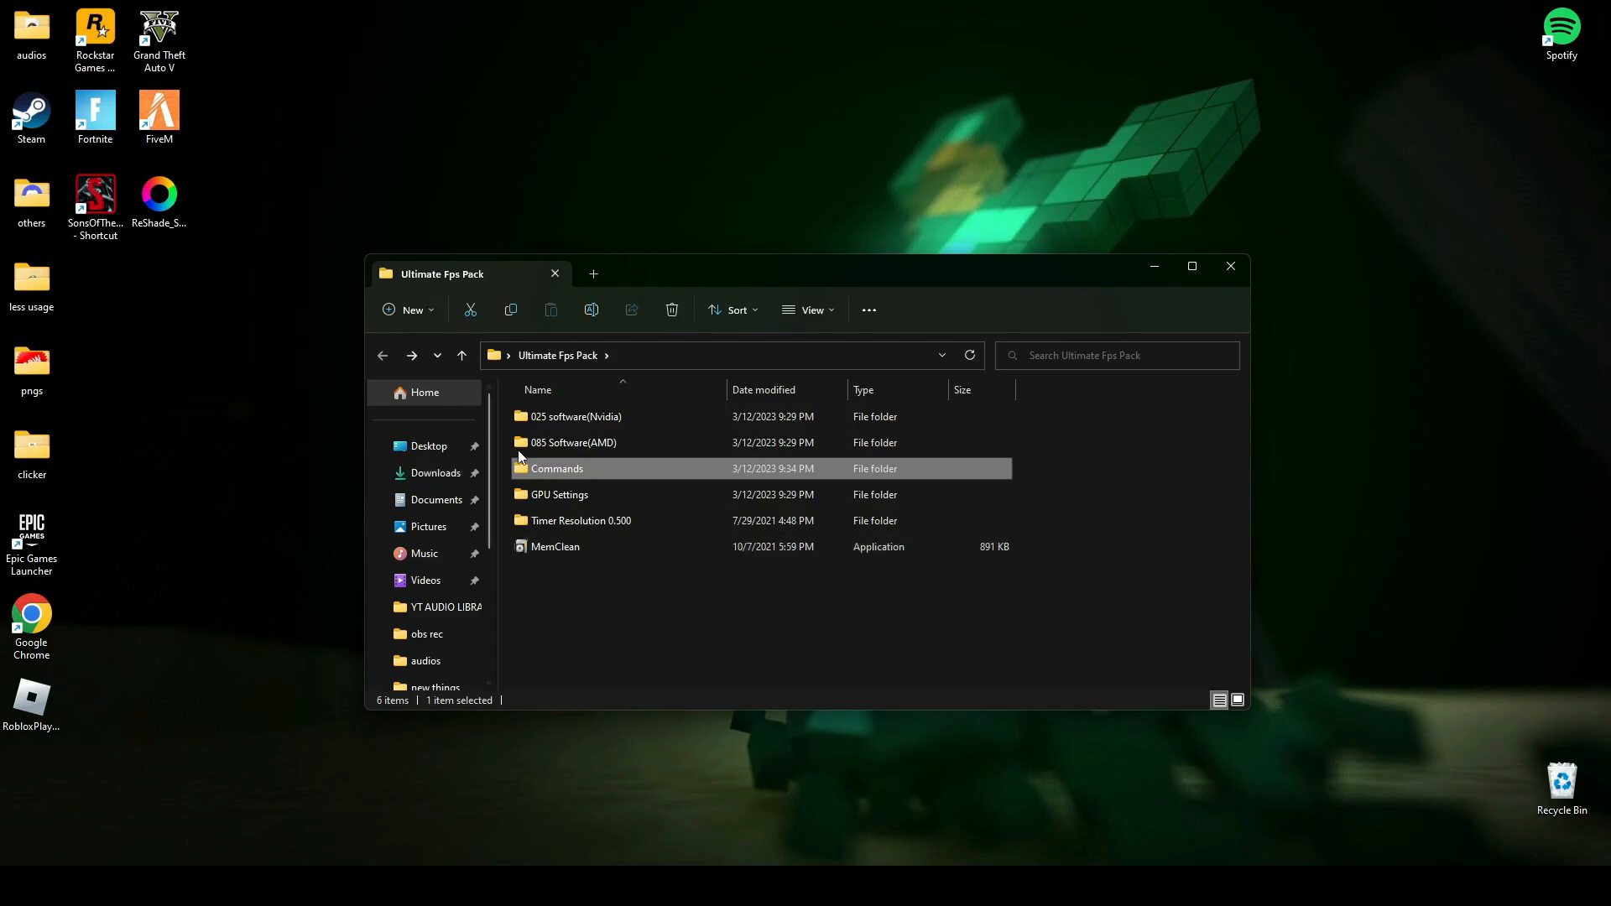
- Open the cmd commands note inside the Commands folder
double_click(558, 469)
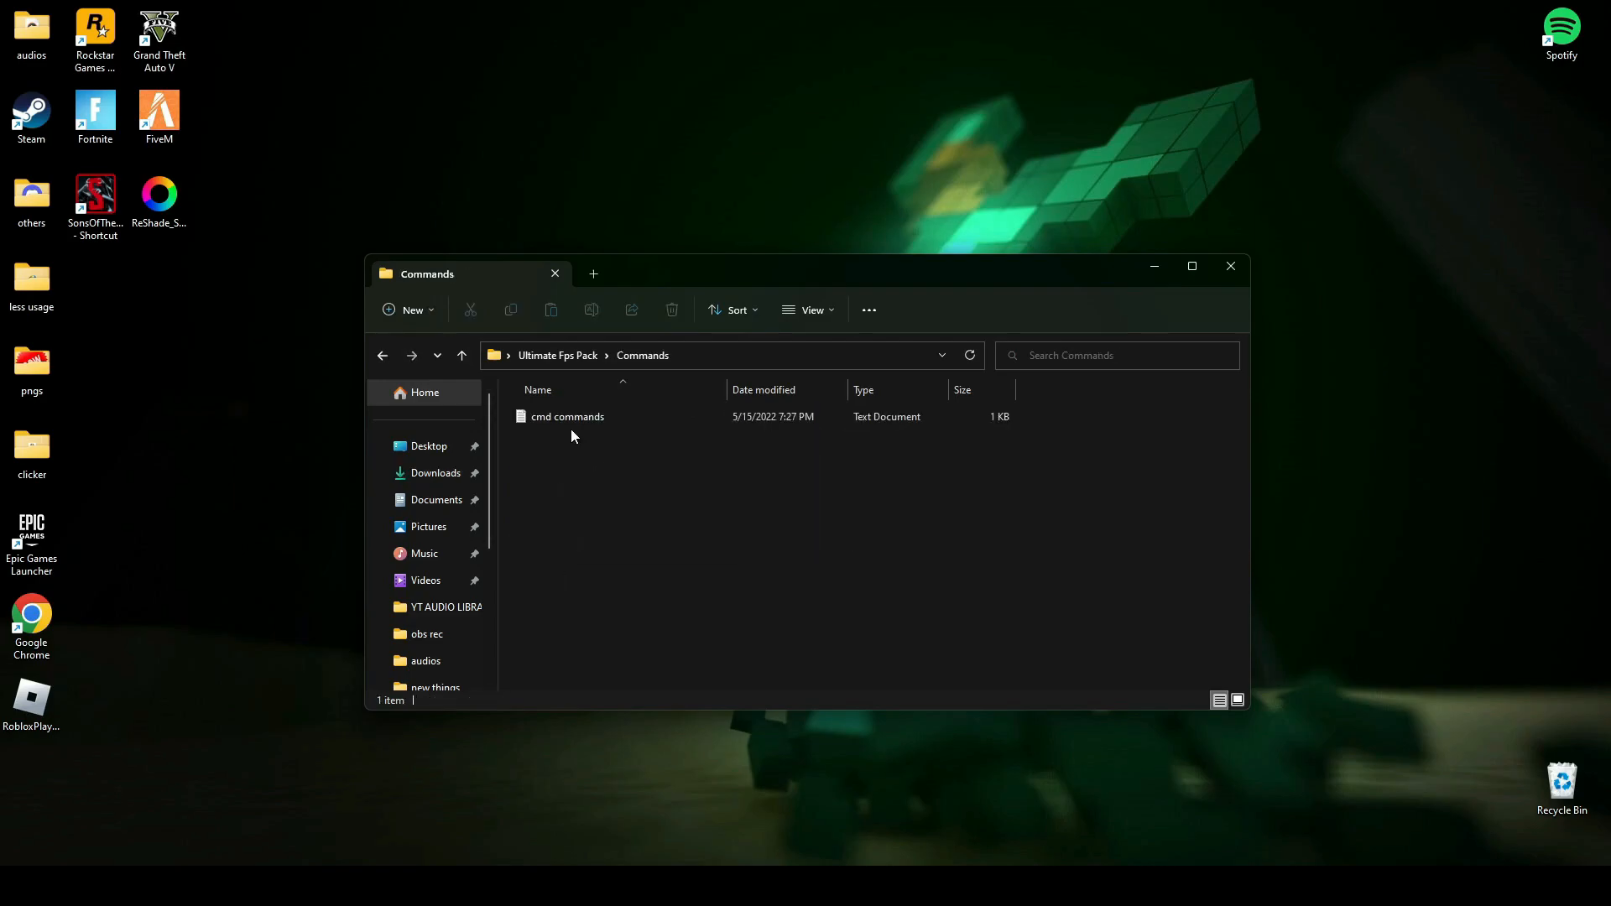
double_click(566, 416)
text(cmd)
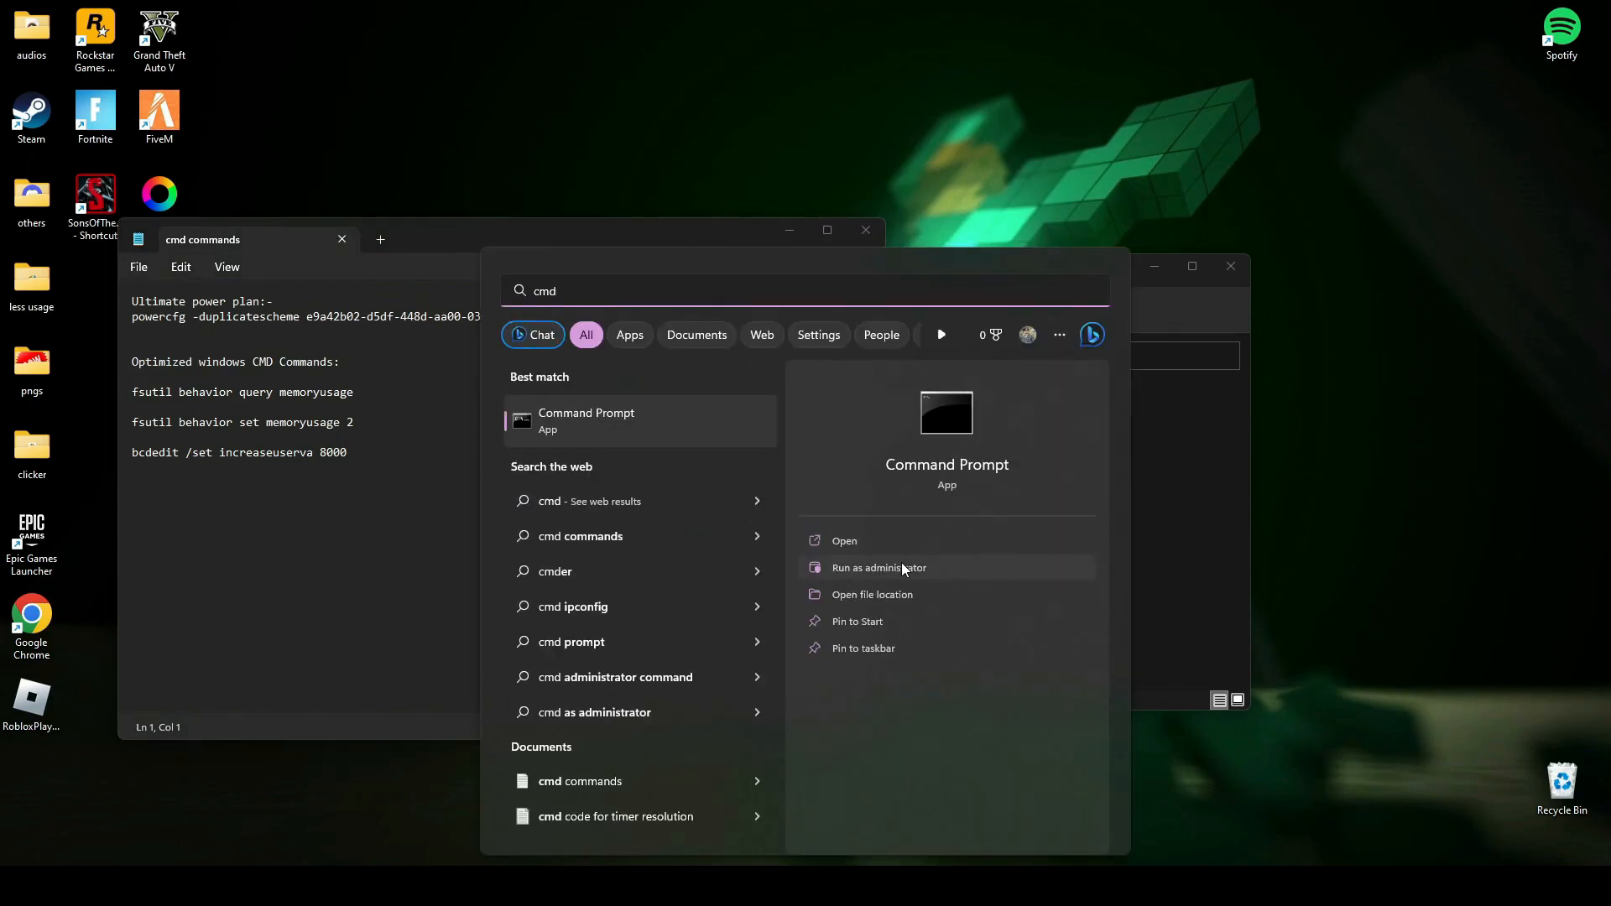
- Run the fsutil, bcdedit and powercfg commands in an admin Command Prompt, then exit
click(877, 567)
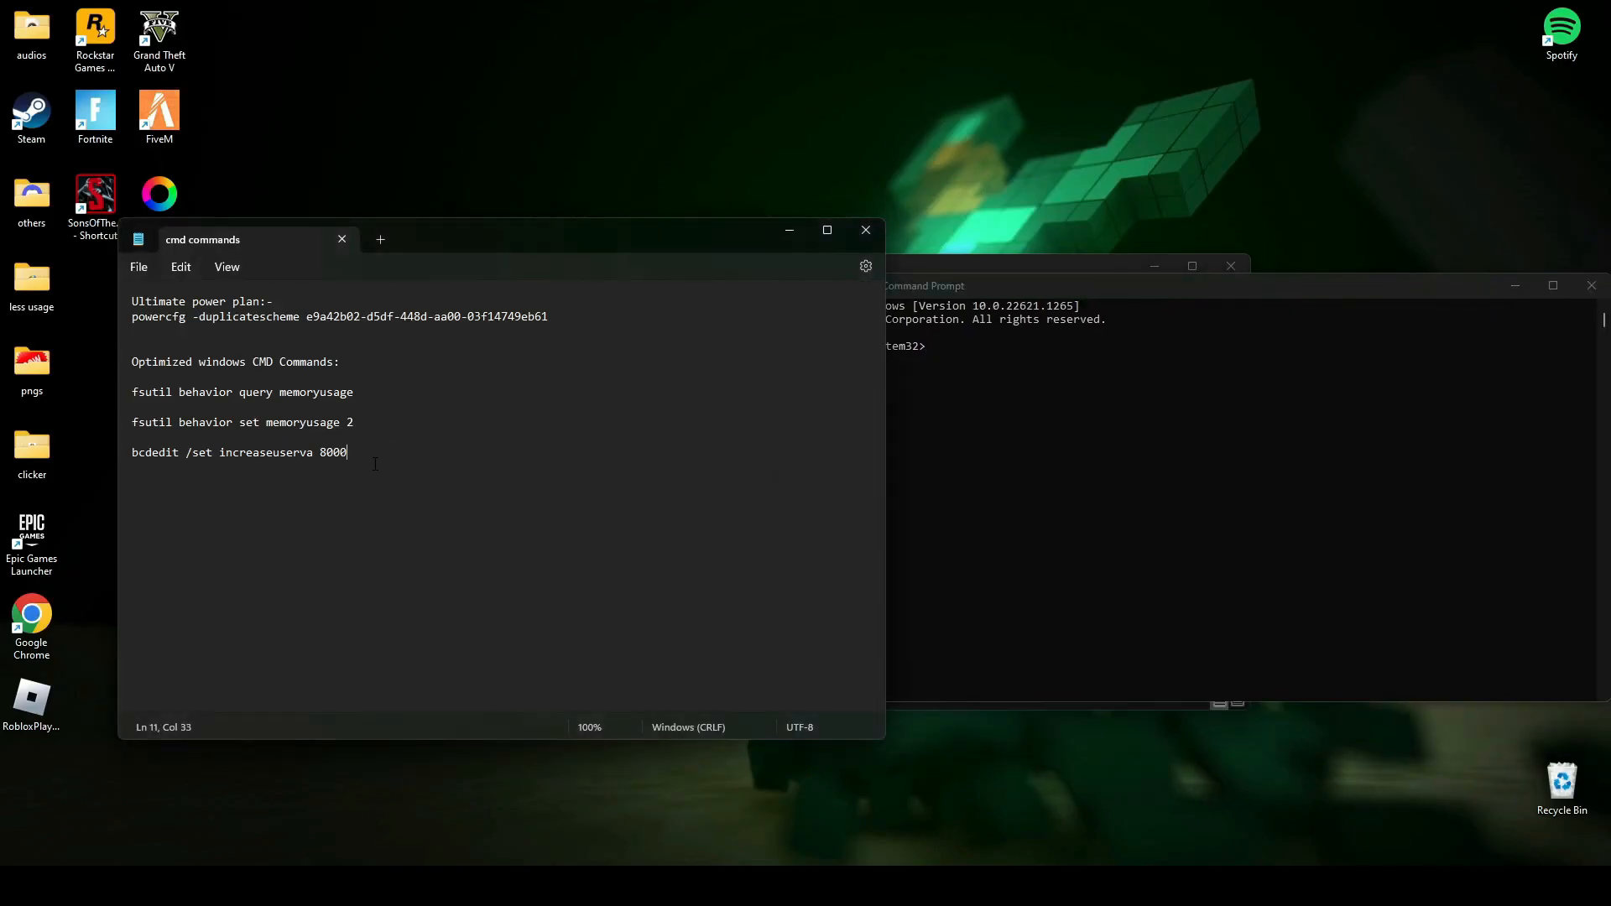
drag(131, 392, 347, 452)
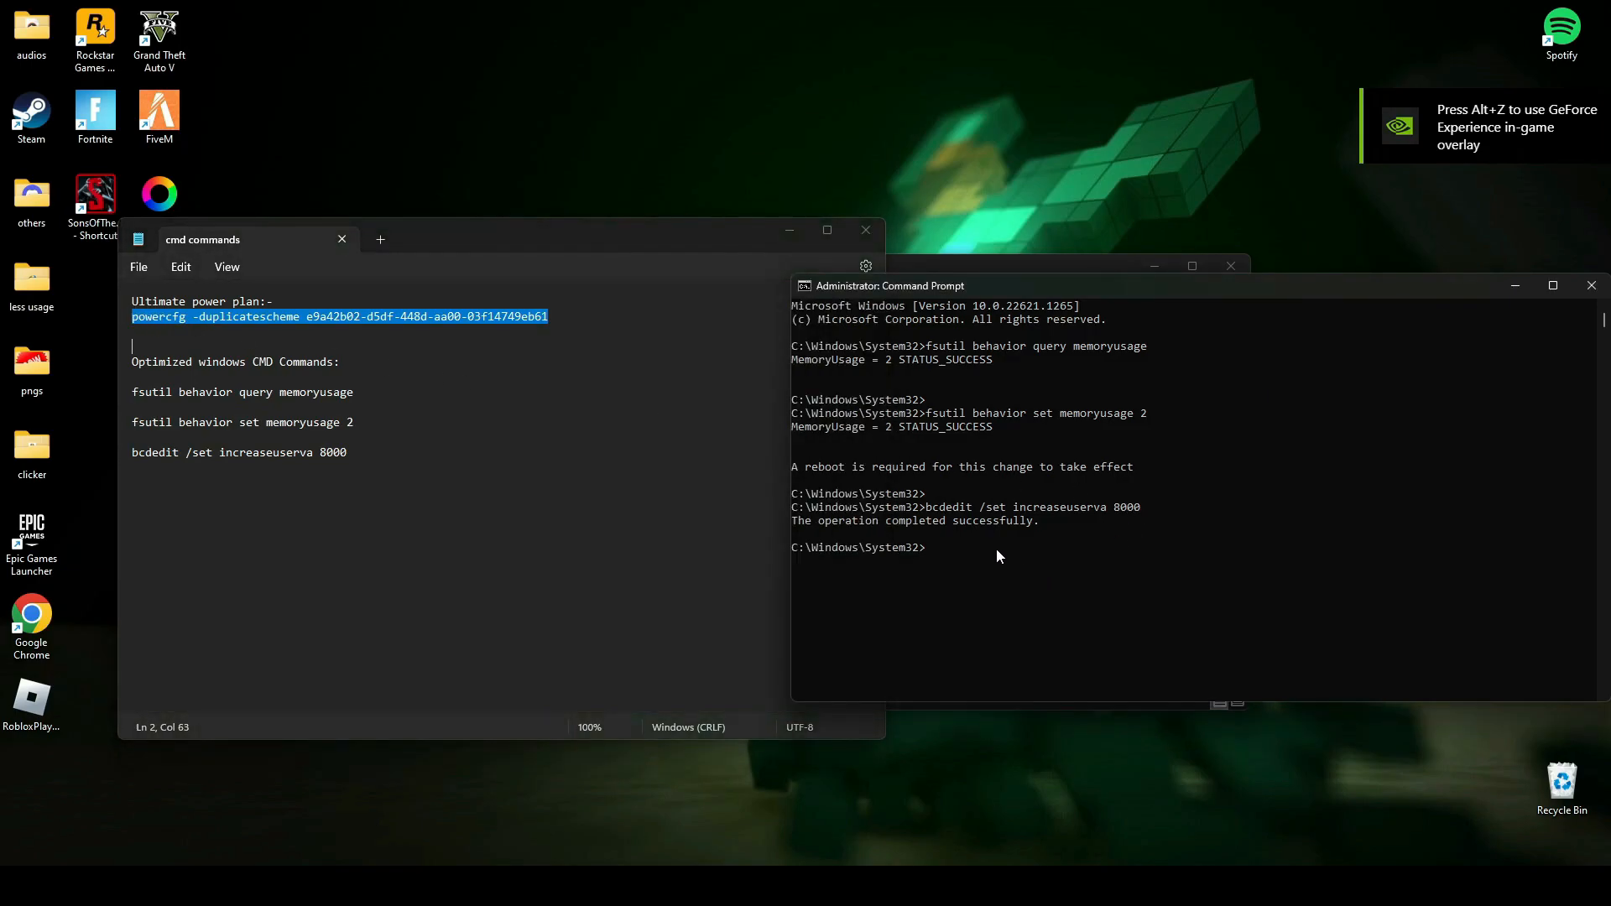
key(Enter)
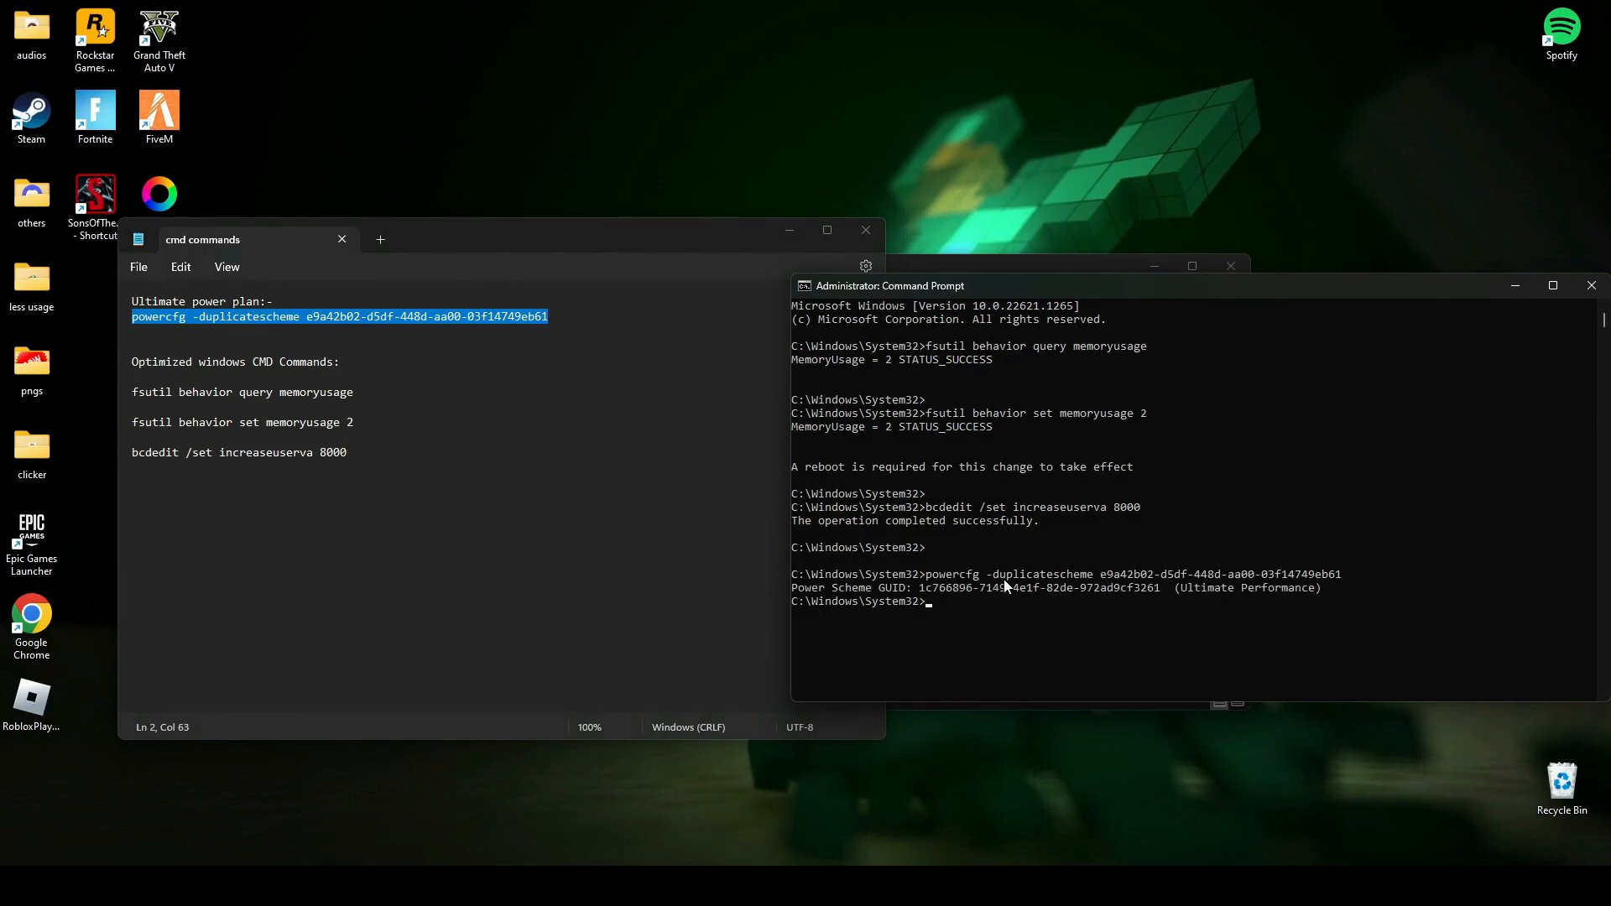
mouse_move(1254, 581)
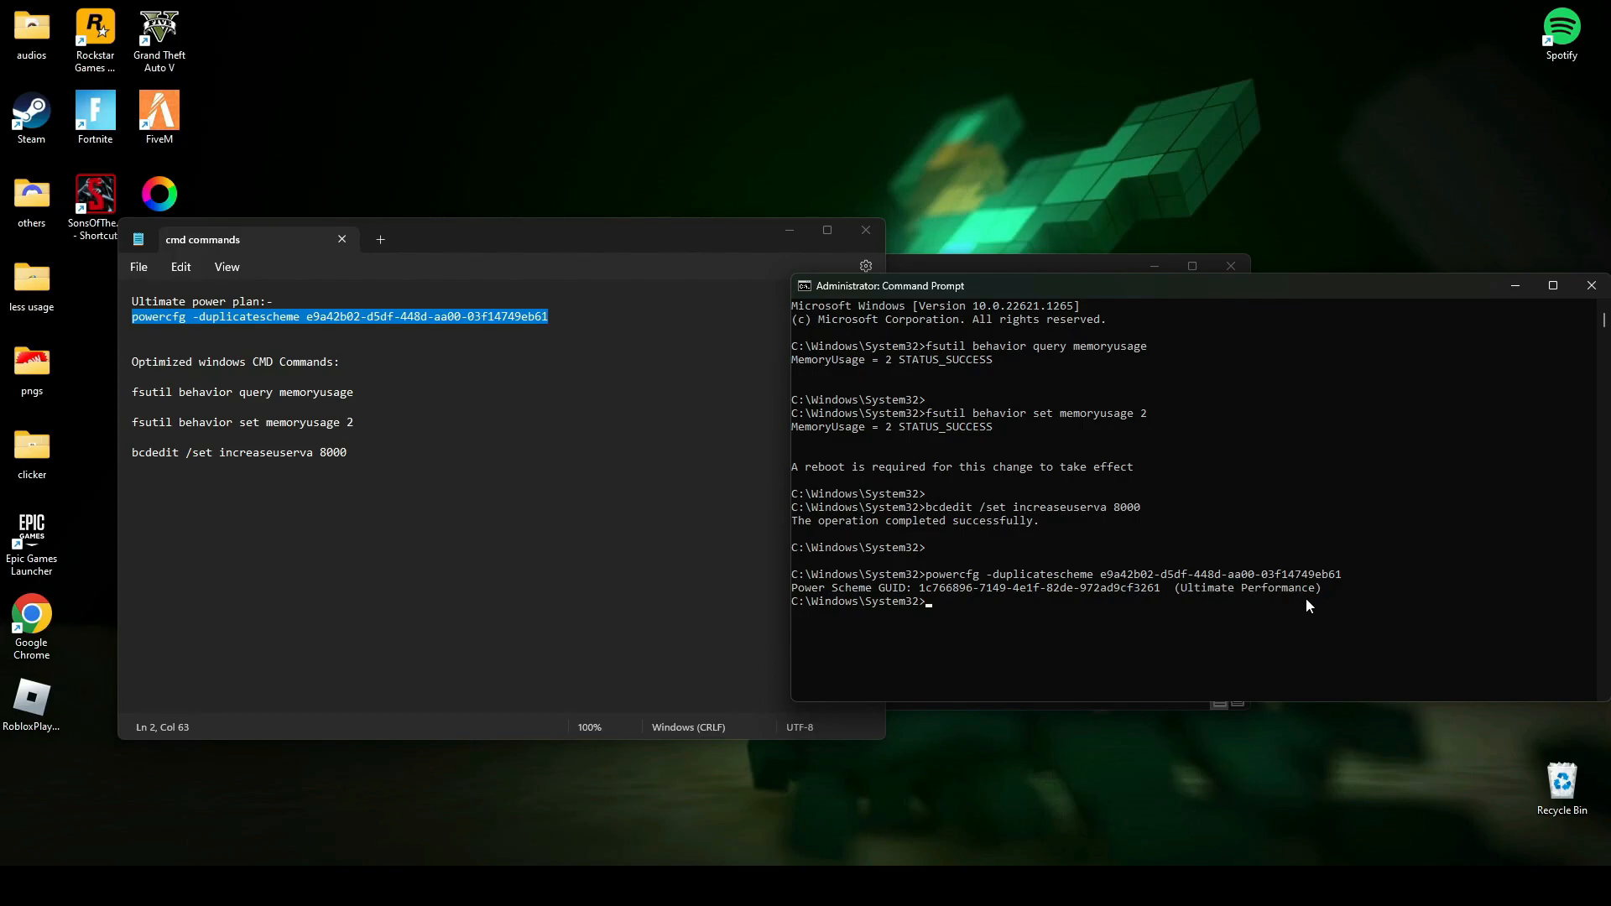
text(exi)
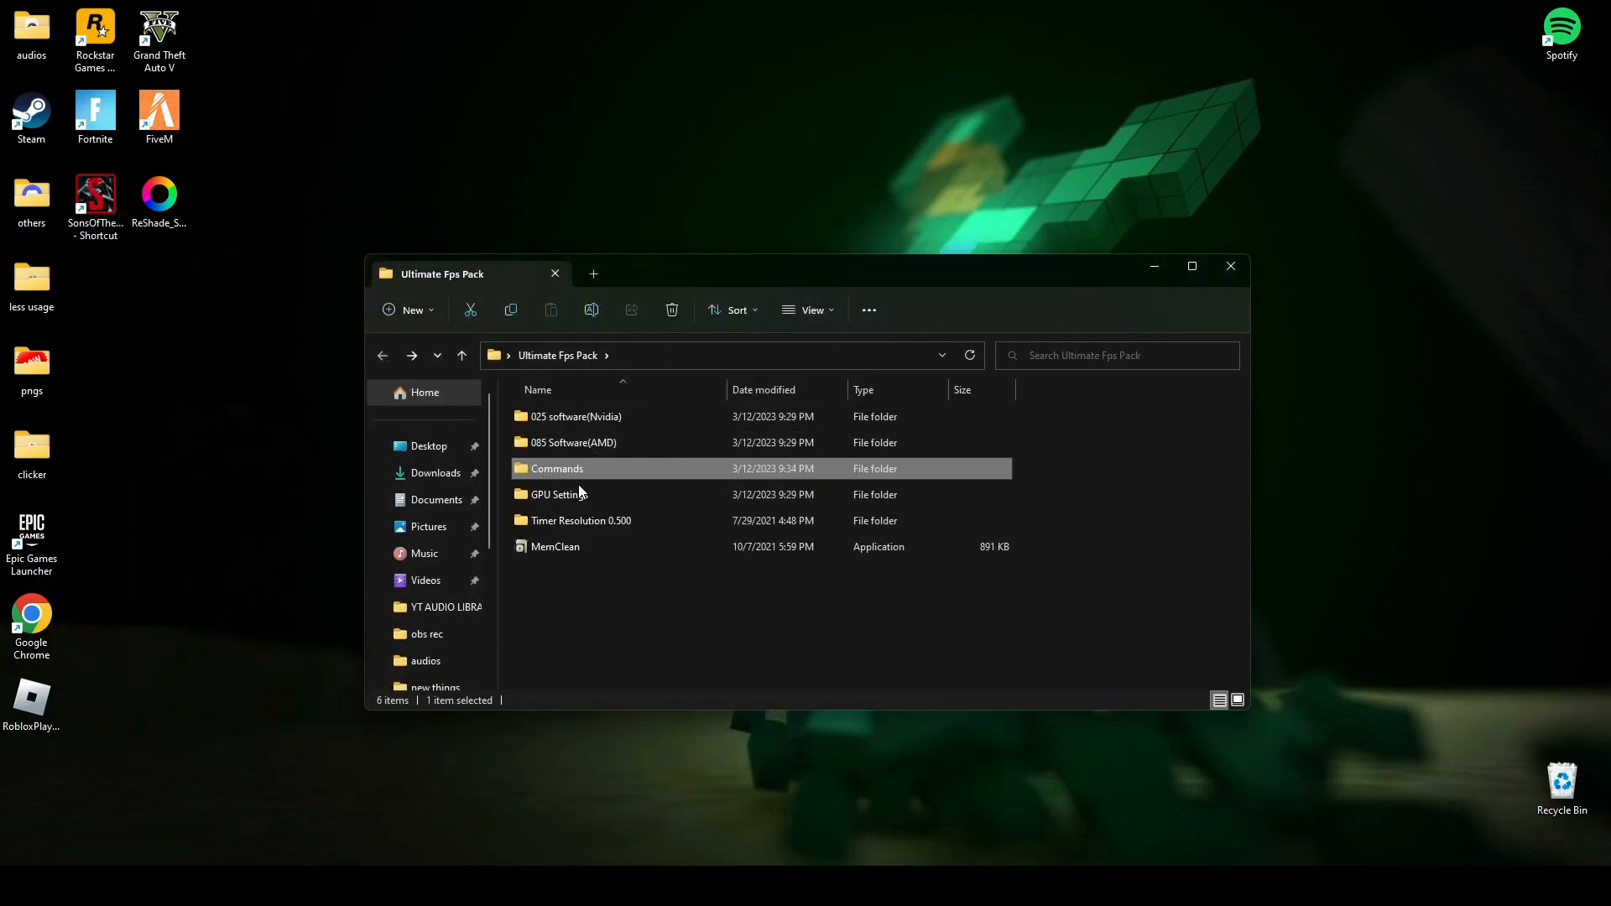
- Browse the AMD, Intel and NVIDIA images in GPU Settings and open Optimized AMD Settings
double_click(558, 494)
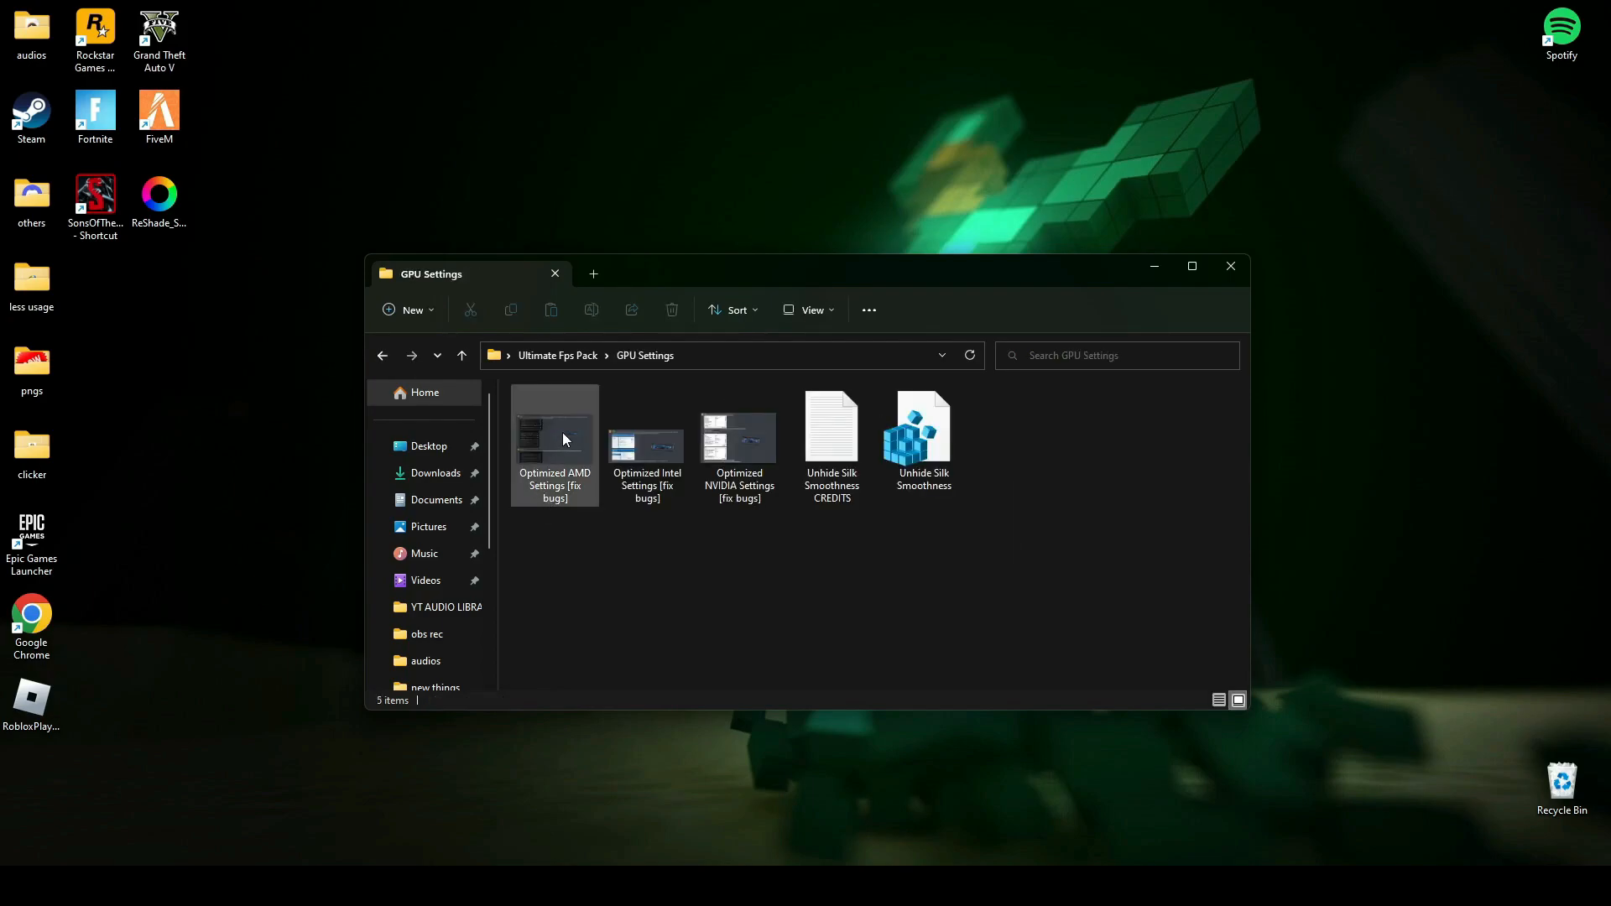
click(578, 576)
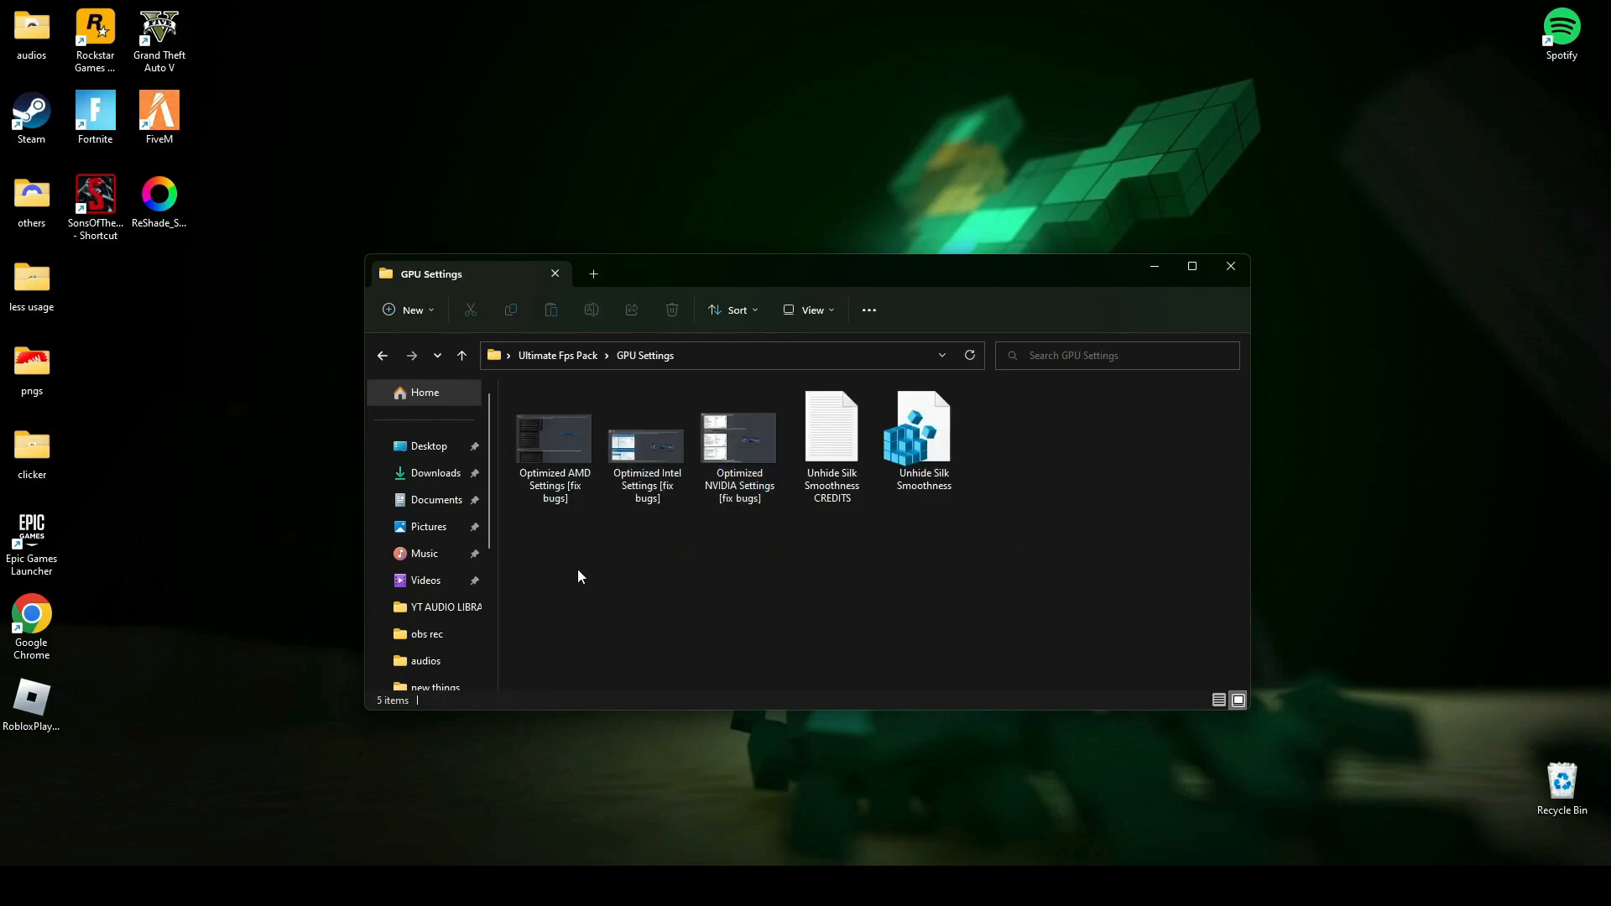
click(554, 437)
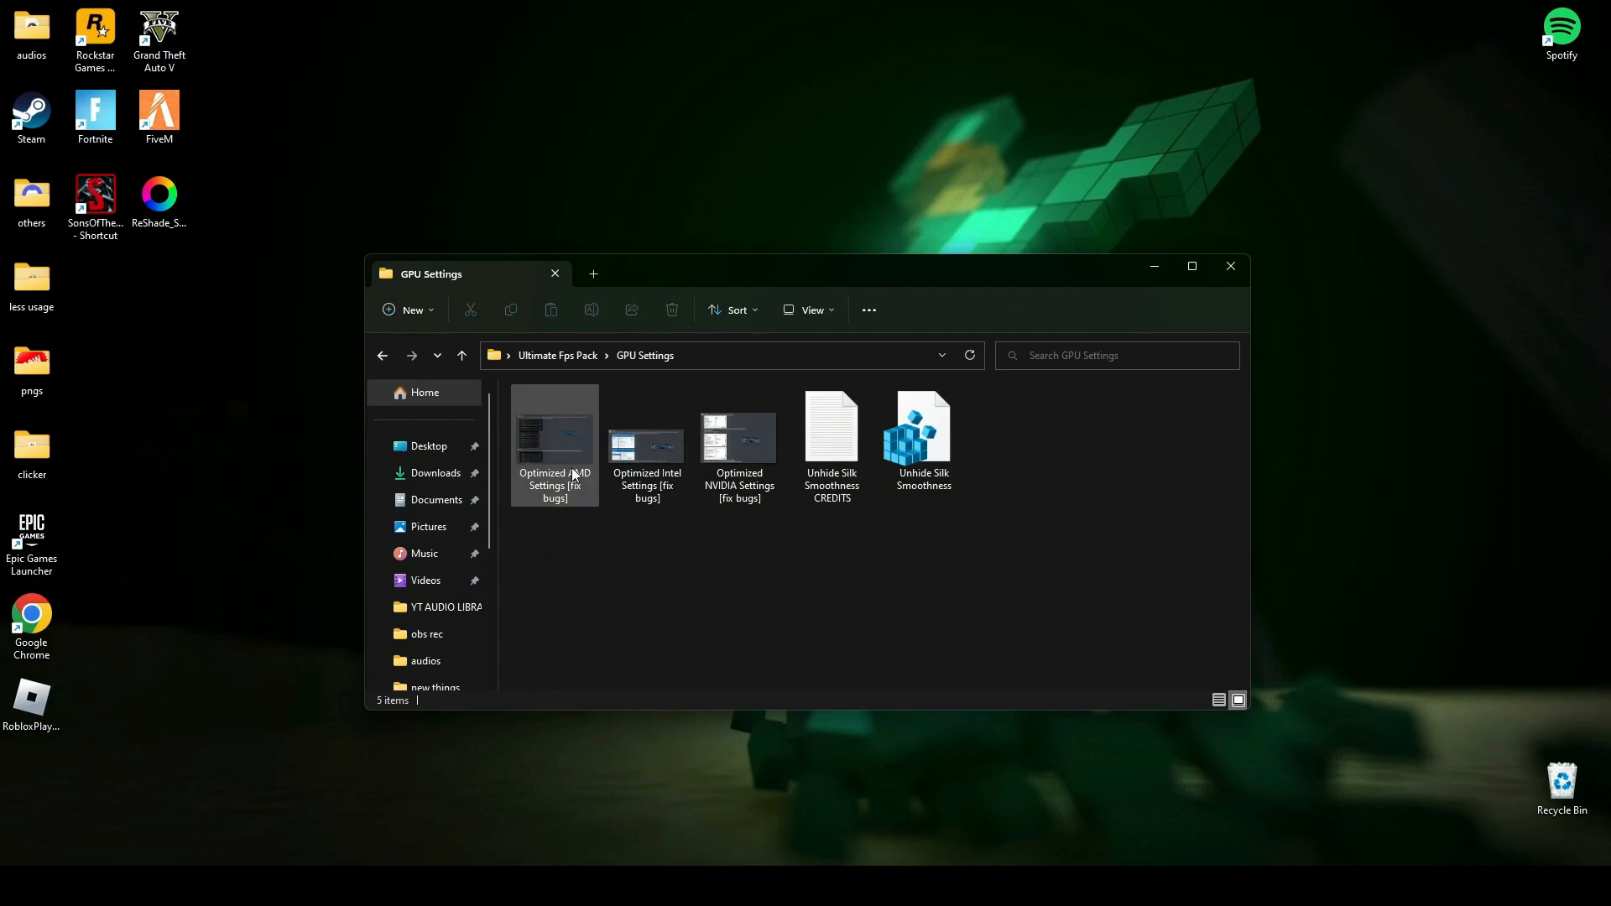
click(646, 444)
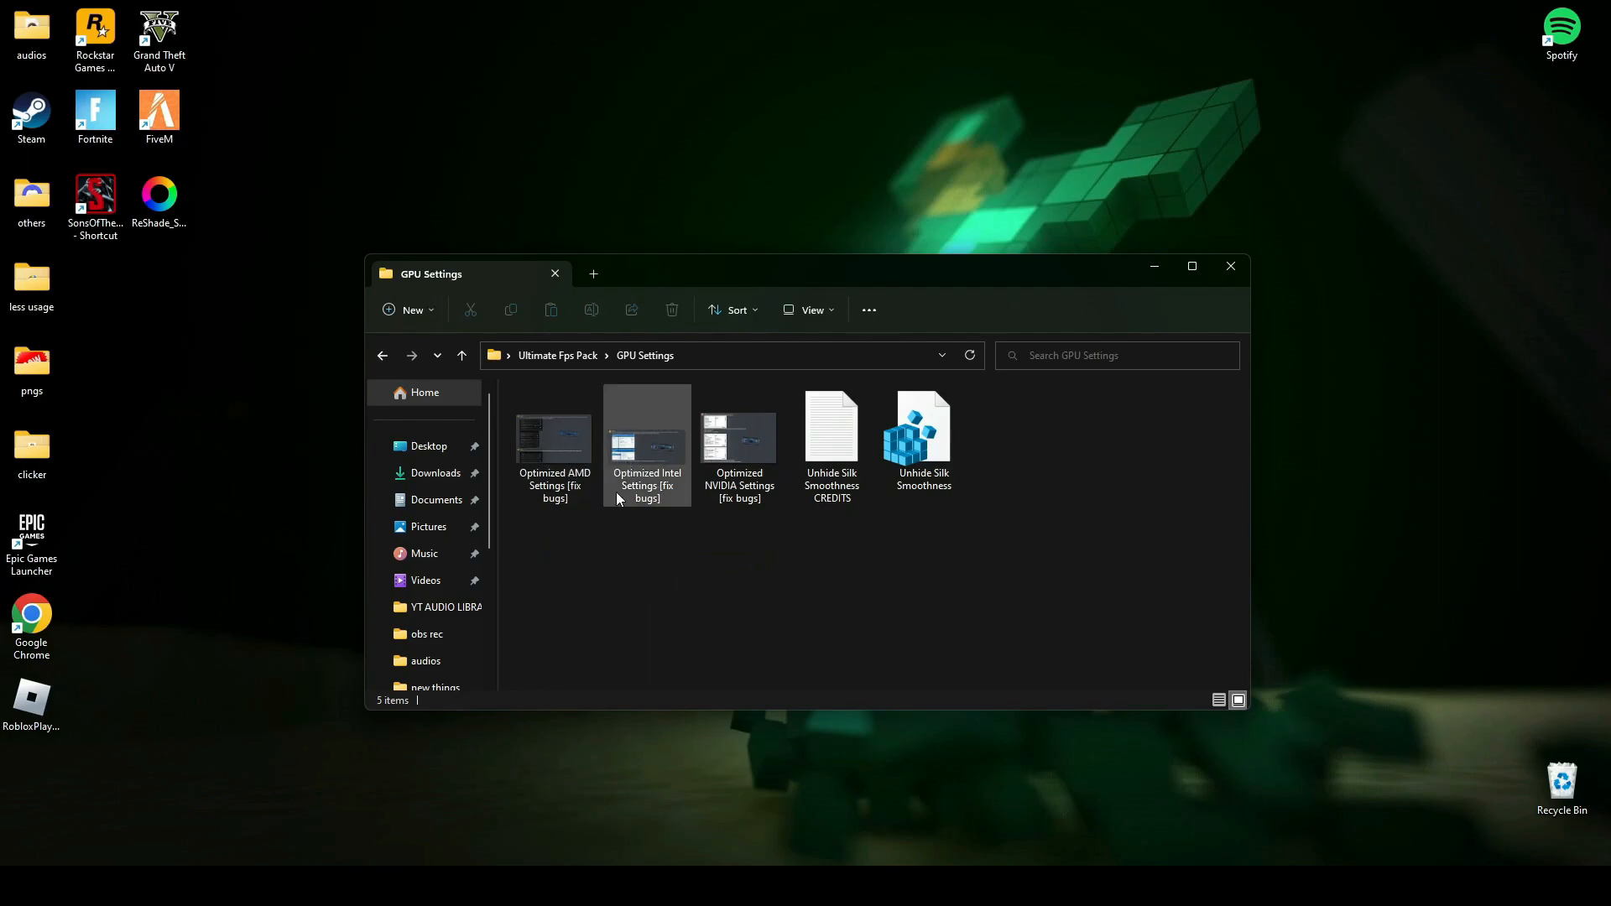
click(738, 442)
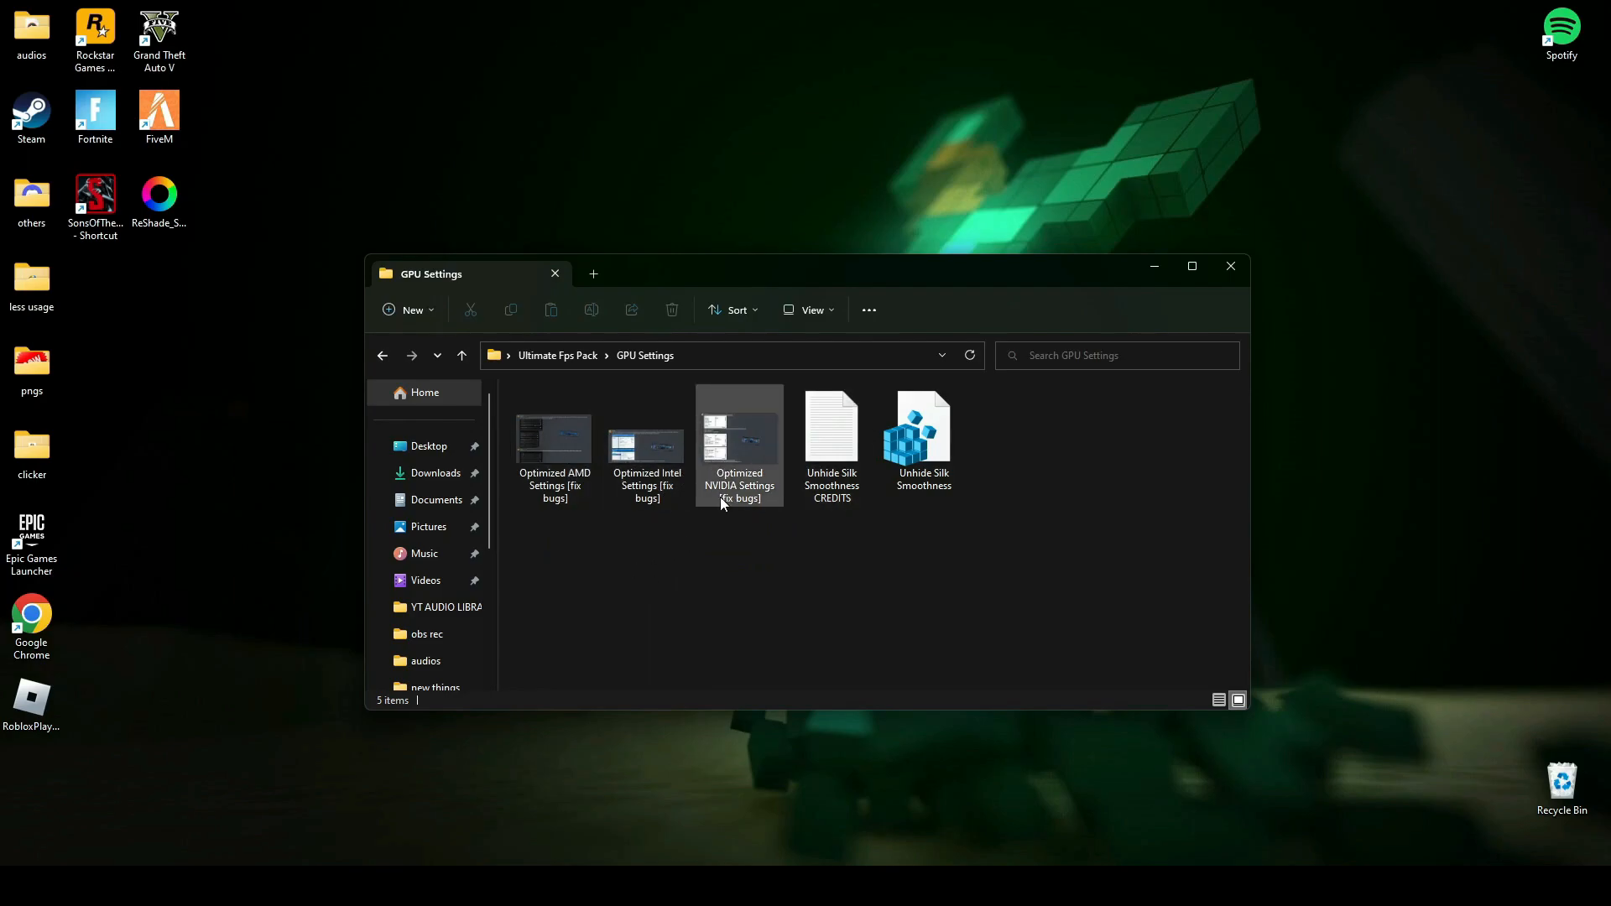
click(830, 432)
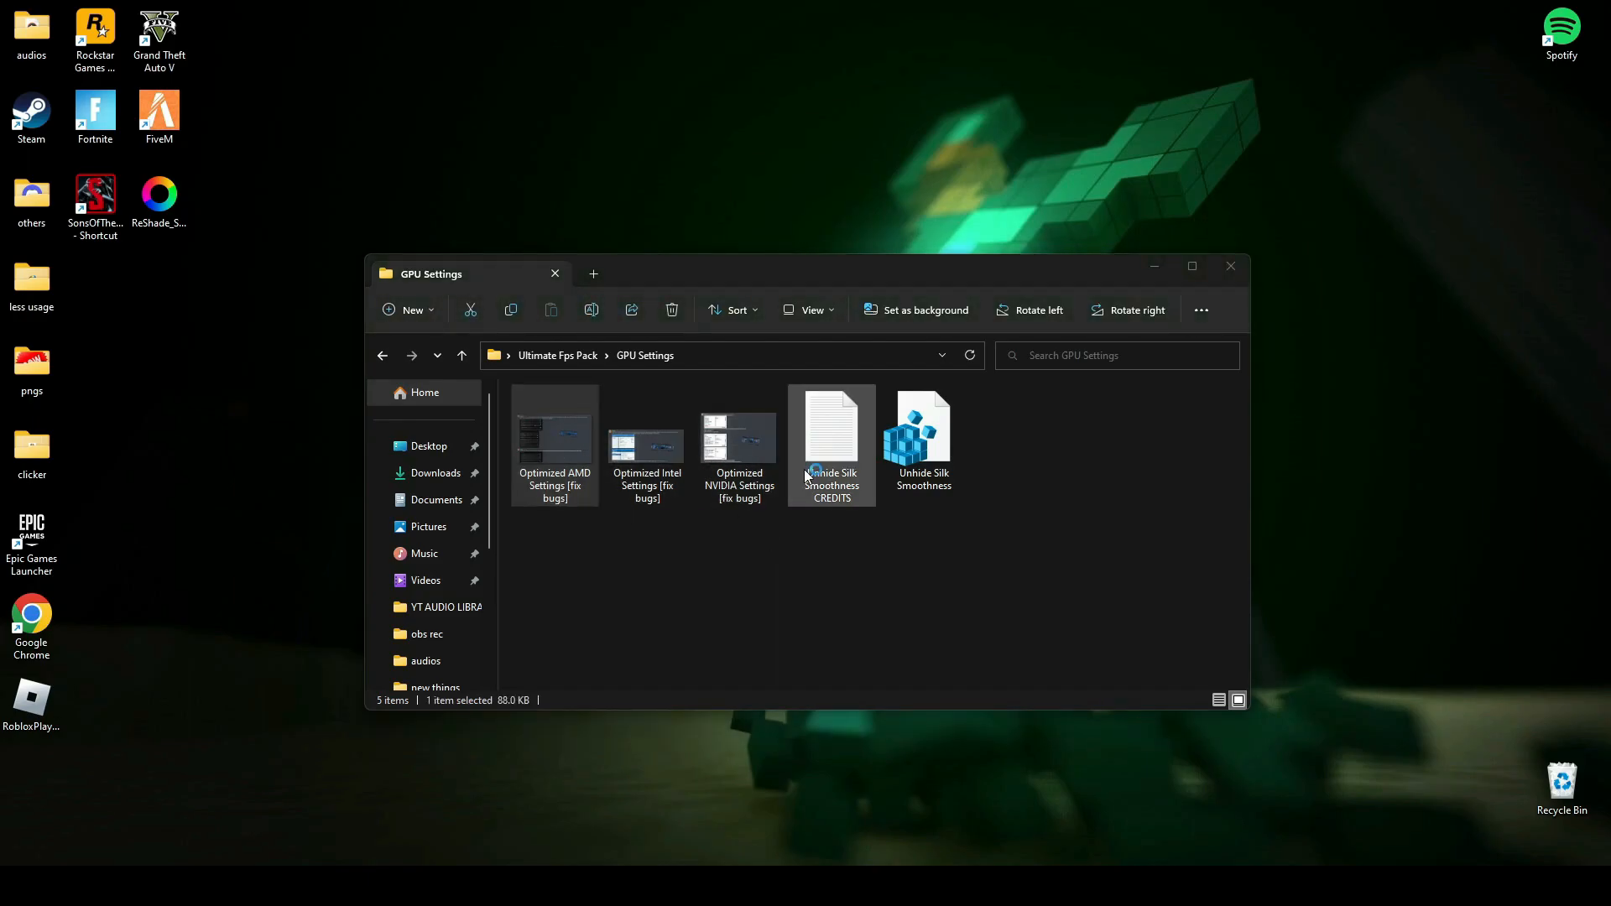
double_click(555, 432)
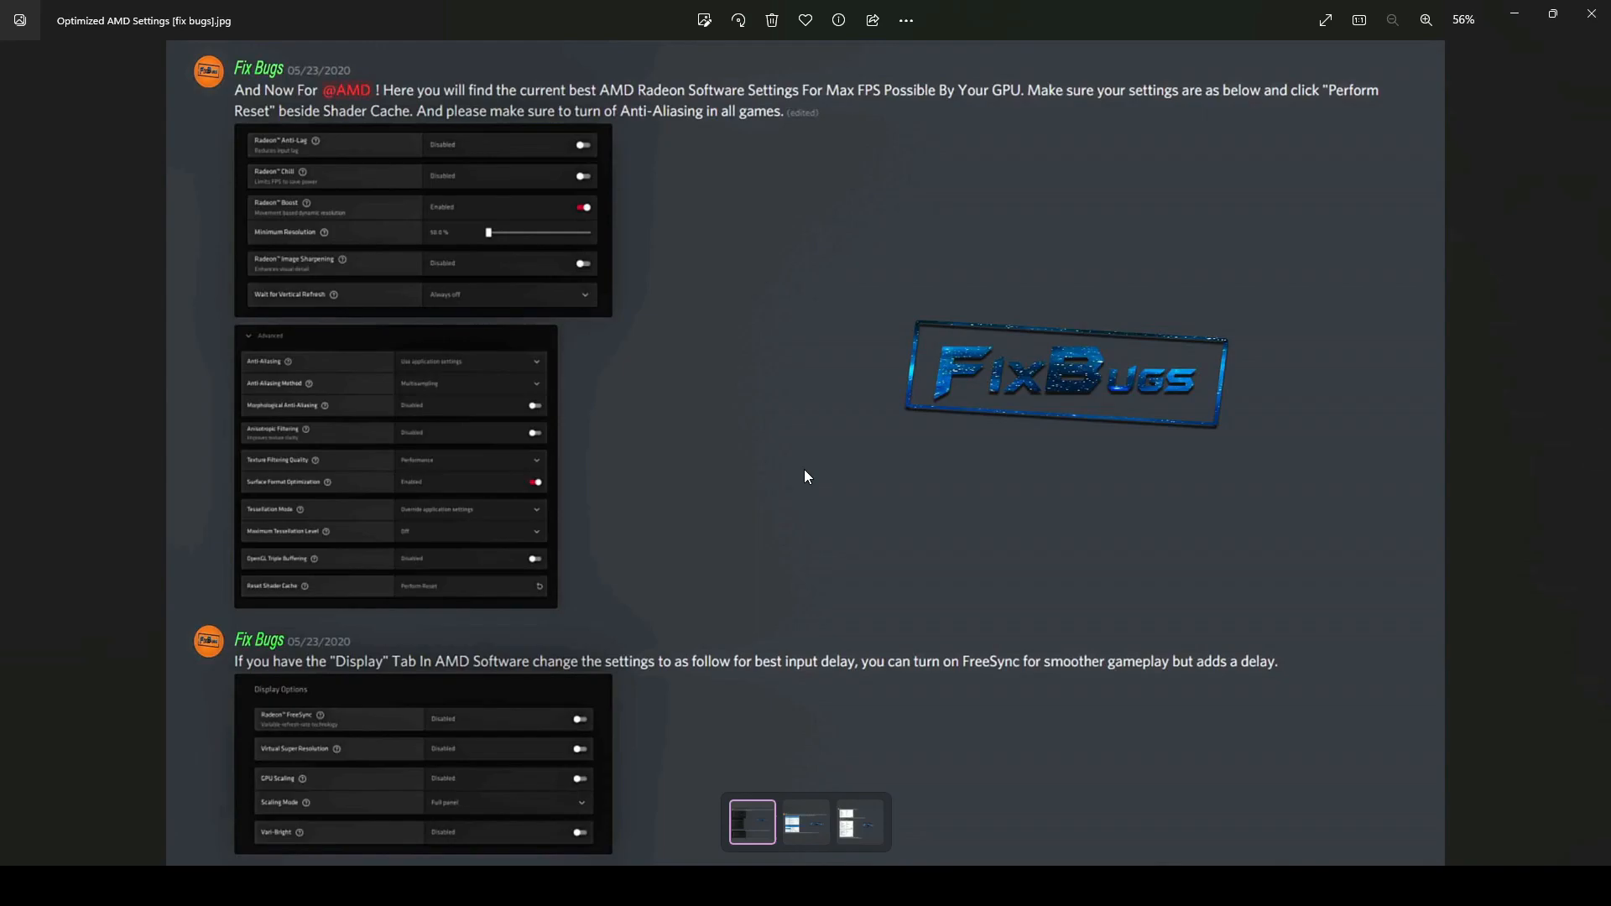
- Page to the Intel and NVIDIA settings images, then close Photos
click(805, 823)
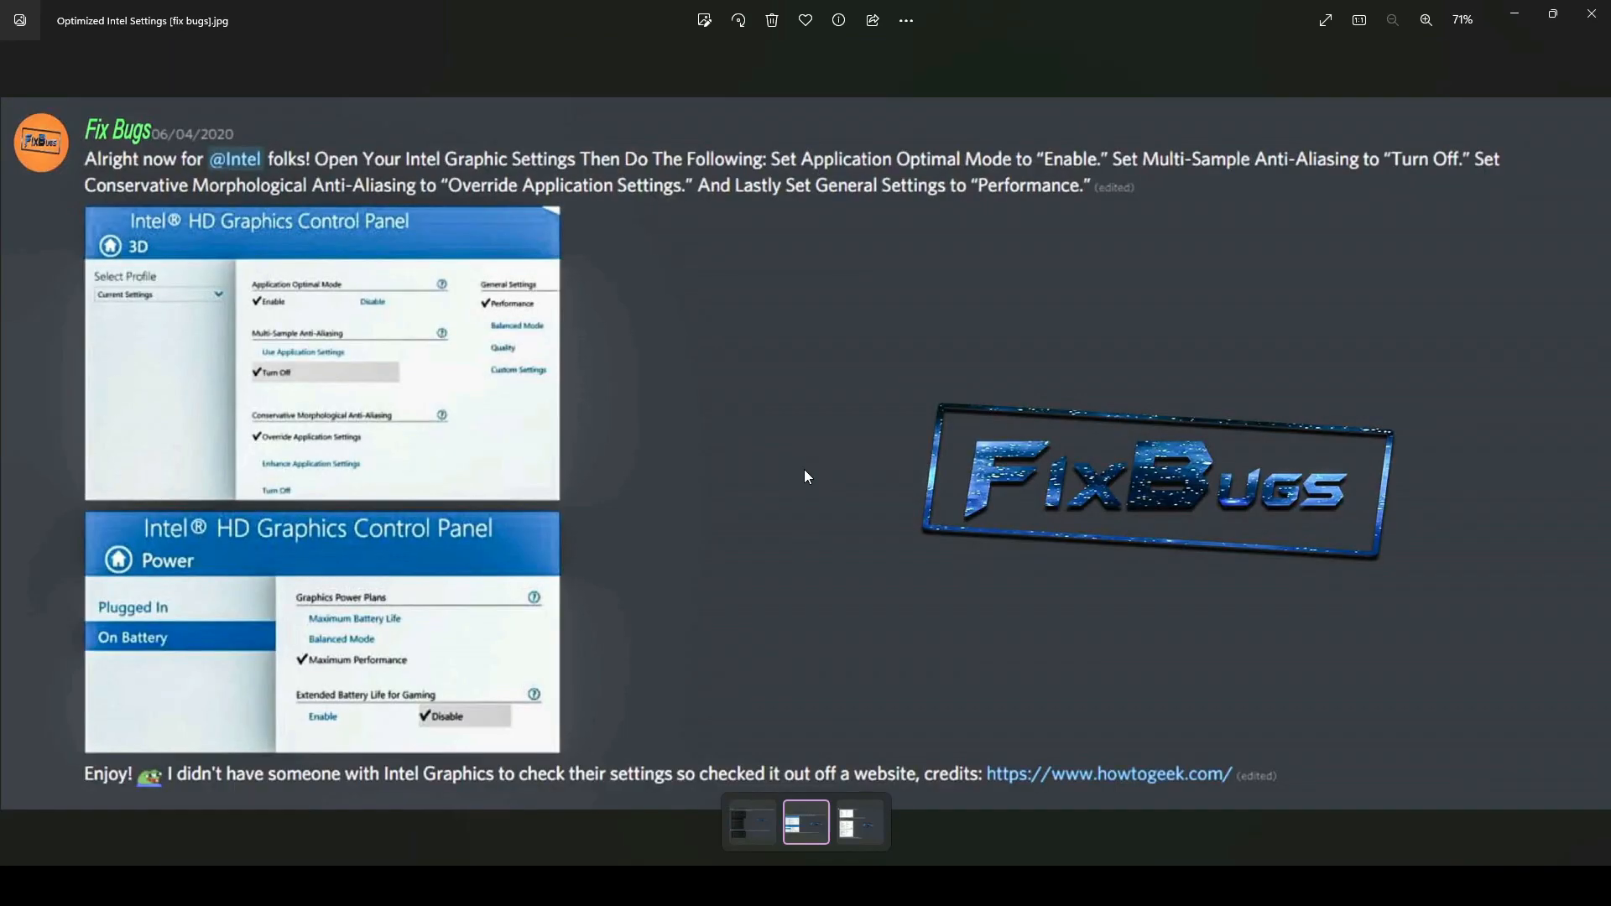
click(860, 822)
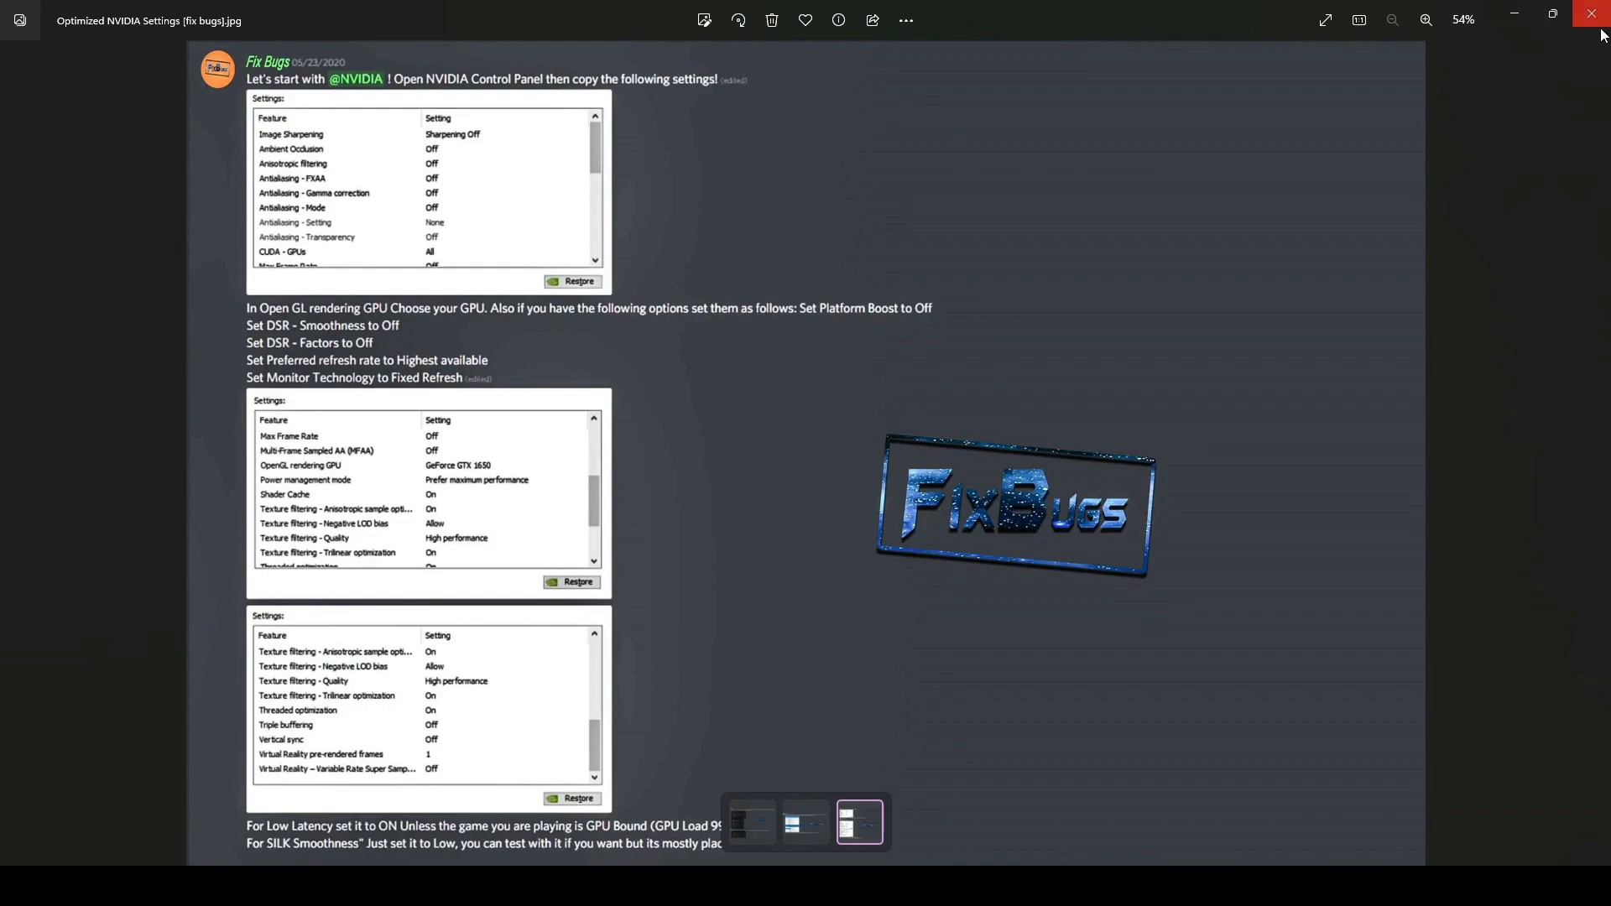
click(1592, 14)
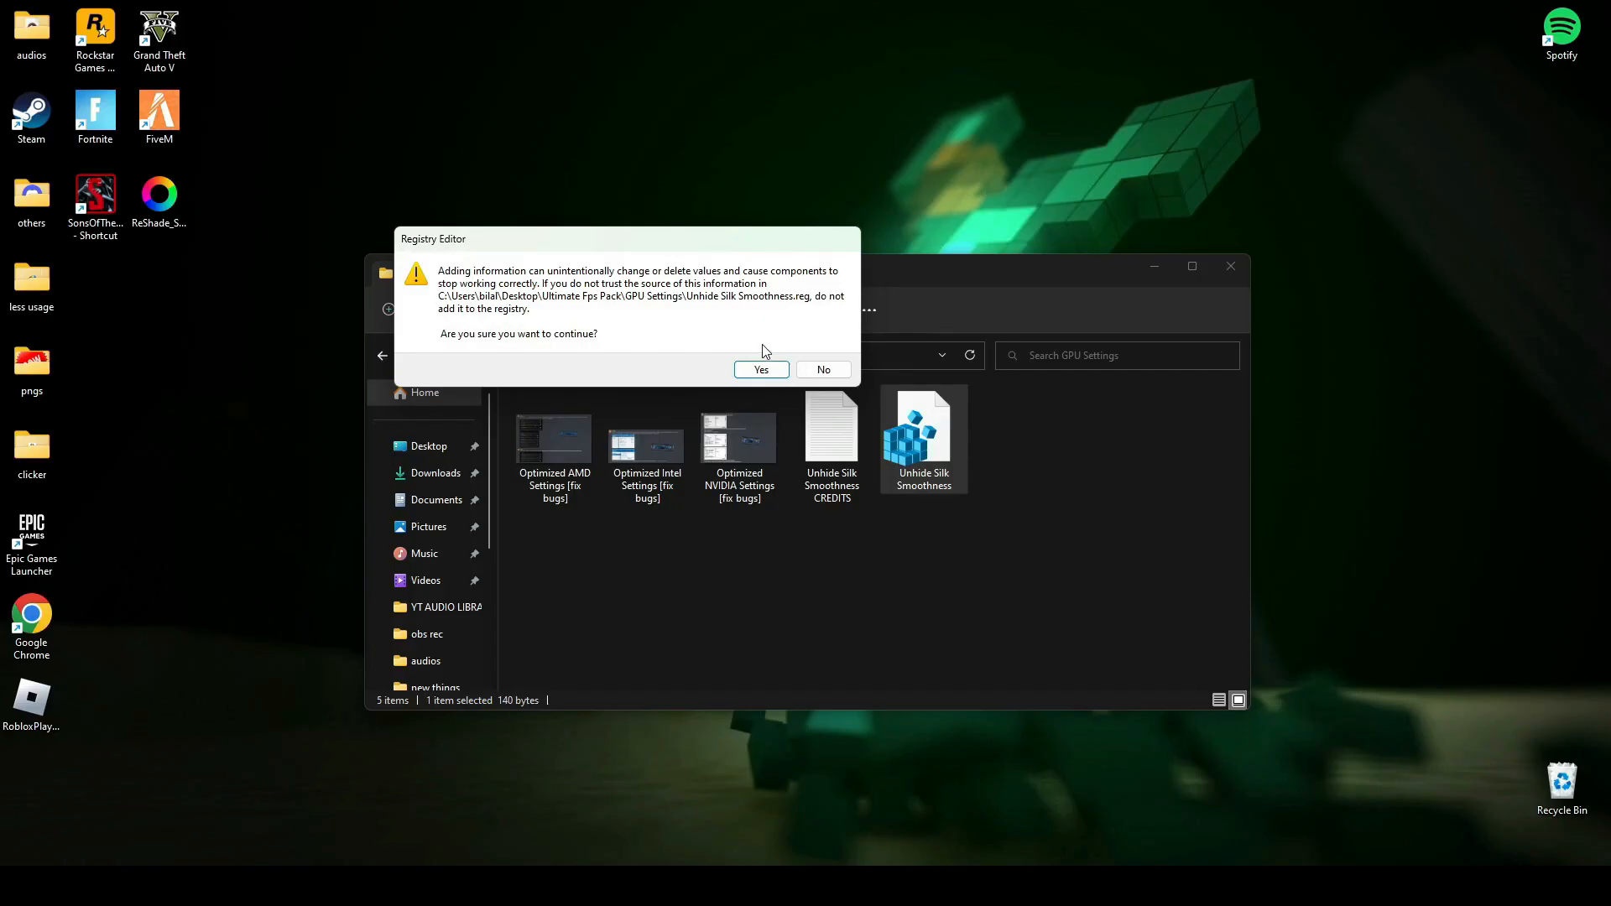
- Merge Unhide Silk Smoothness.reg into the registry and dismiss the success message
click(760, 370)
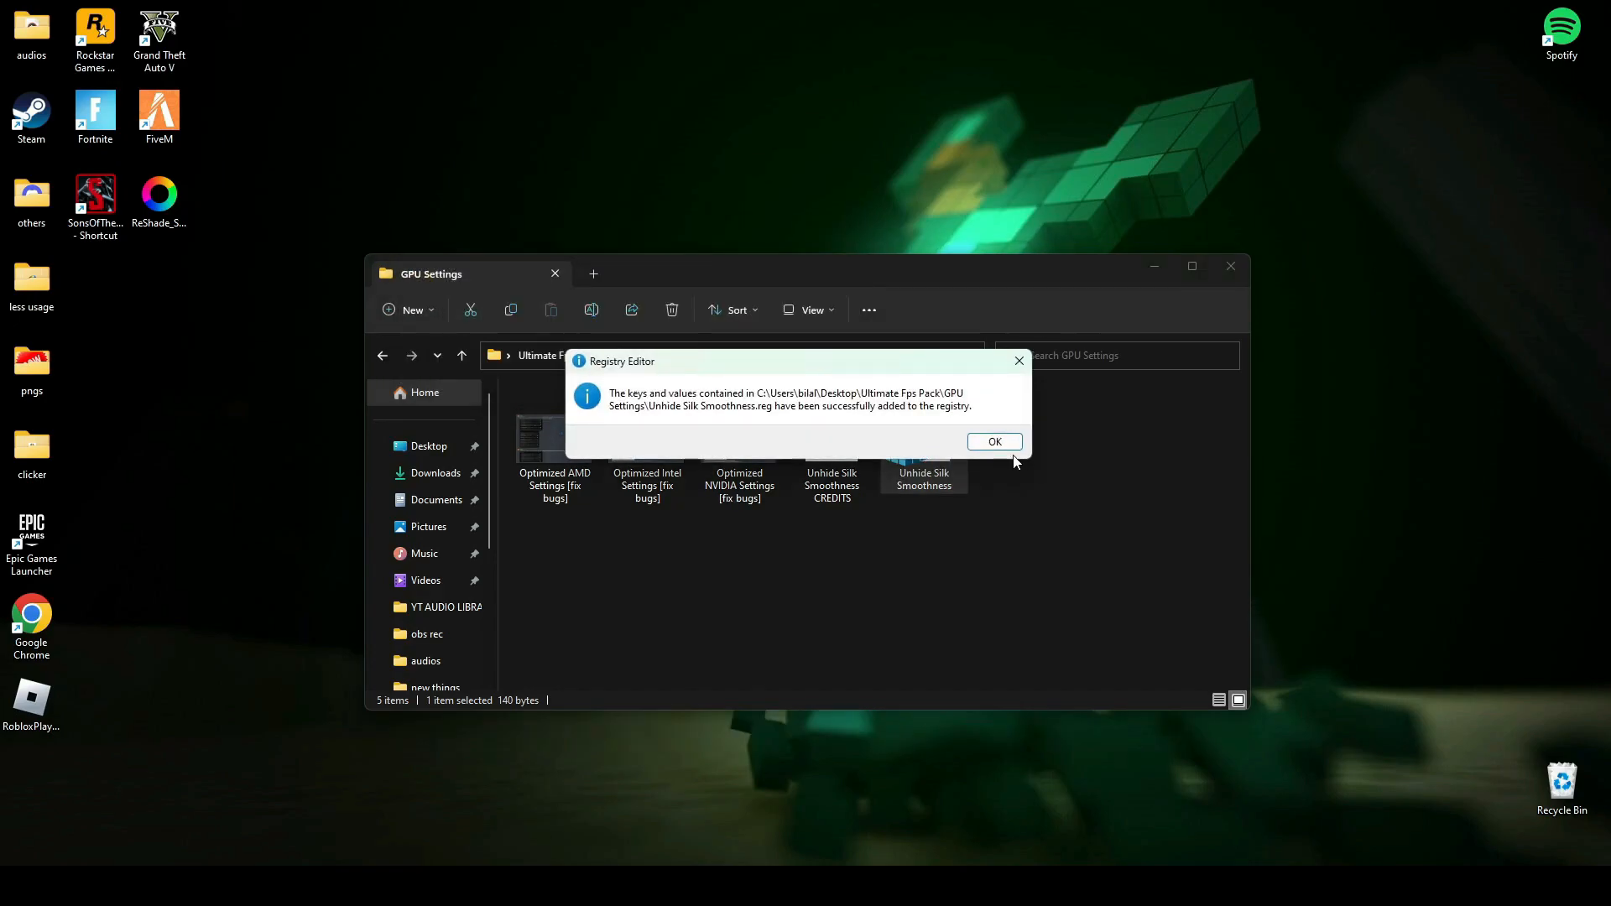
click(992, 441)
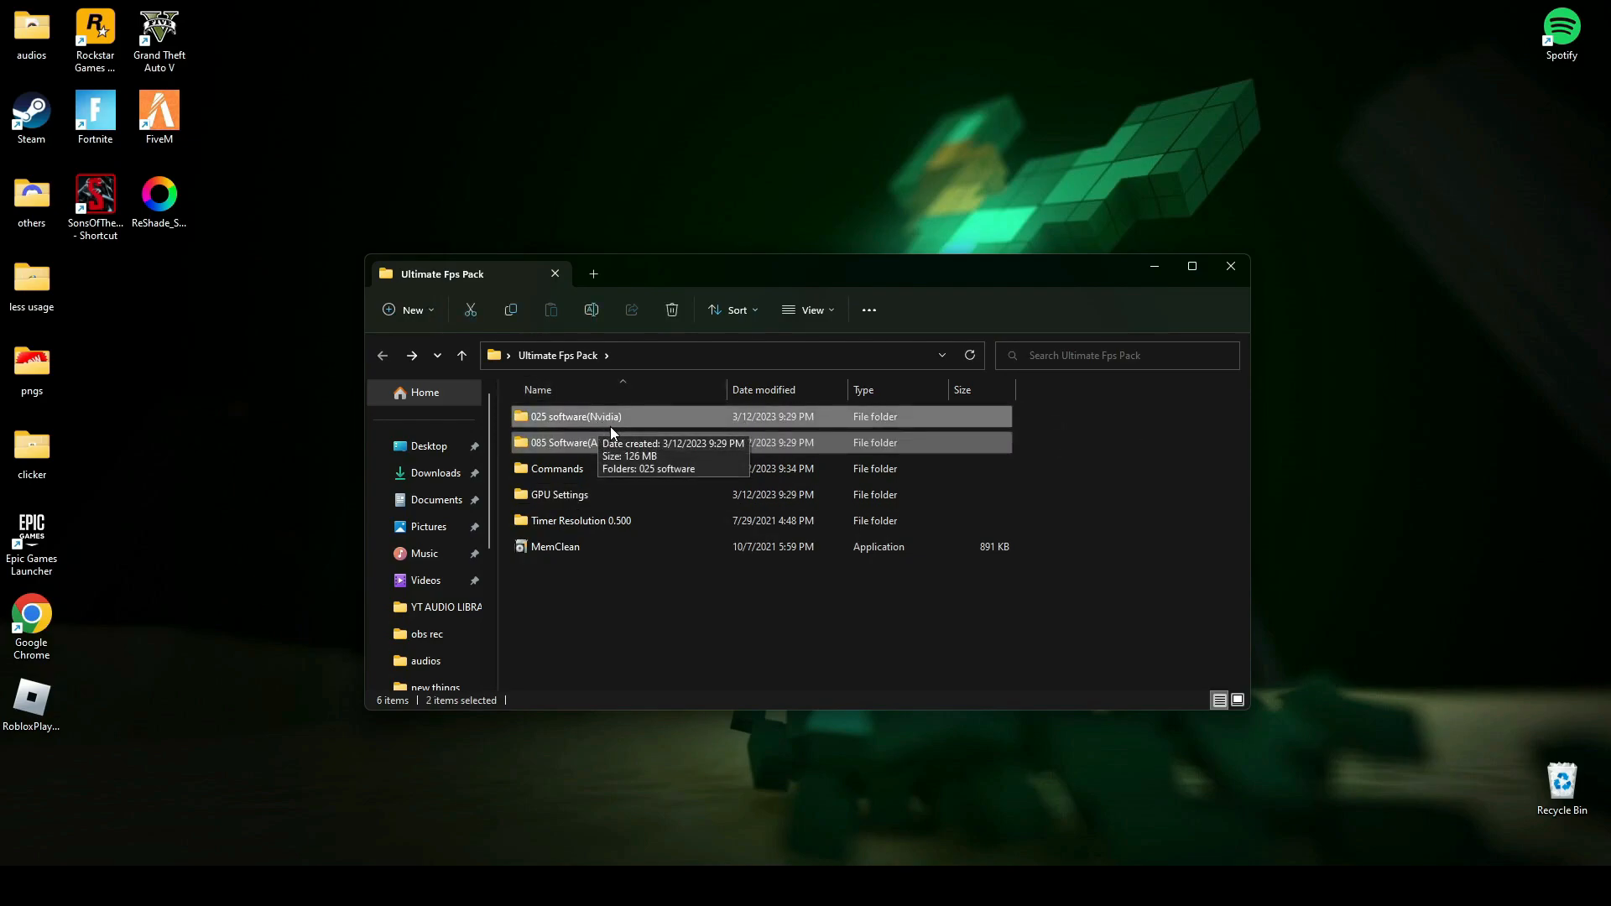
- Open the data folder inside 025 software(Nvidia) > 025 software
click(572, 442)
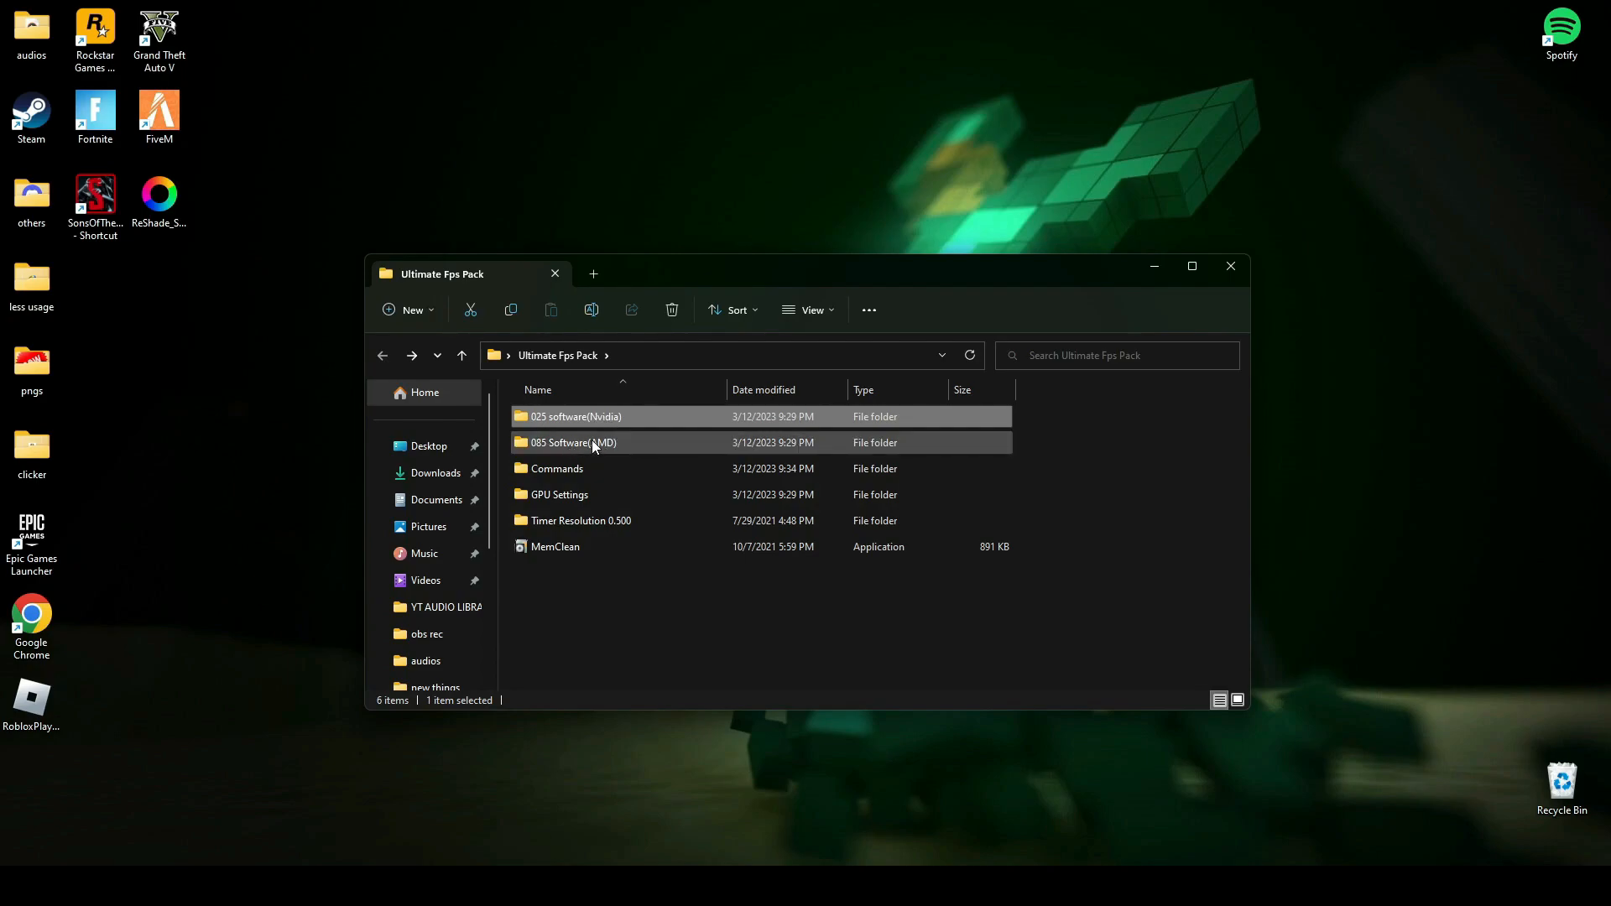
mouse_move(572, 442)
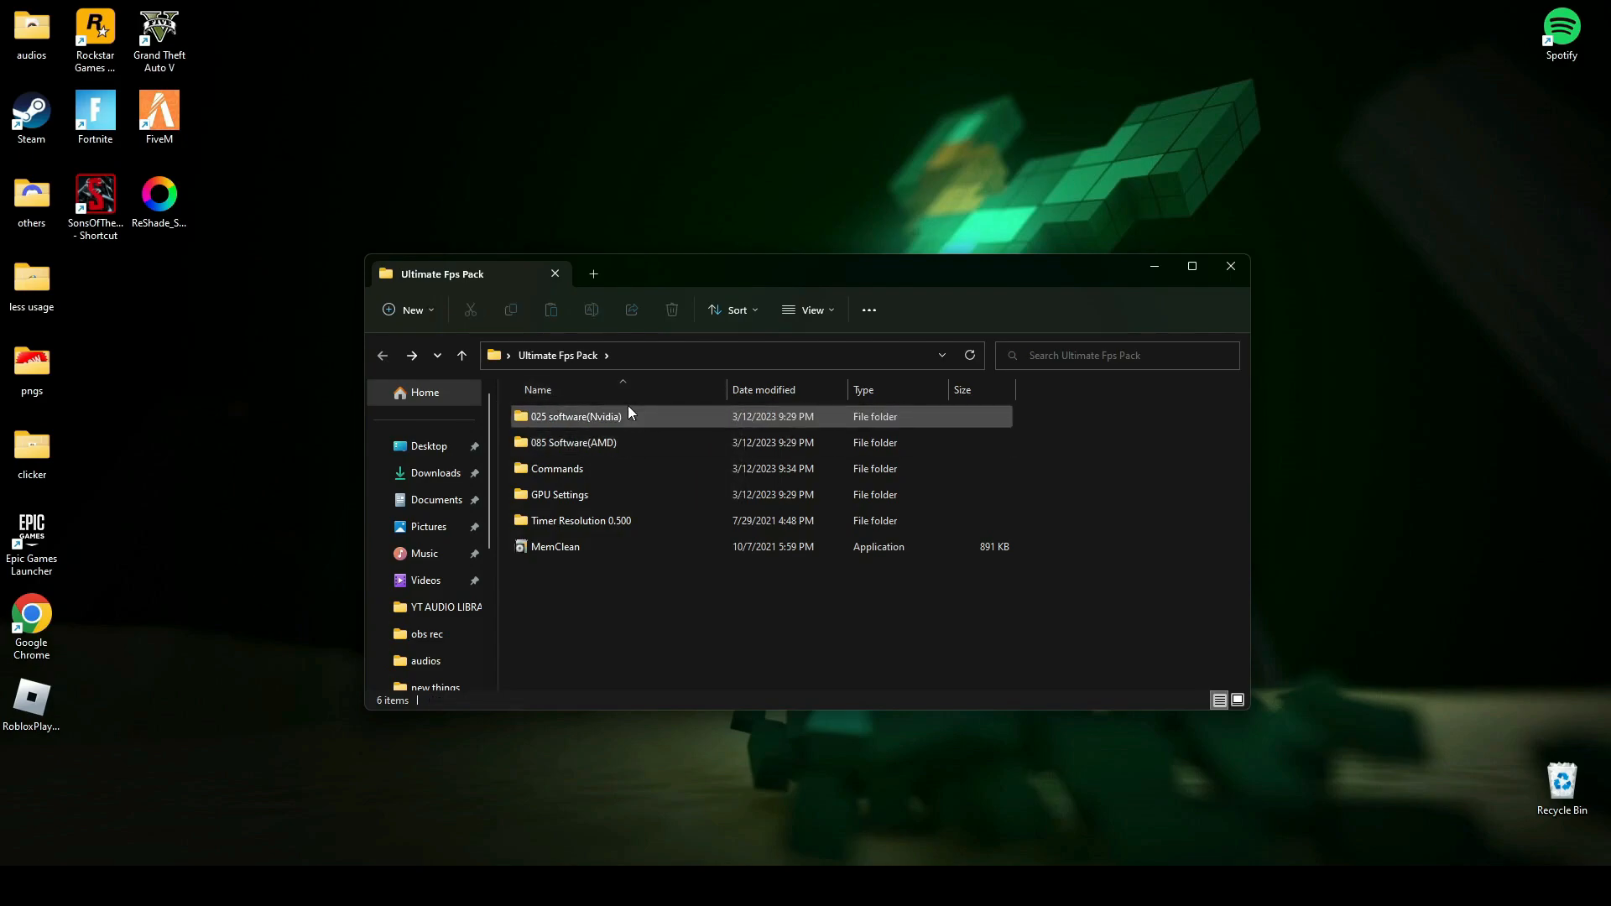
click(573, 416)
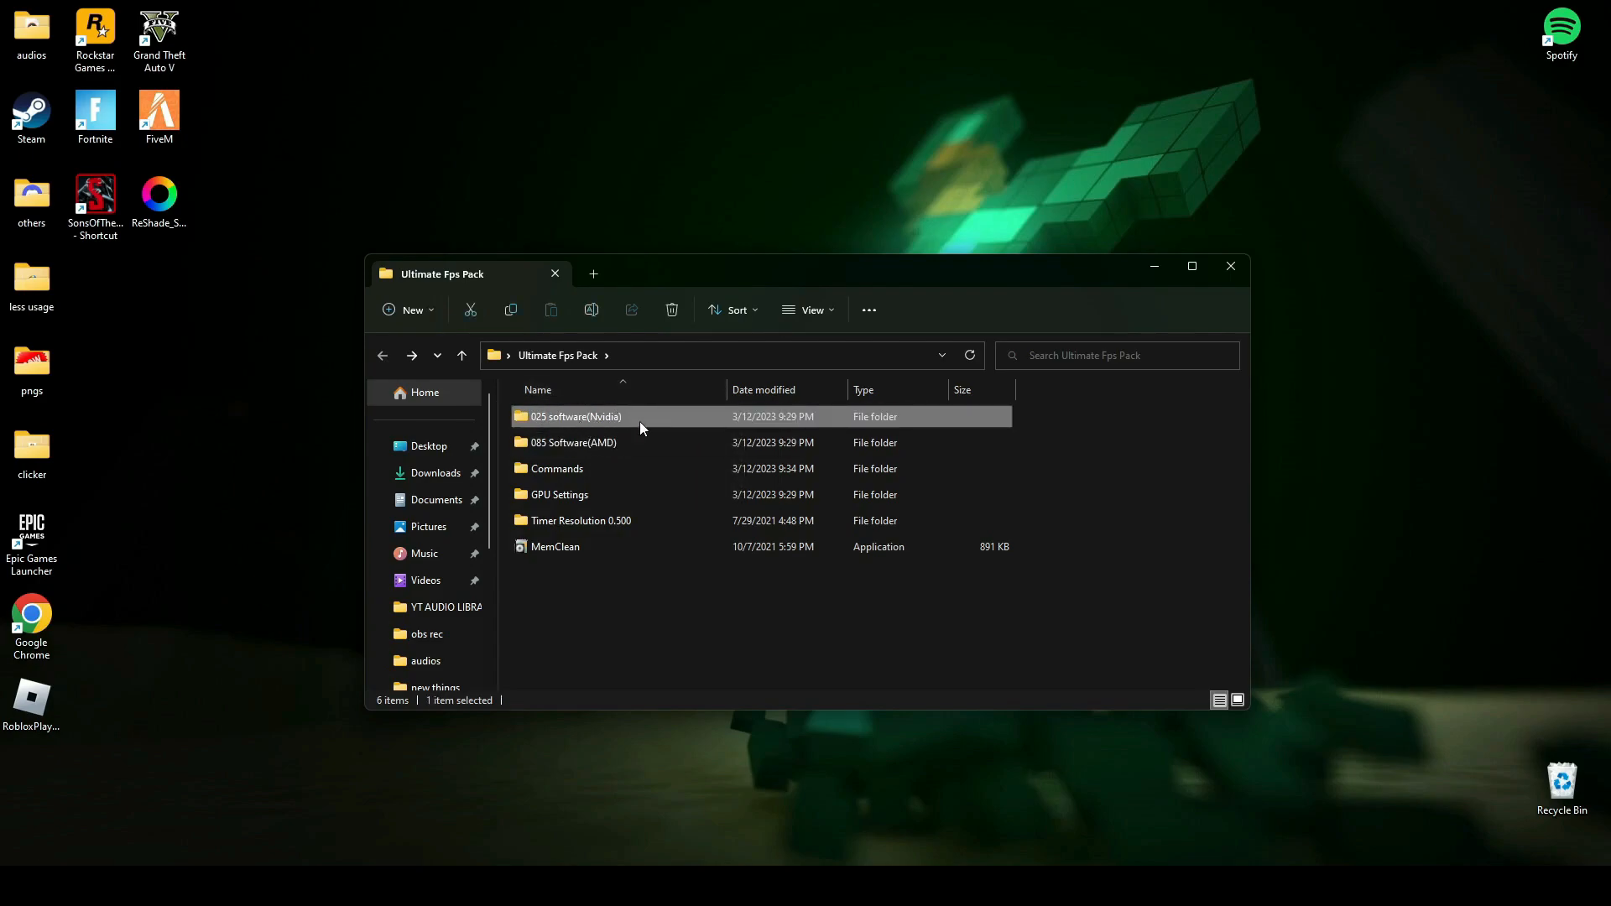
double_click(573, 416)
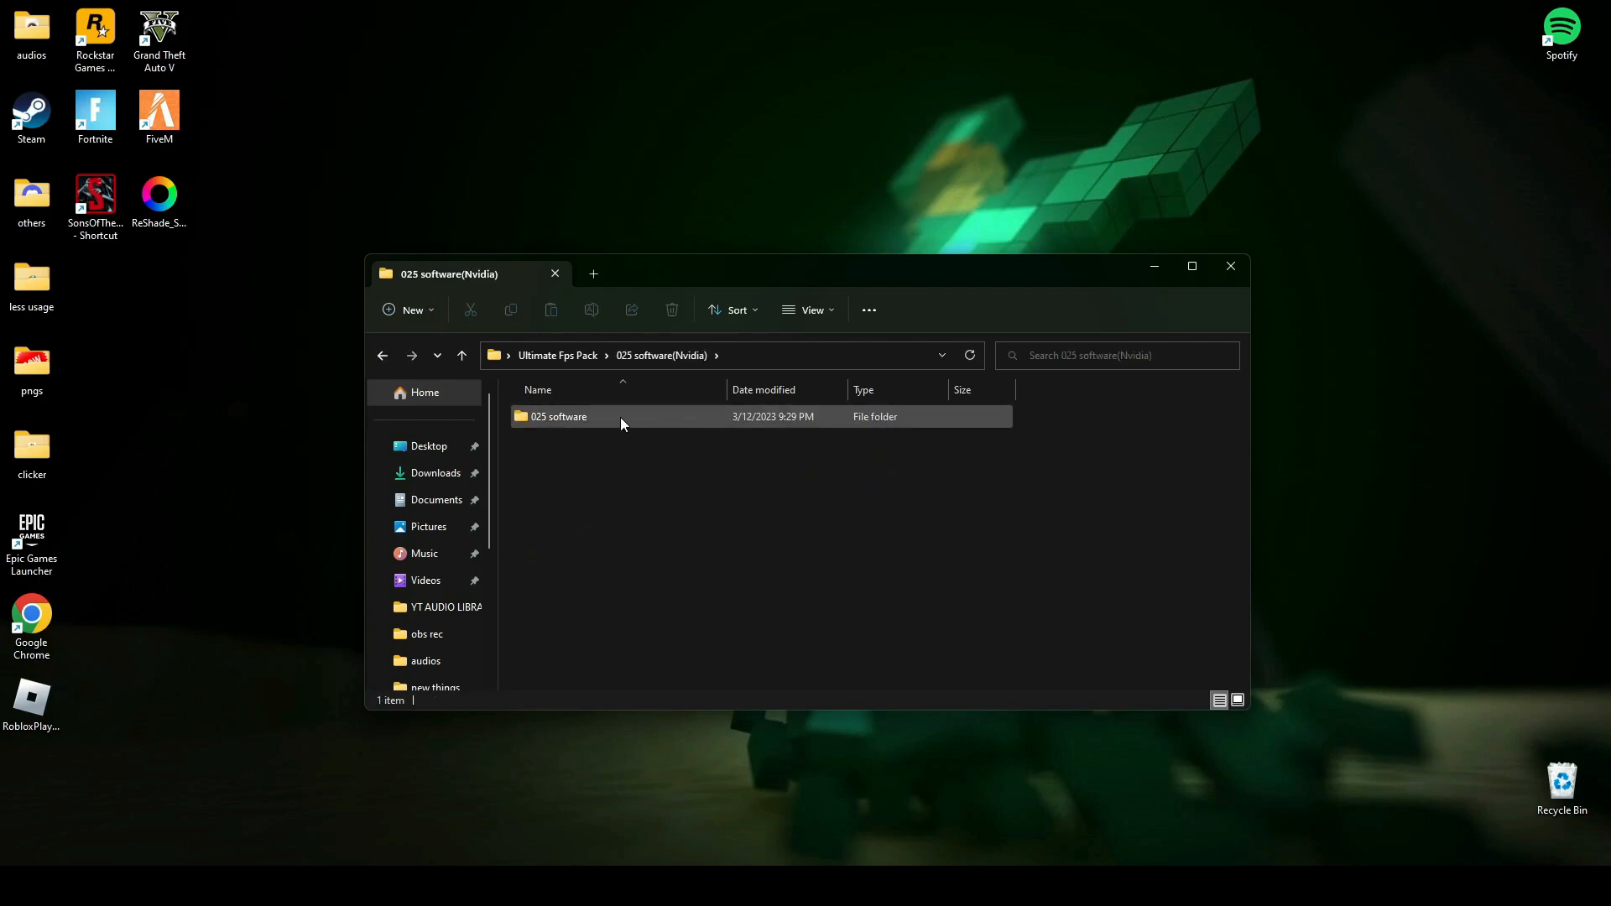
double_click(558, 416)
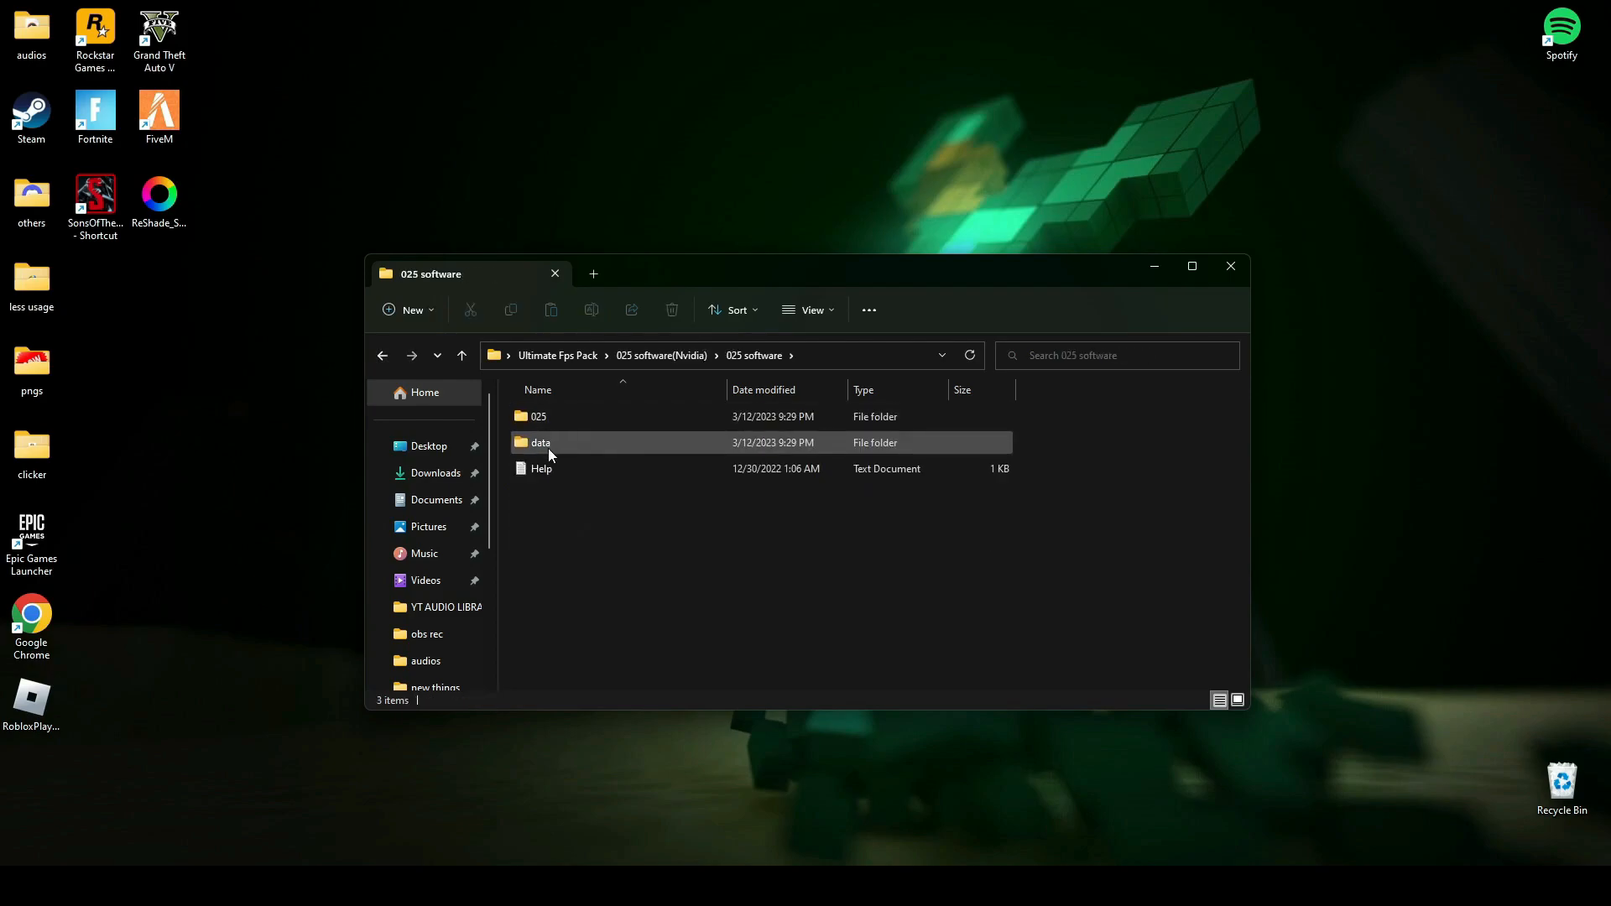
double_click(539, 442)
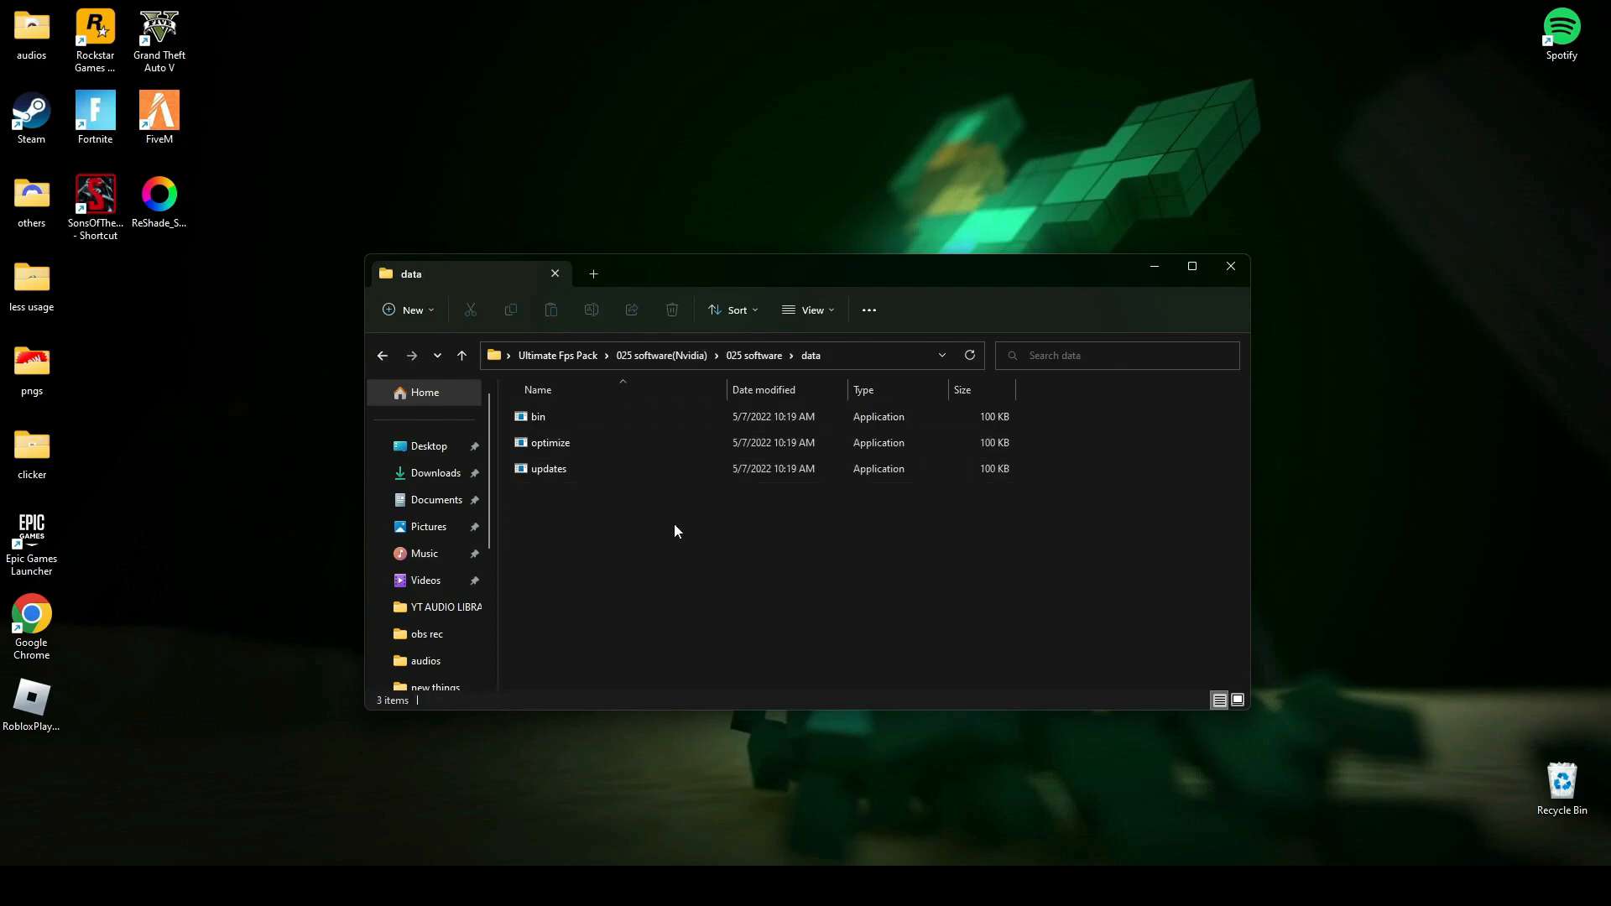
- Copy bin, optimize and updates into Local Disk (C:), replacing existing files
key(ctrl+a)
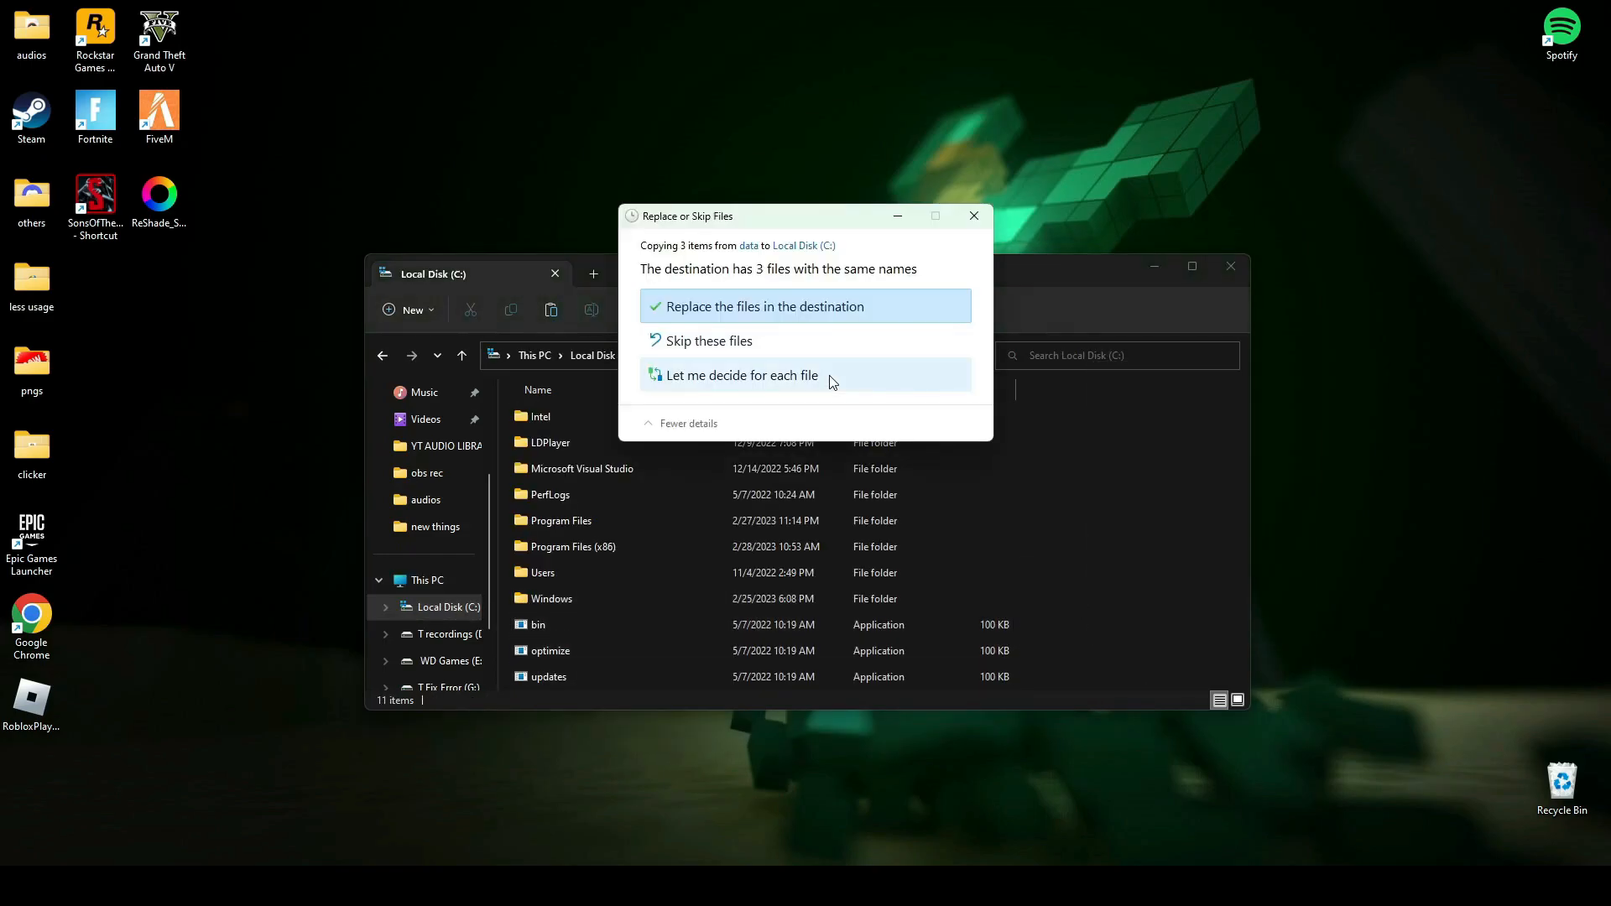
click(765, 306)
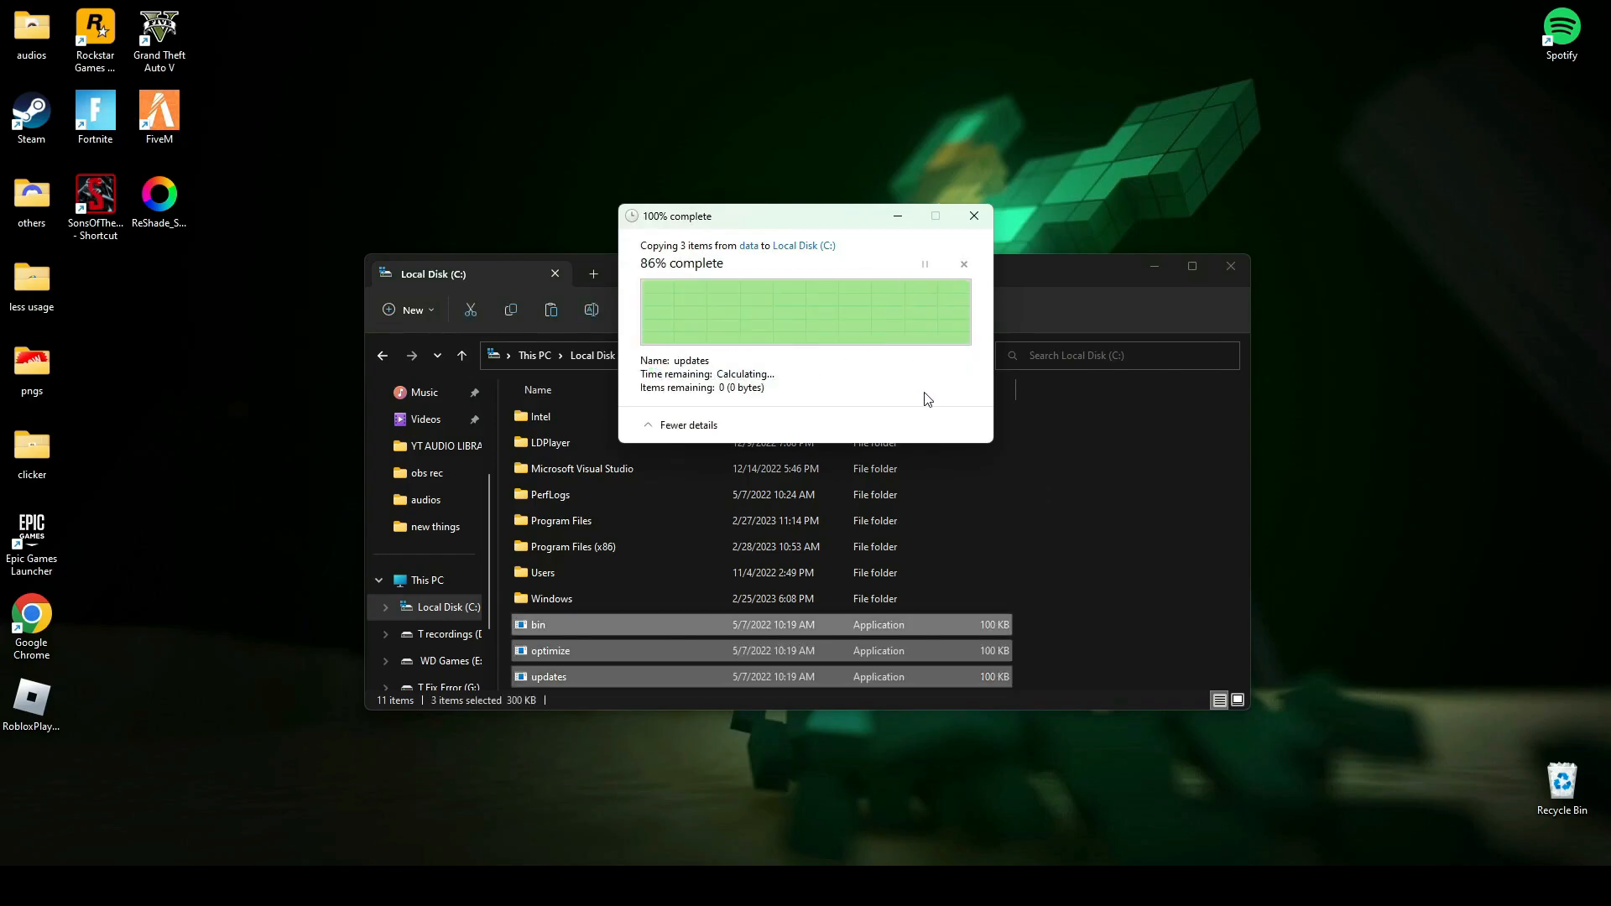
click(971, 216)
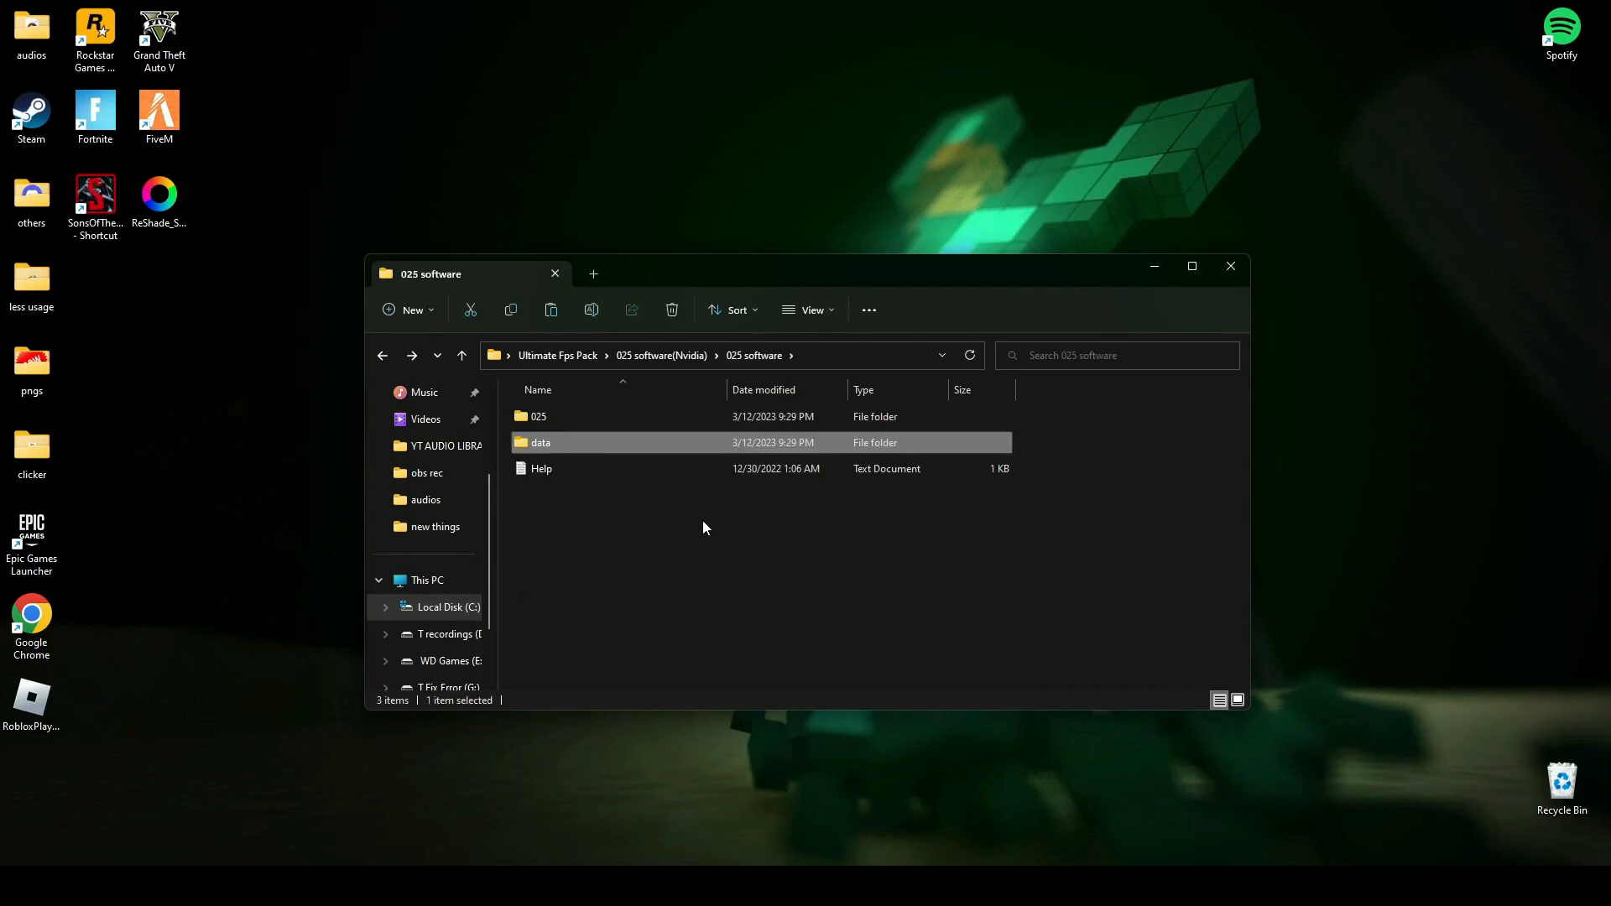
- Launch 025 Software from the 025 folder and move its window higher
double_click(537, 416)
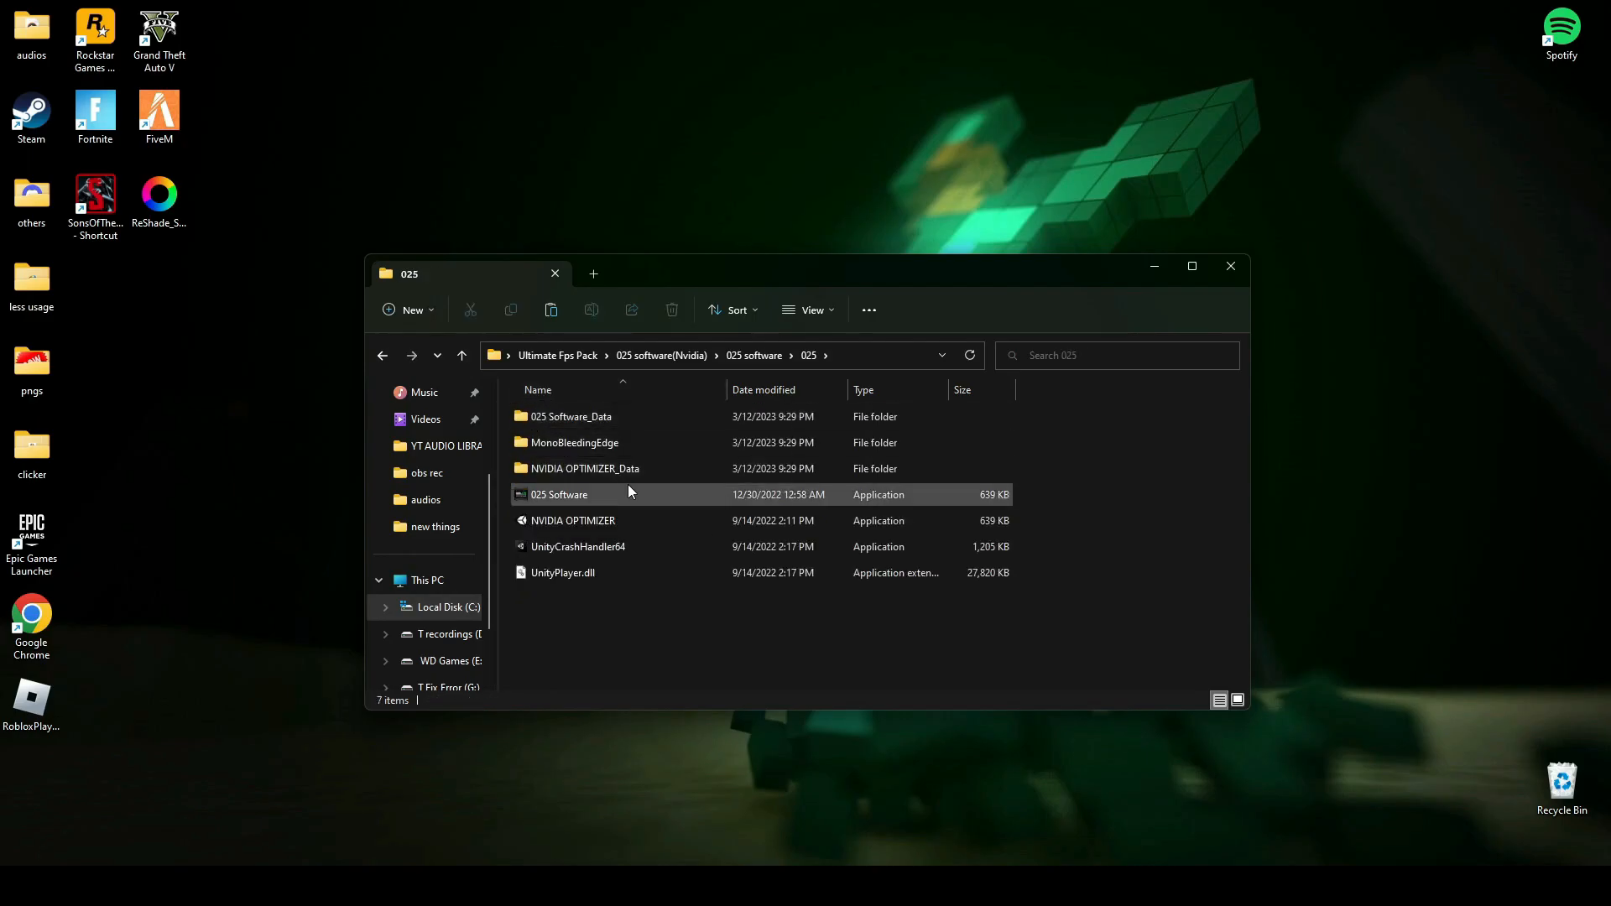
mouse_move(636, 500)
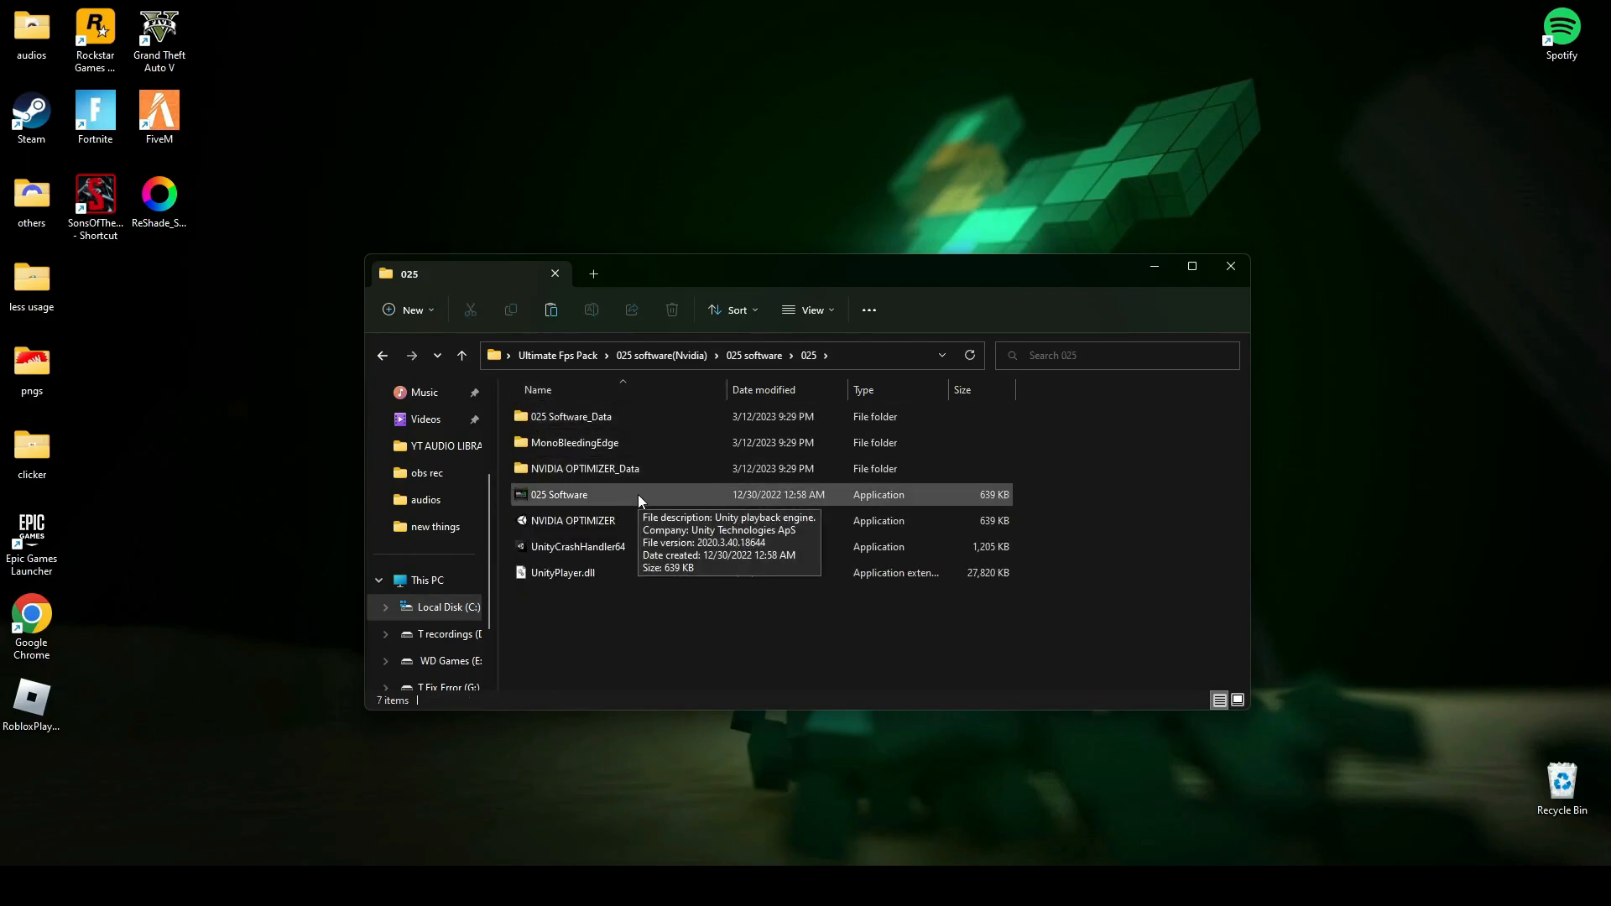
double_click(559, 494)
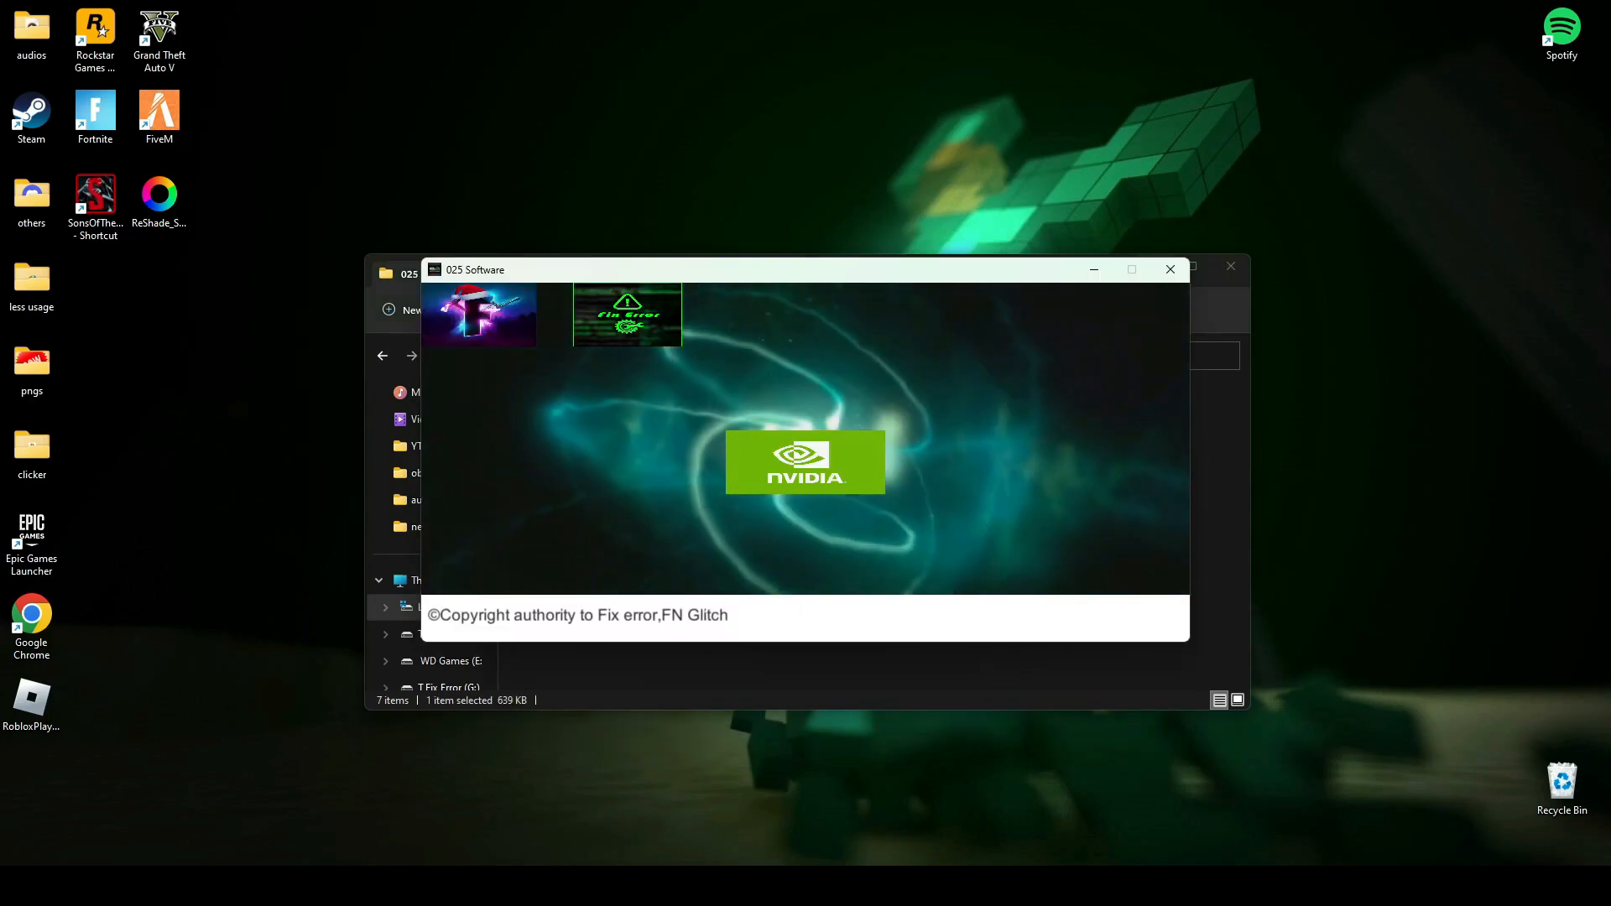
drag(801, 269, 765, 105)
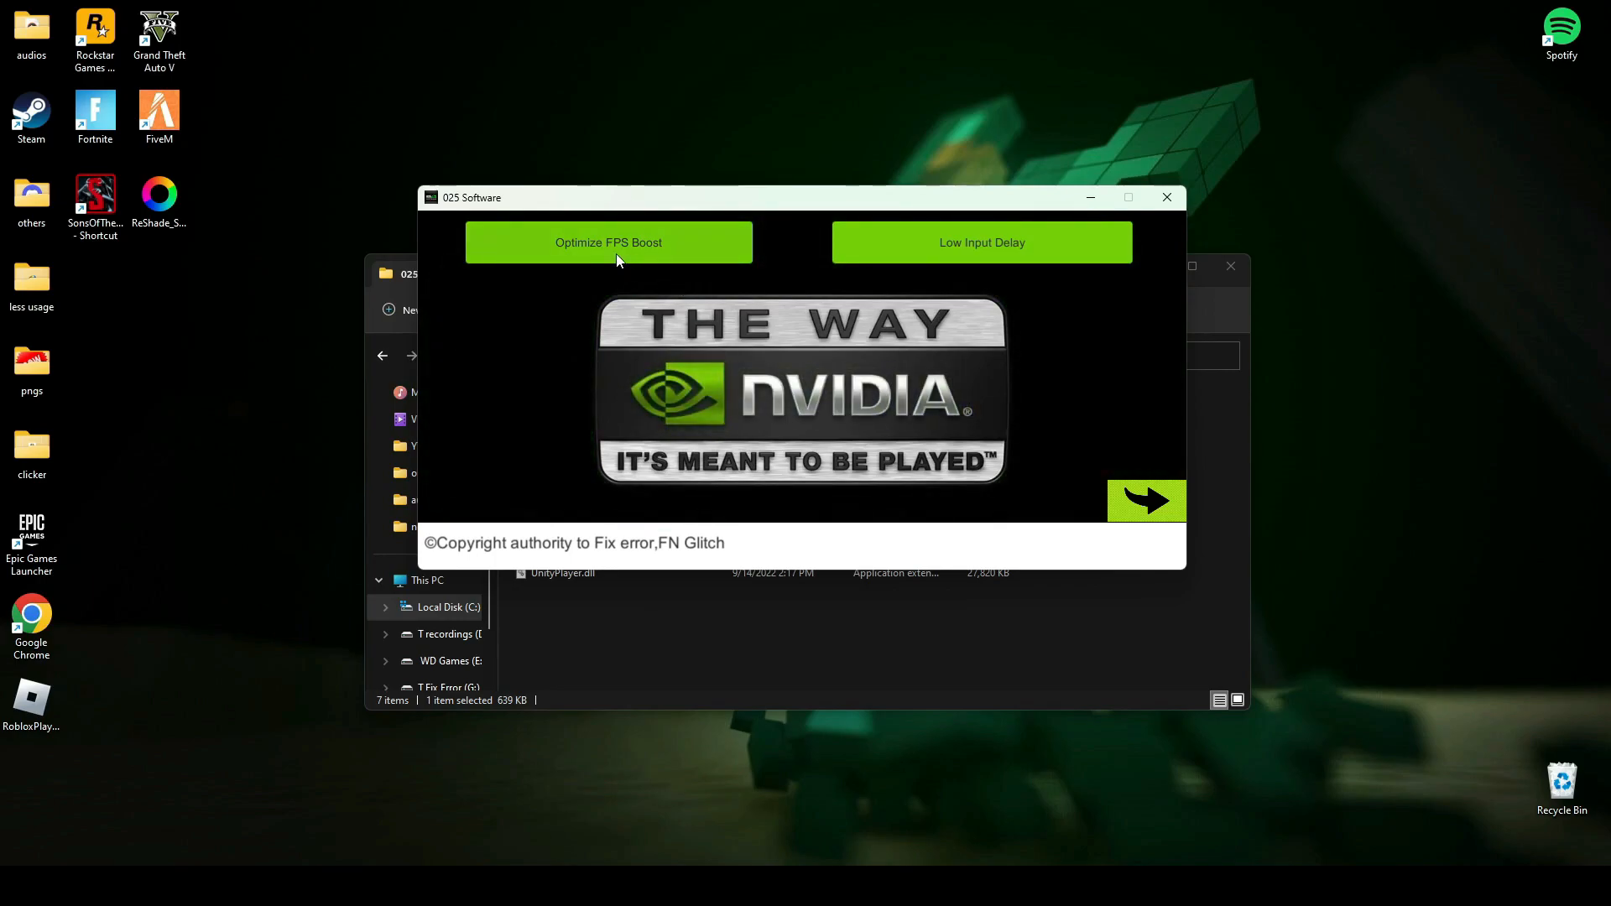
- Run Optimize FPS Boost to completion, then apply Low Input Delay
click(608, 243)
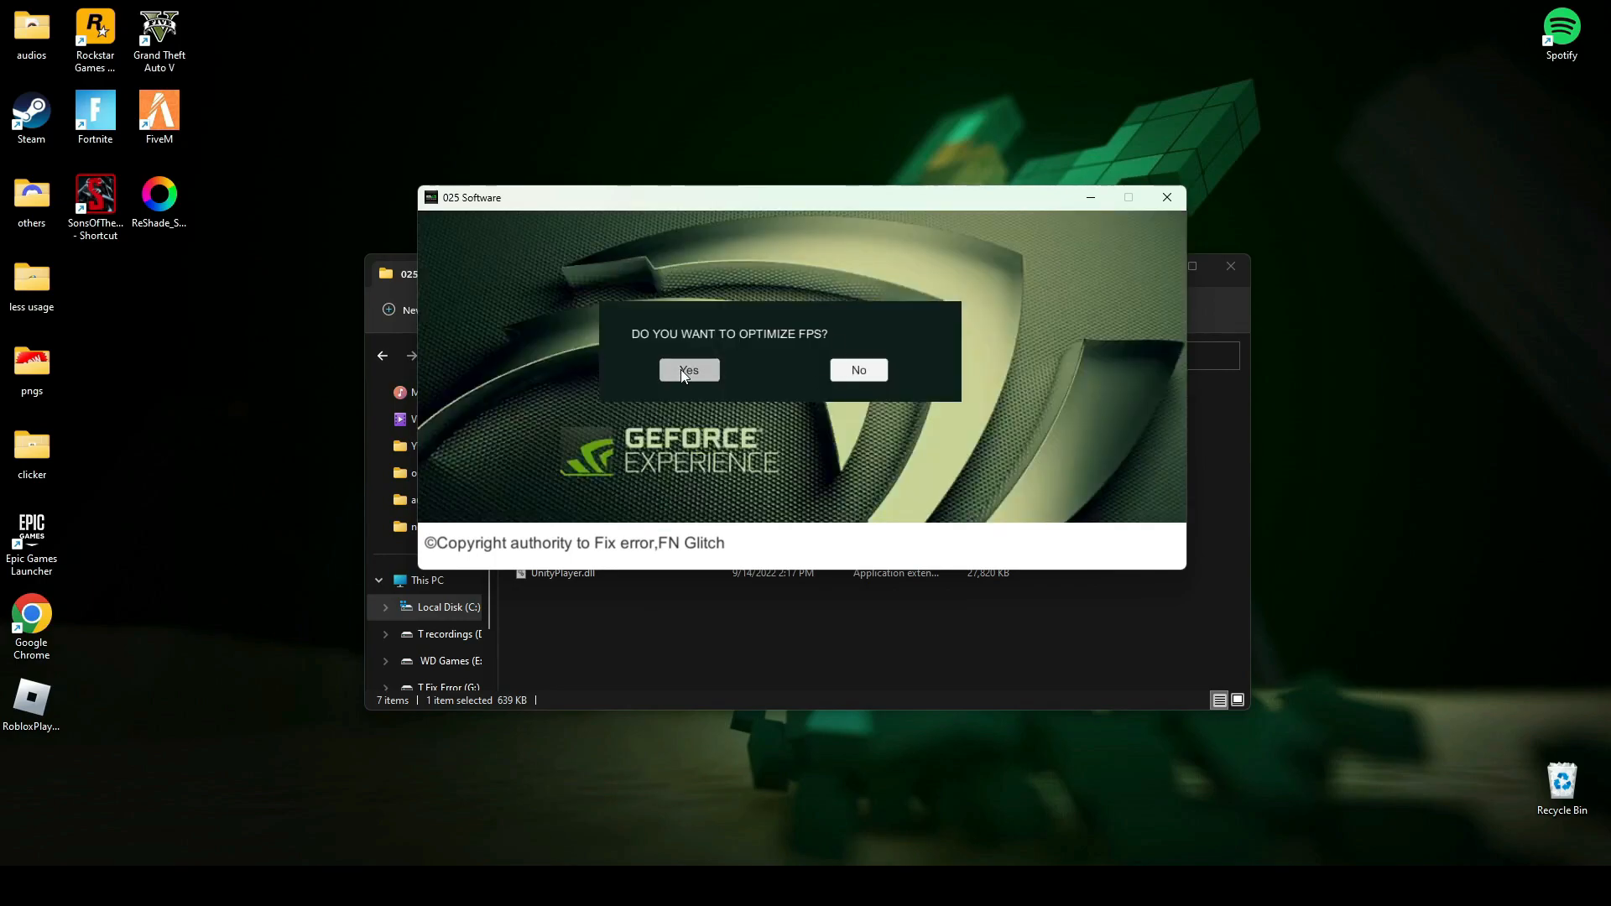
click(687, 370)
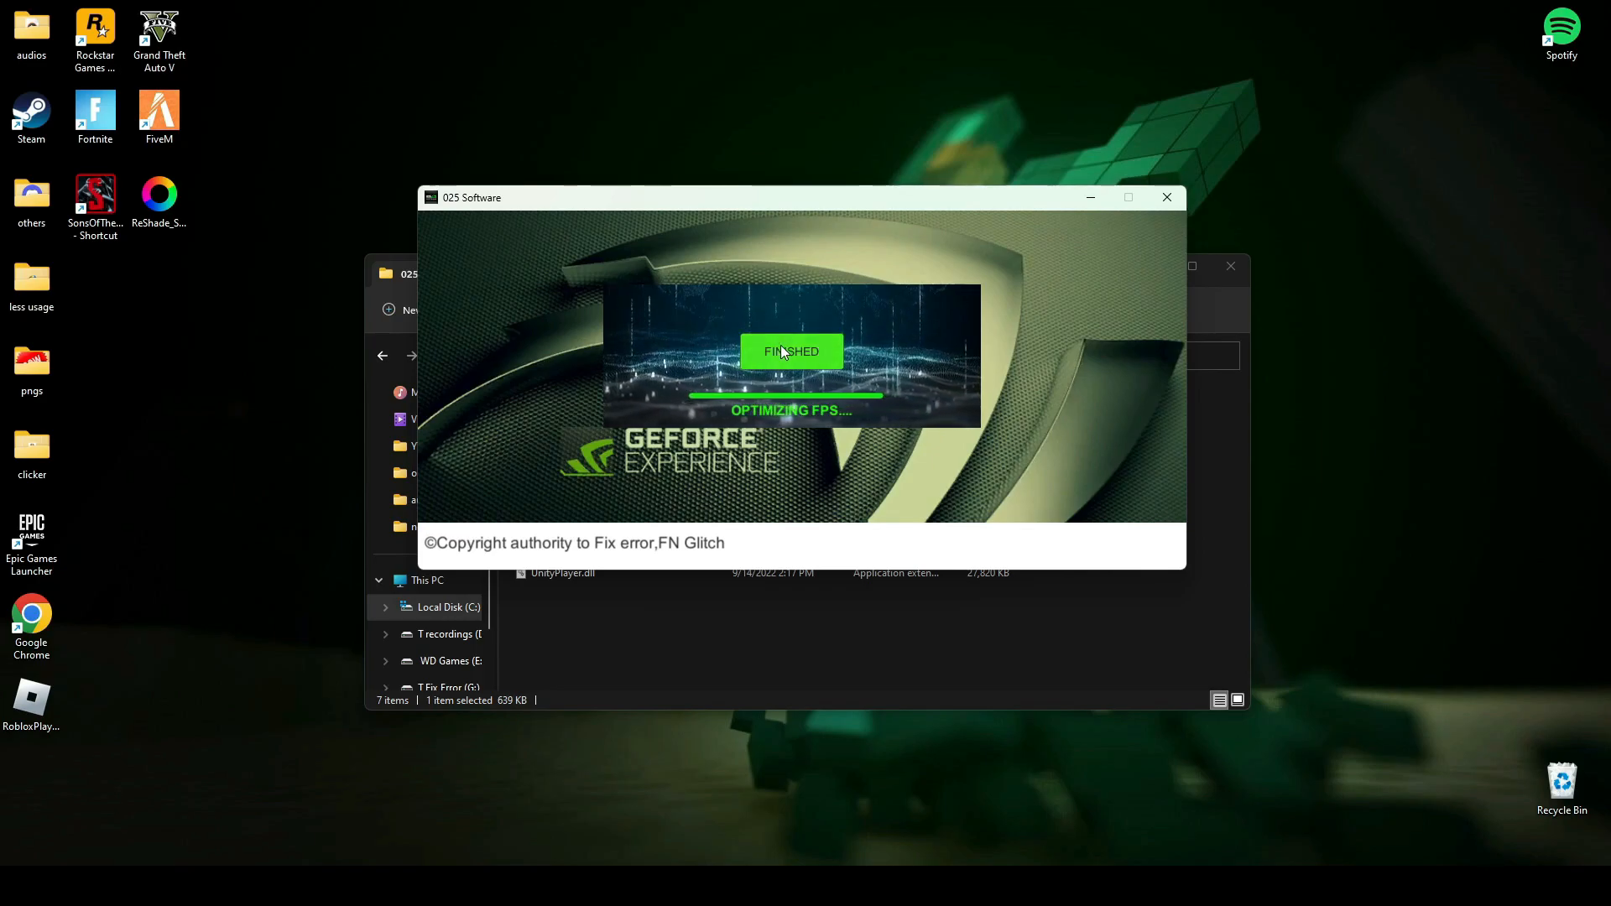
click(791, 352)
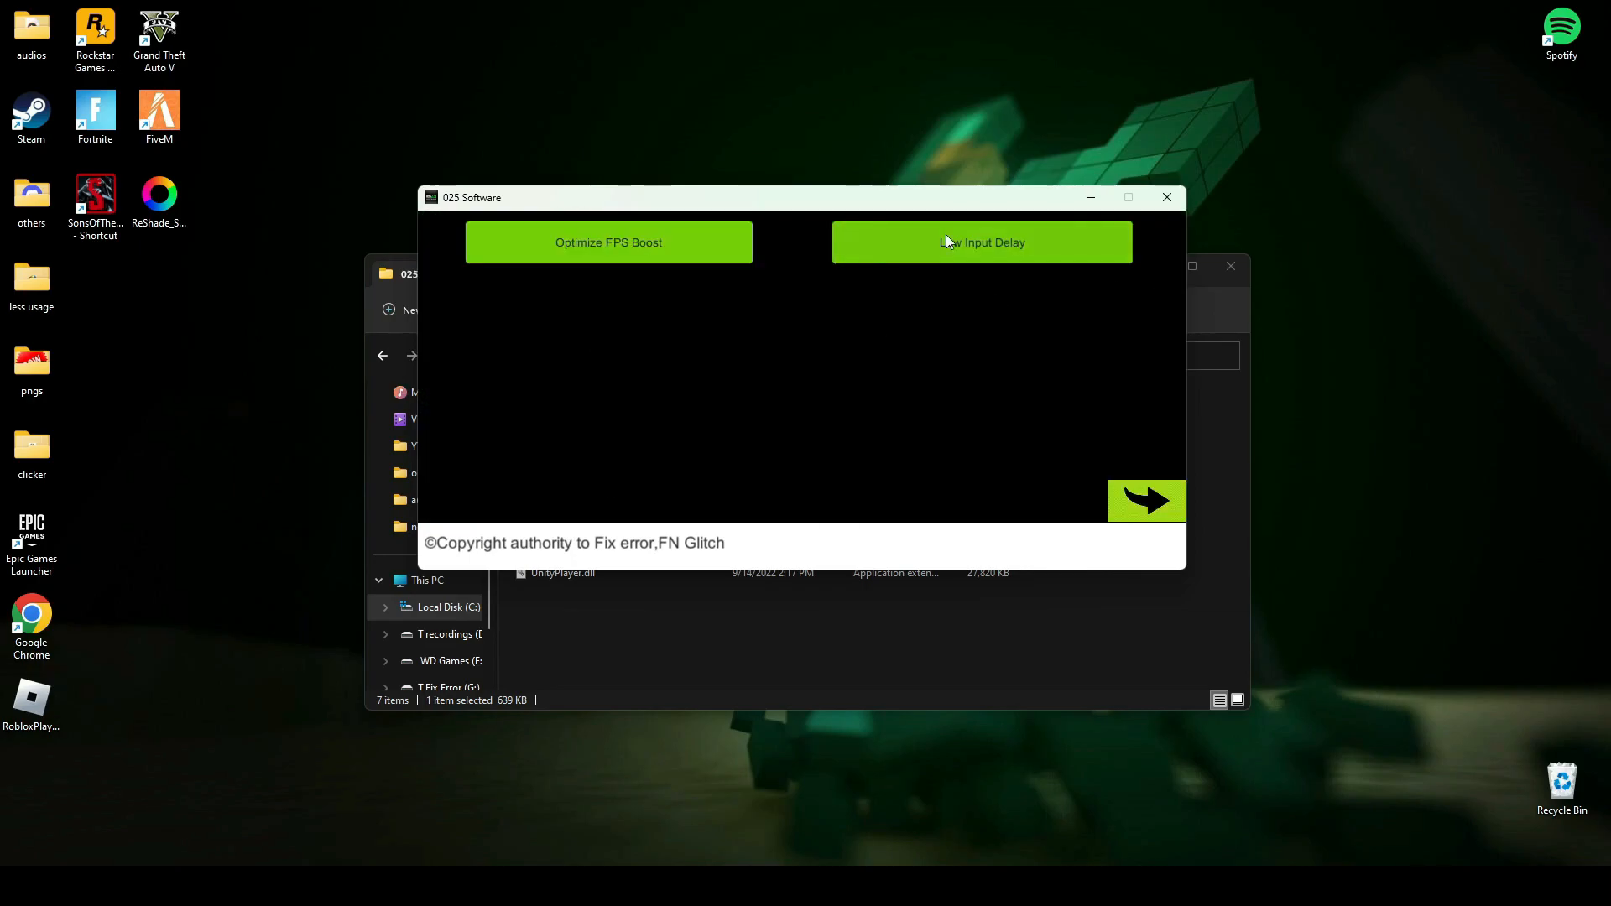
click(979, 242)
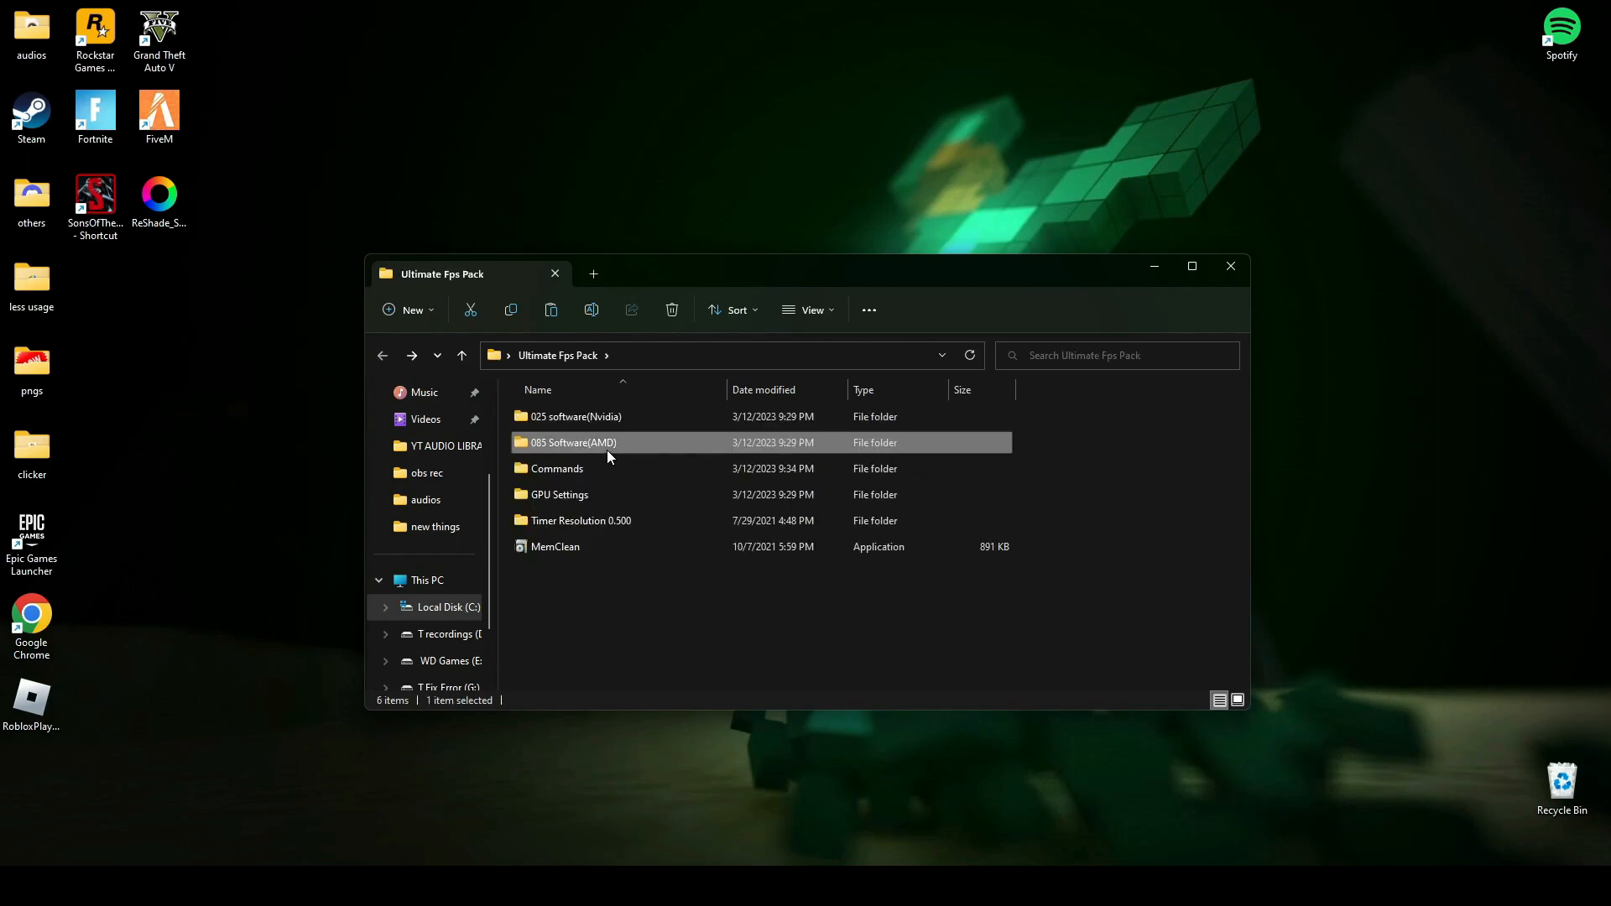
double_click(572, 442)
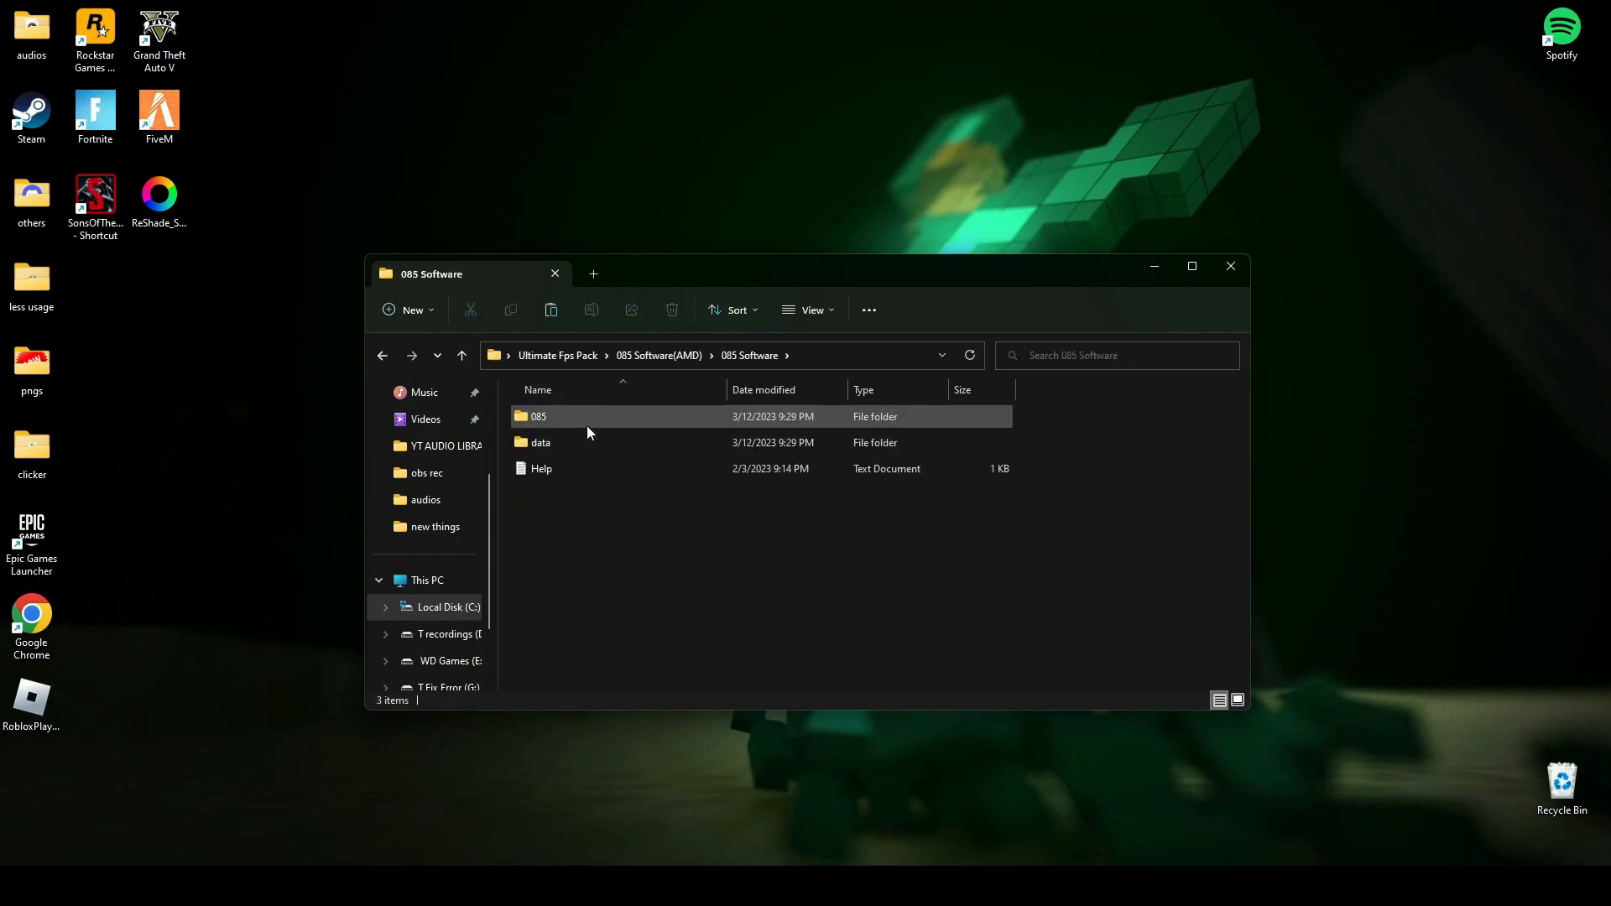
double_click(541, 442)
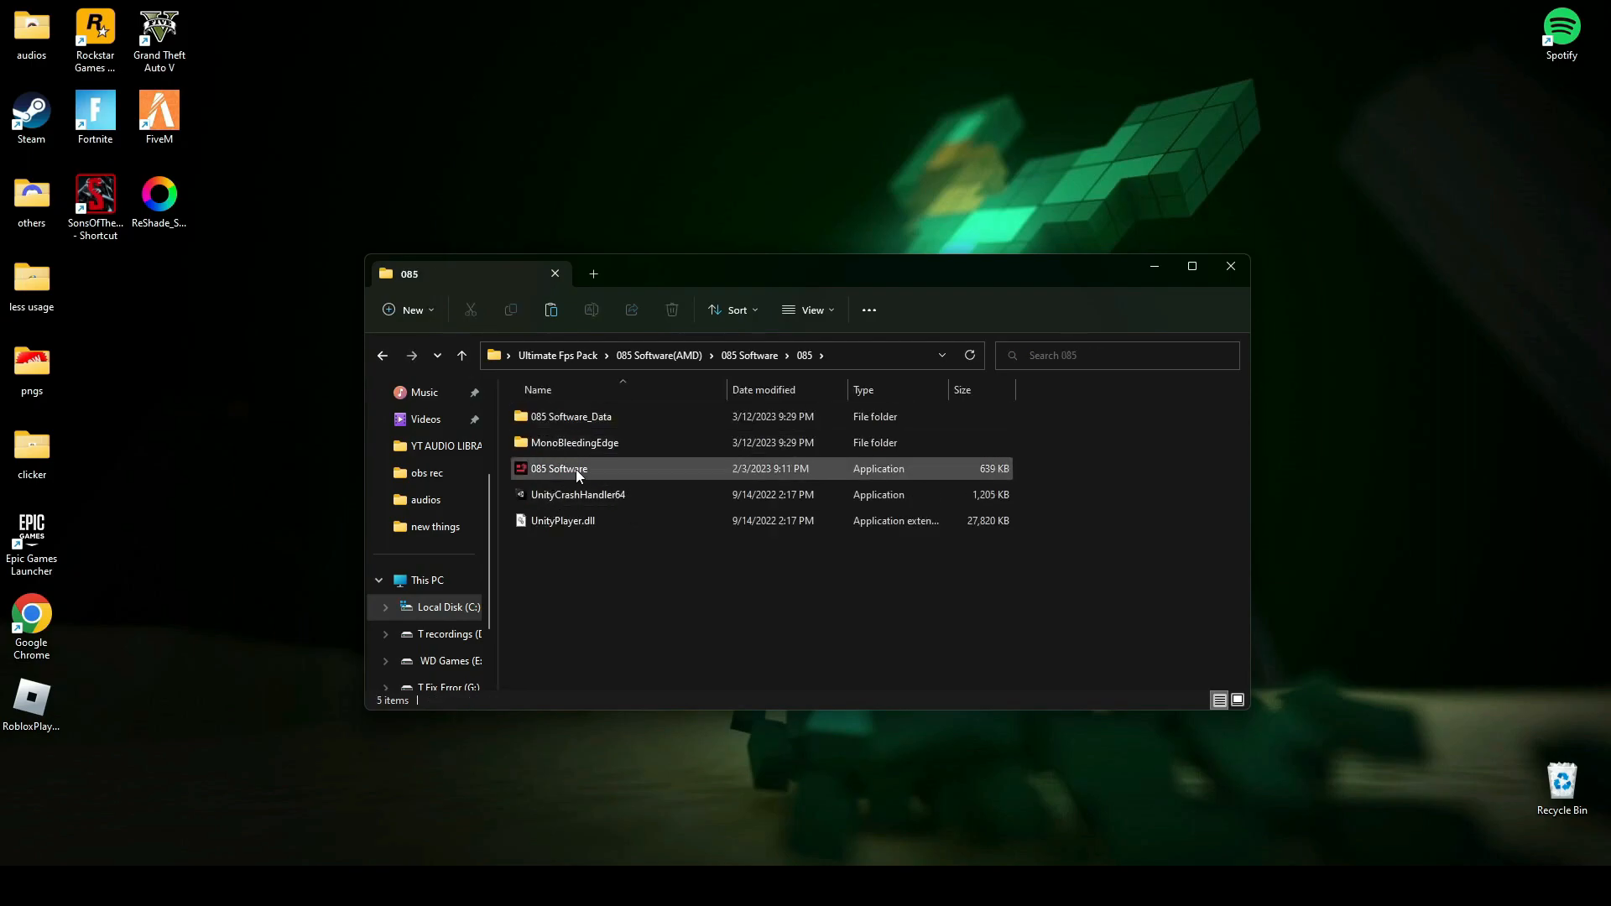
click(557, 468)
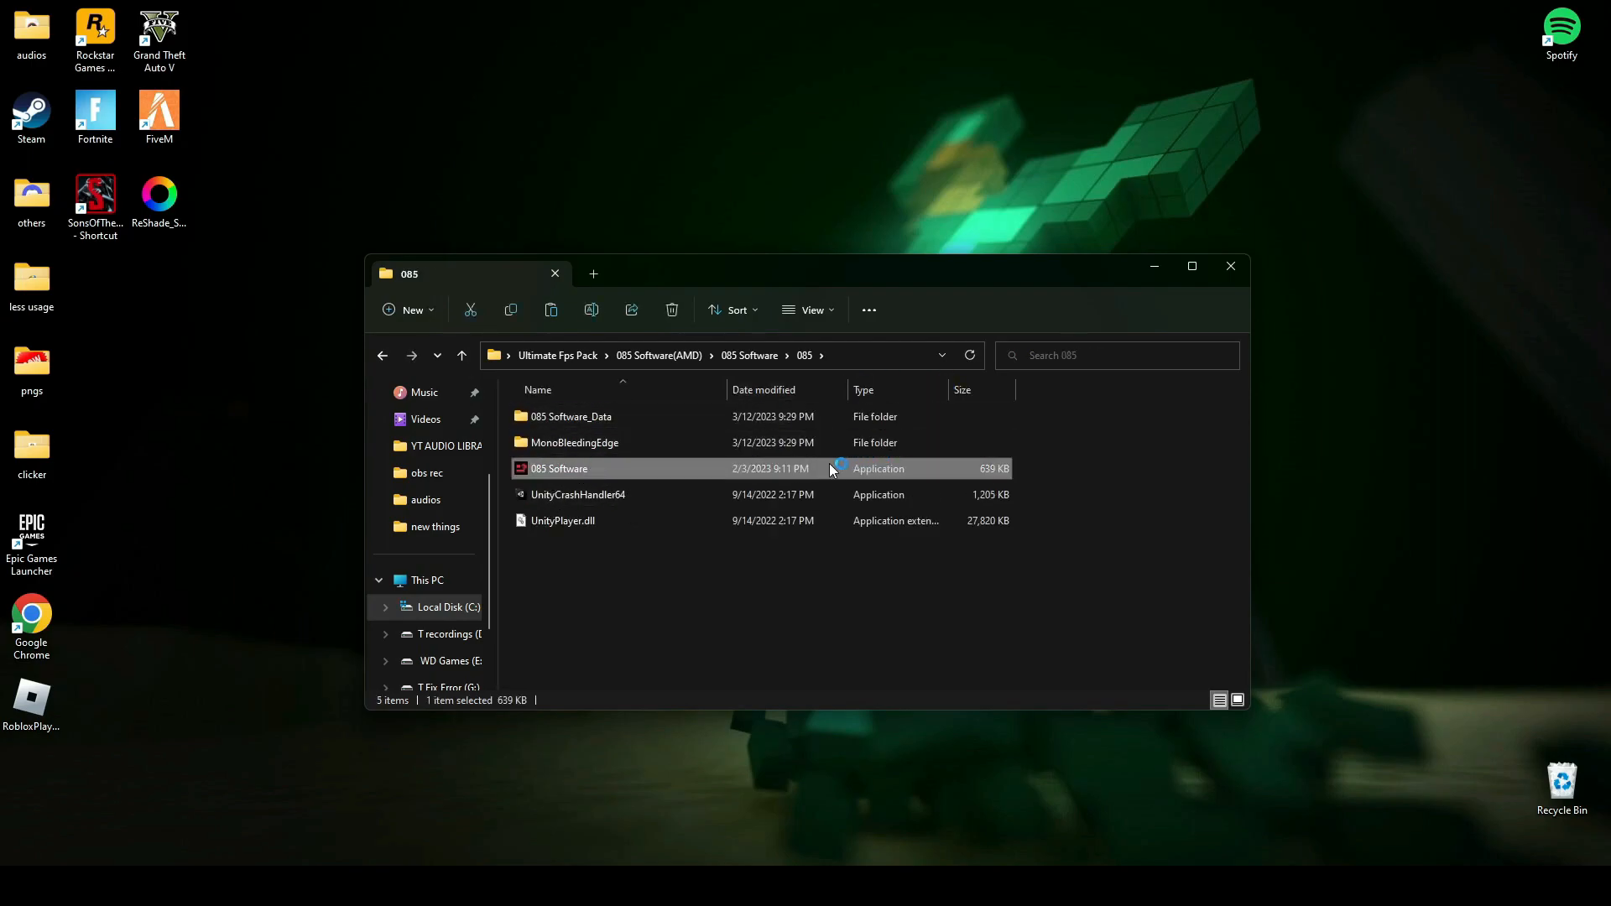
double_click(558, 468)
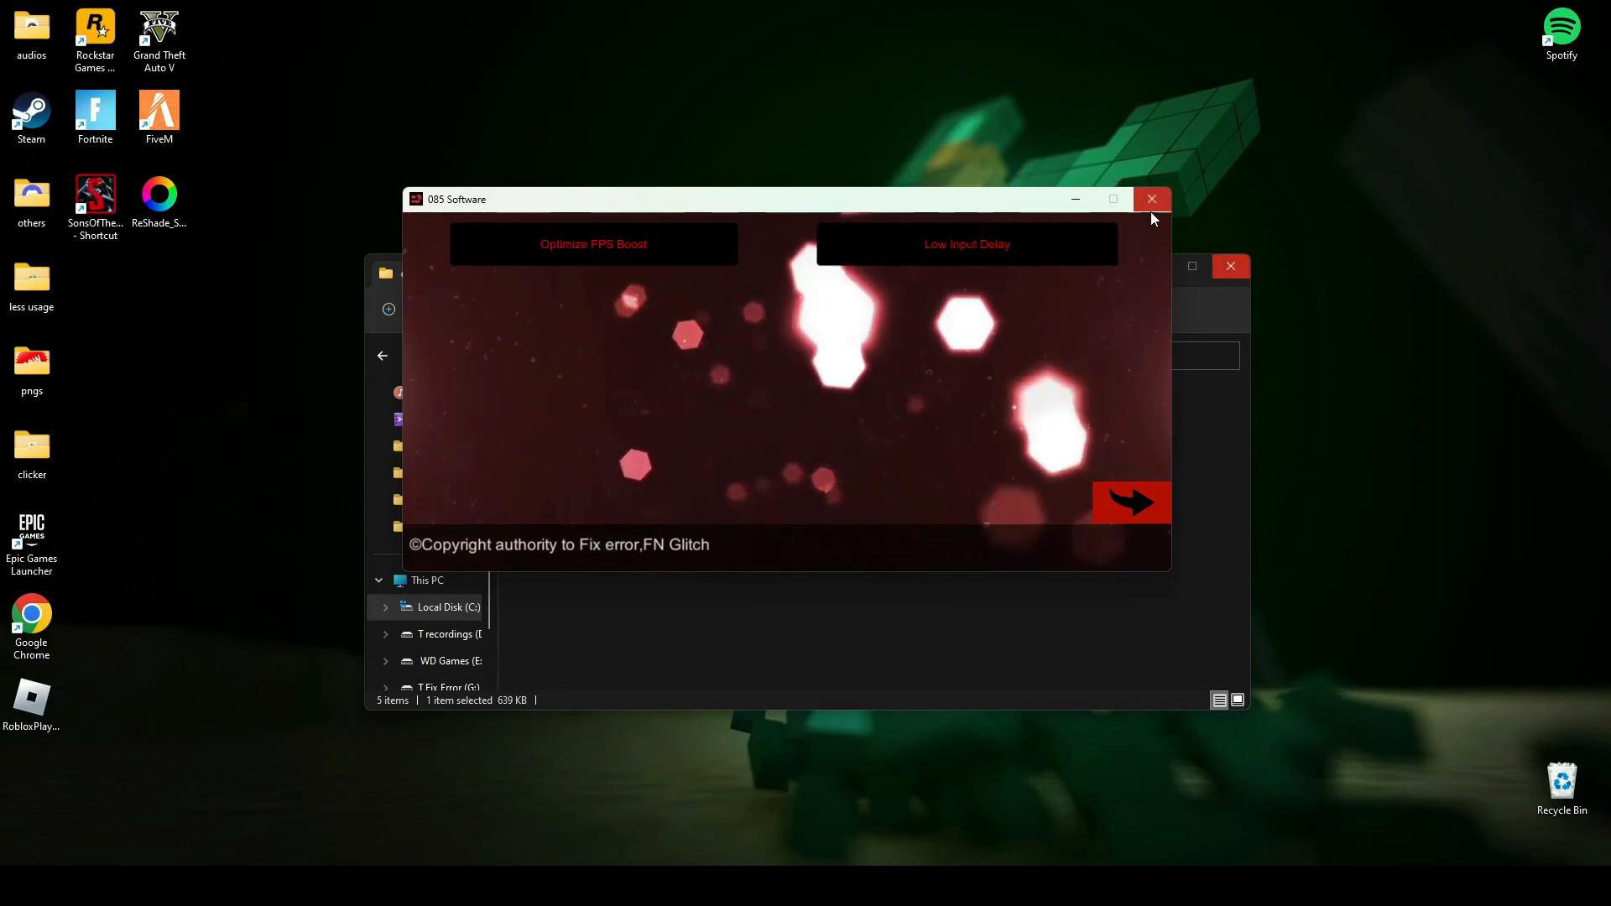
click(1150, 198)
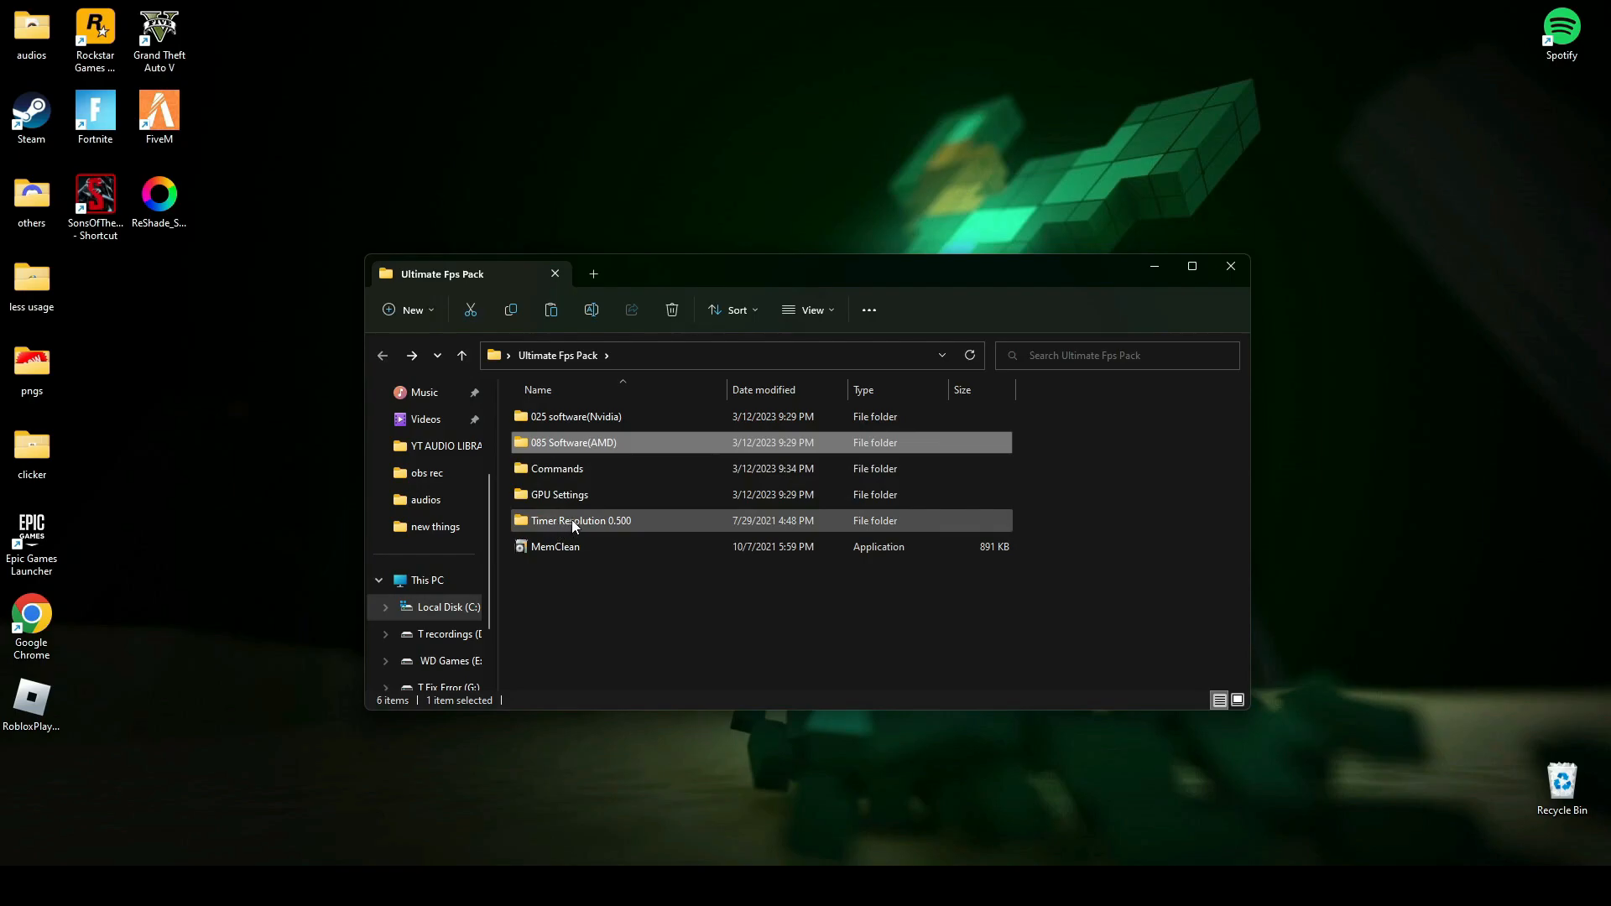
- Launch TimerResolution from the Timer Resolution 0.500 folder and set maximum resolution 0.500 ms
double_click(581, 520)
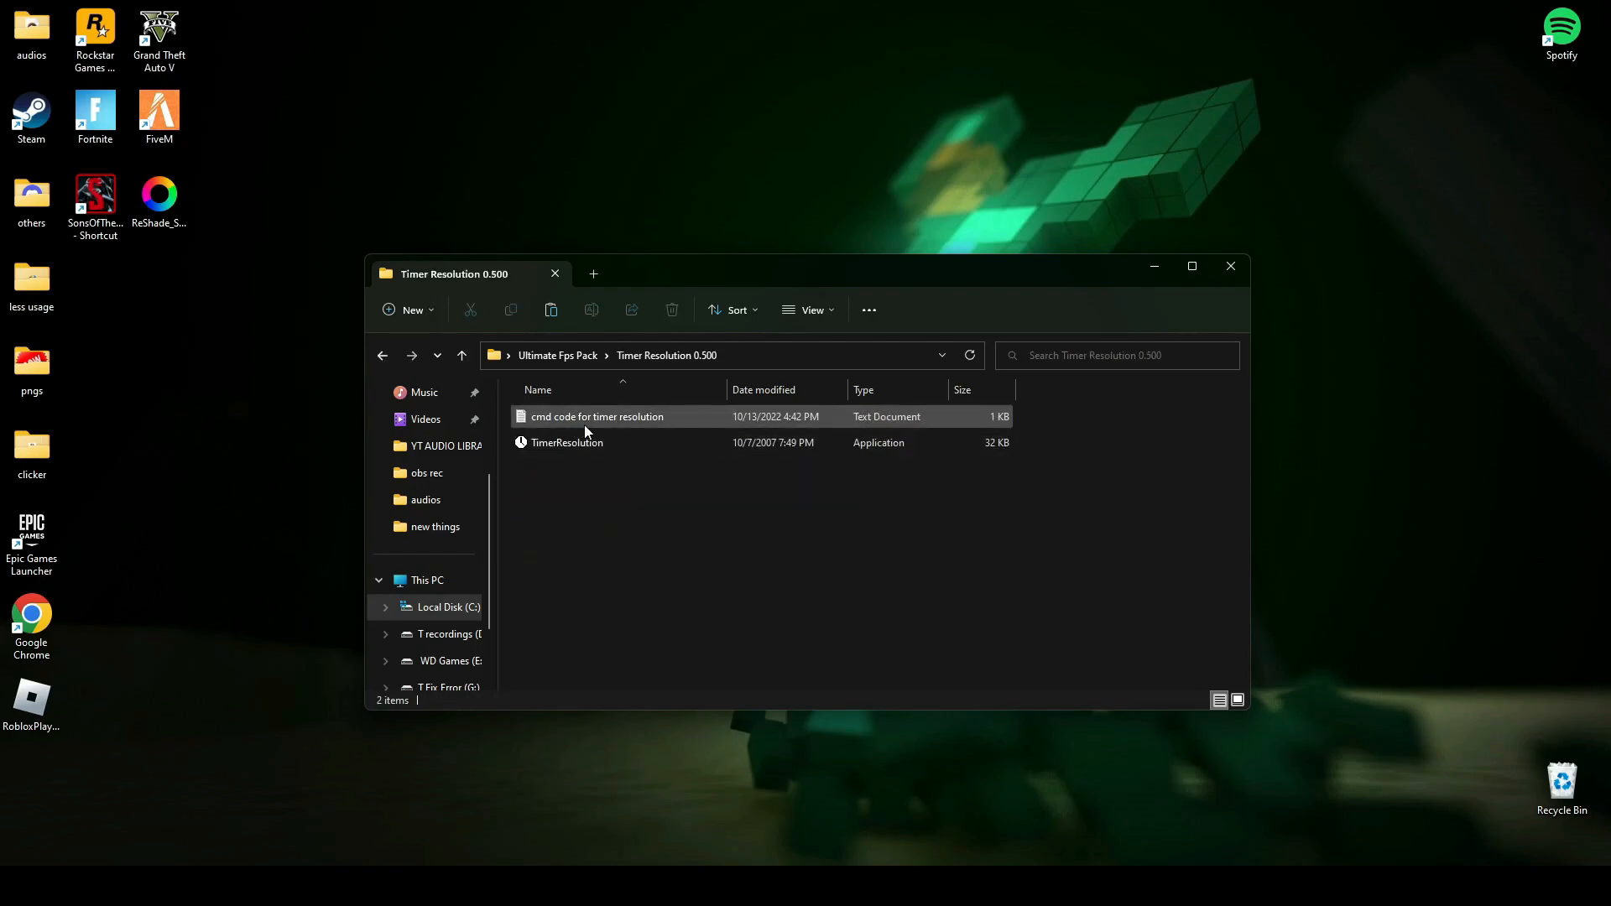
double_click(597, 416)
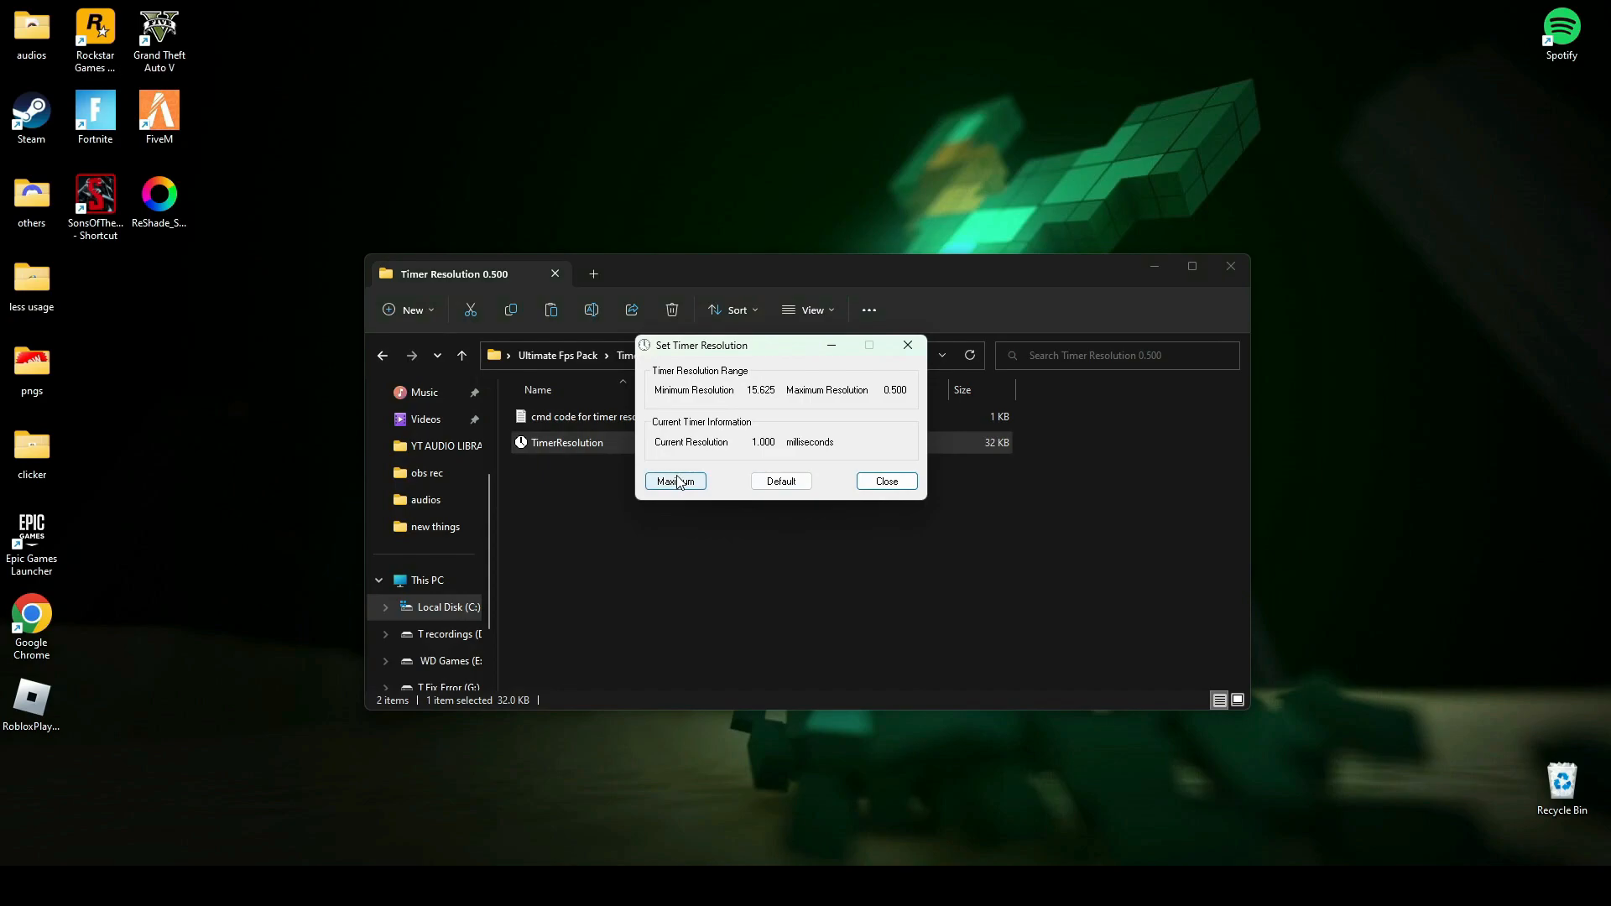
click(675, 481)
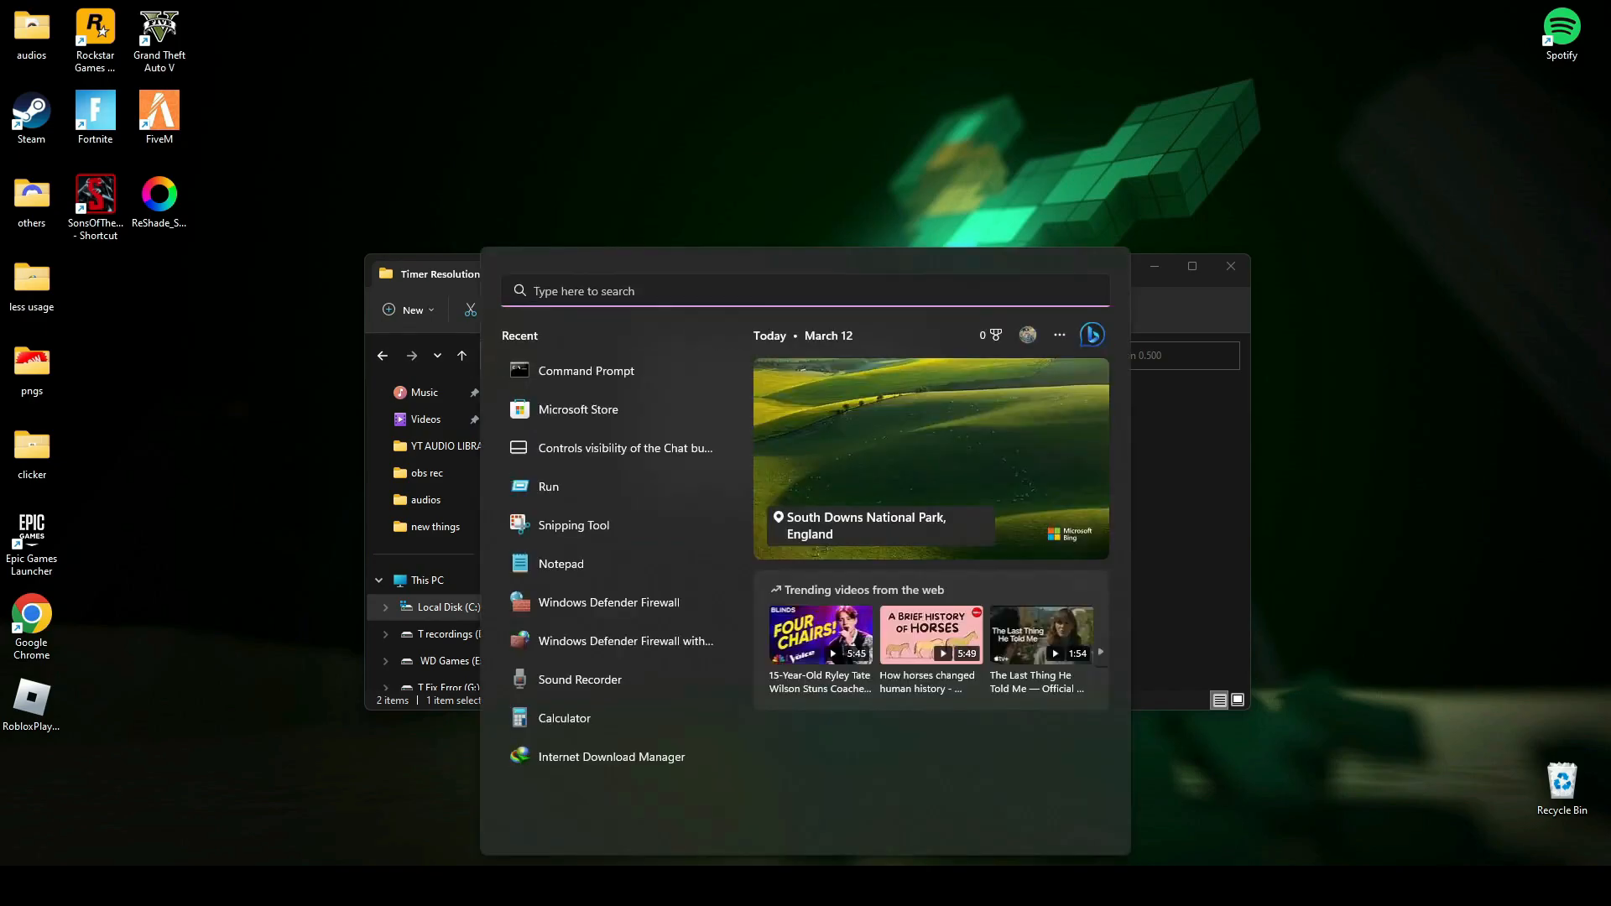
- Search Start for cmd to bring up Command Prompt
text(cmd)
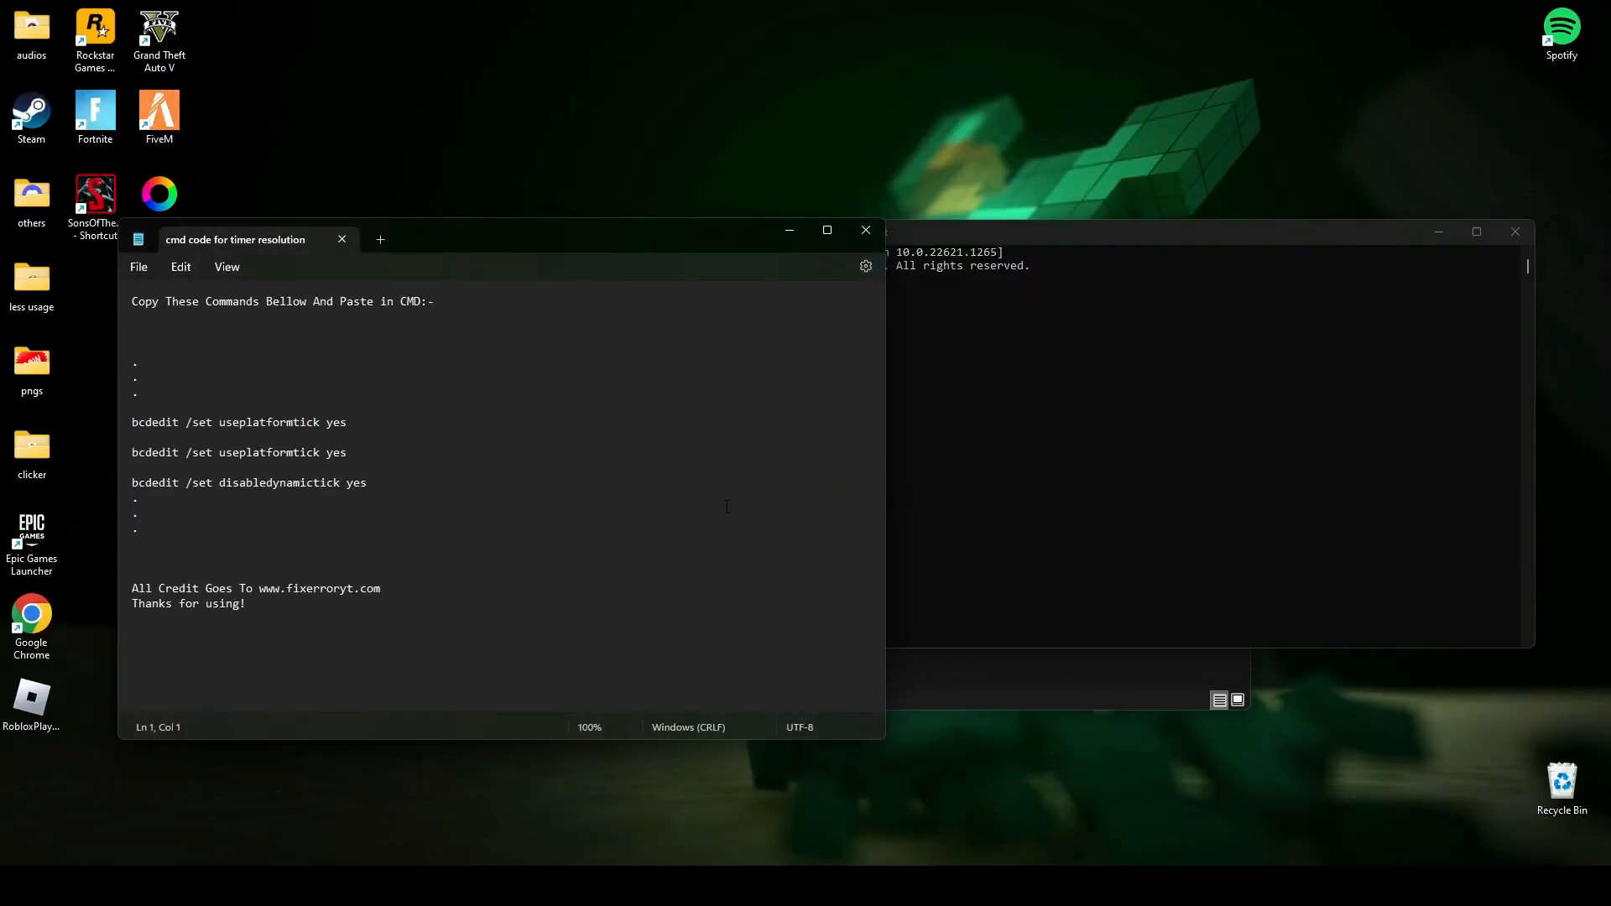
- Run the three bcdedit useplatformtick and disabledynamictick commands from the note in Command Prompt
drag(504, 229, 432, 201)
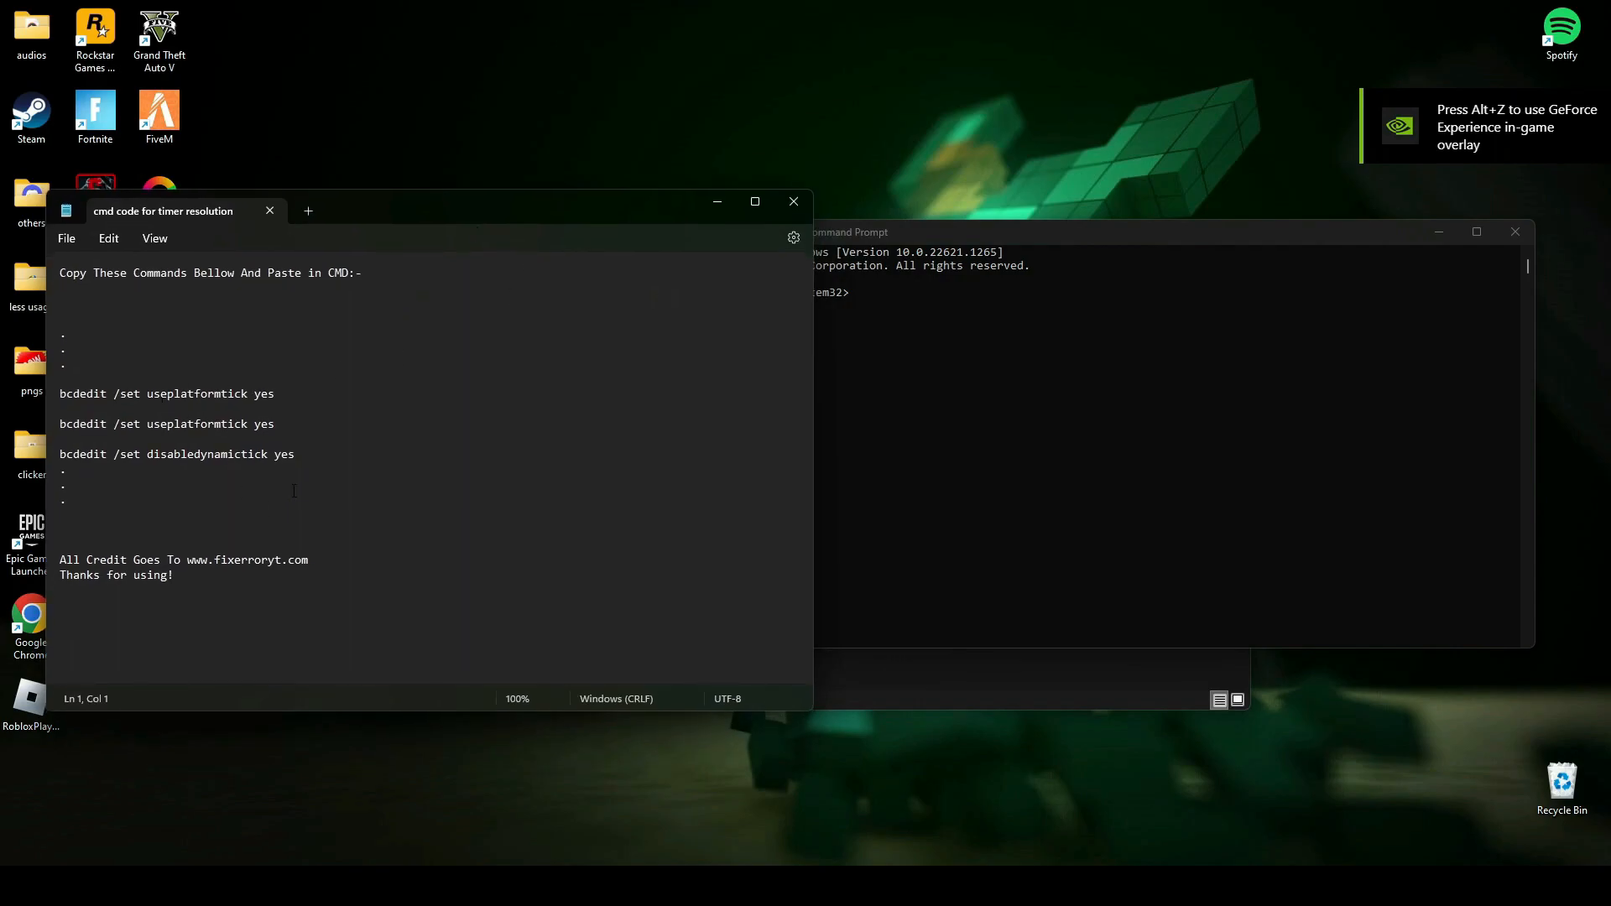
drag(59, 393, 295, 453)
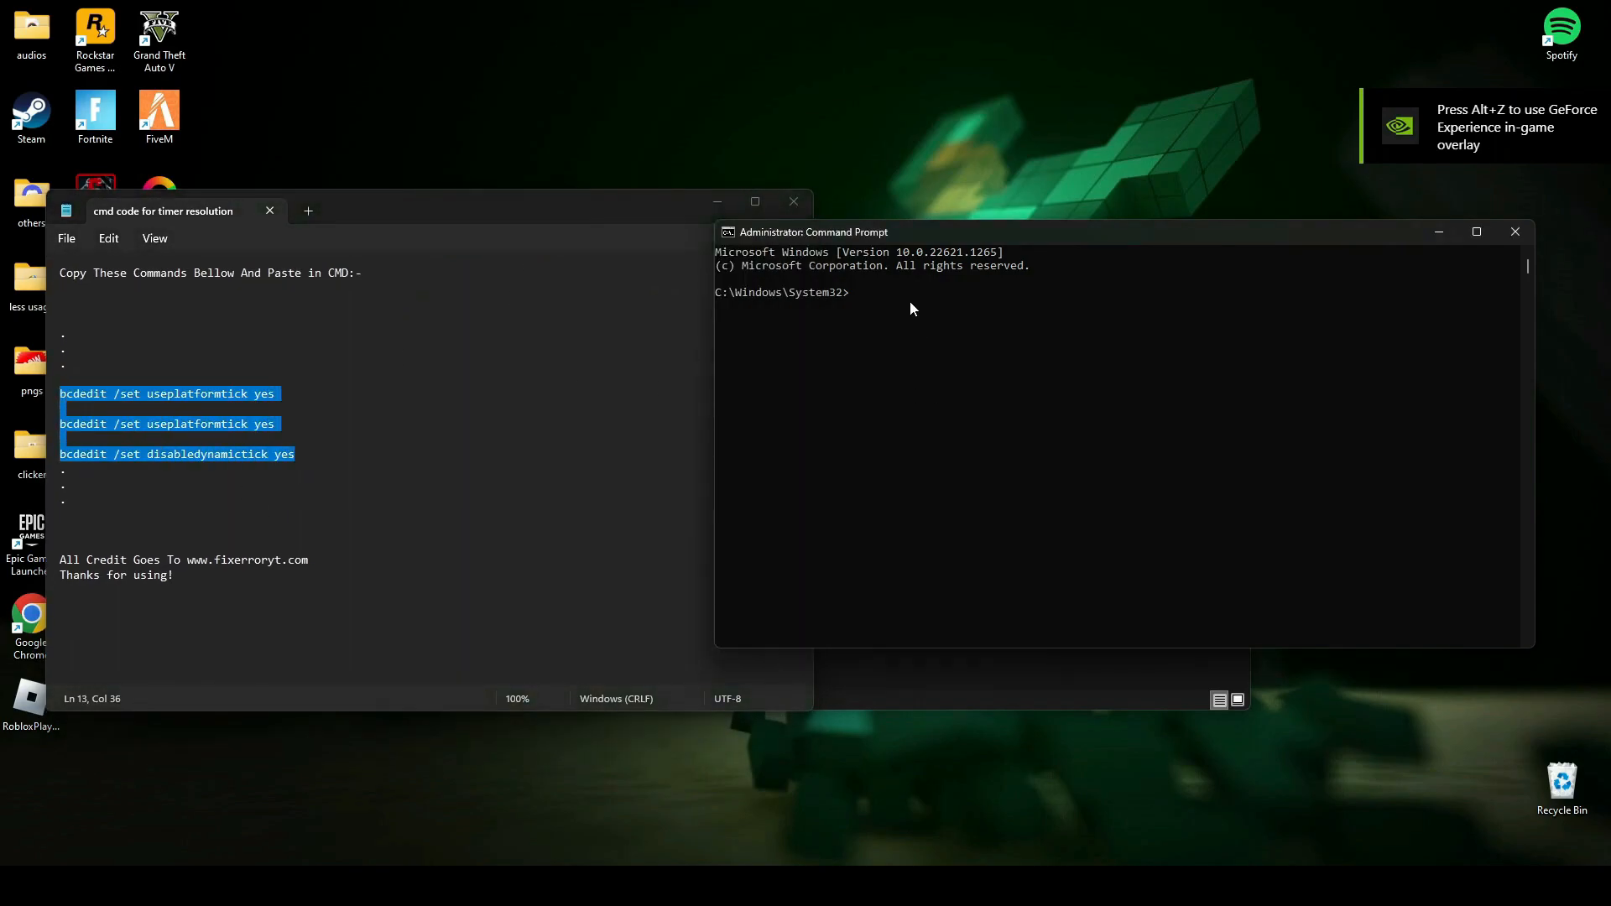
key(Enter)
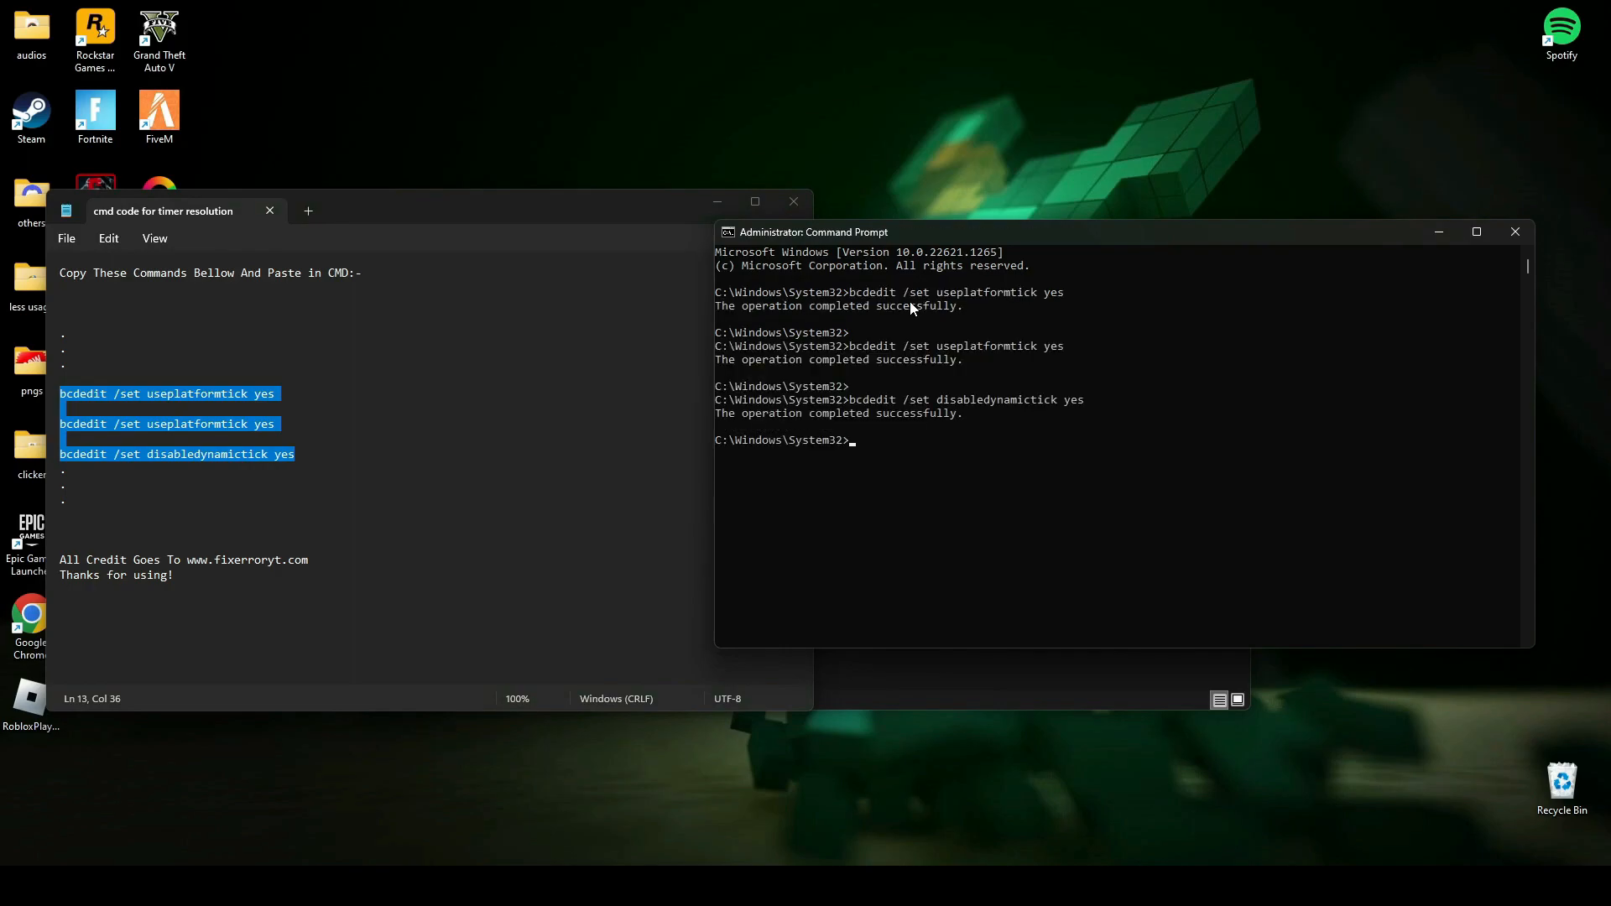
text(e)
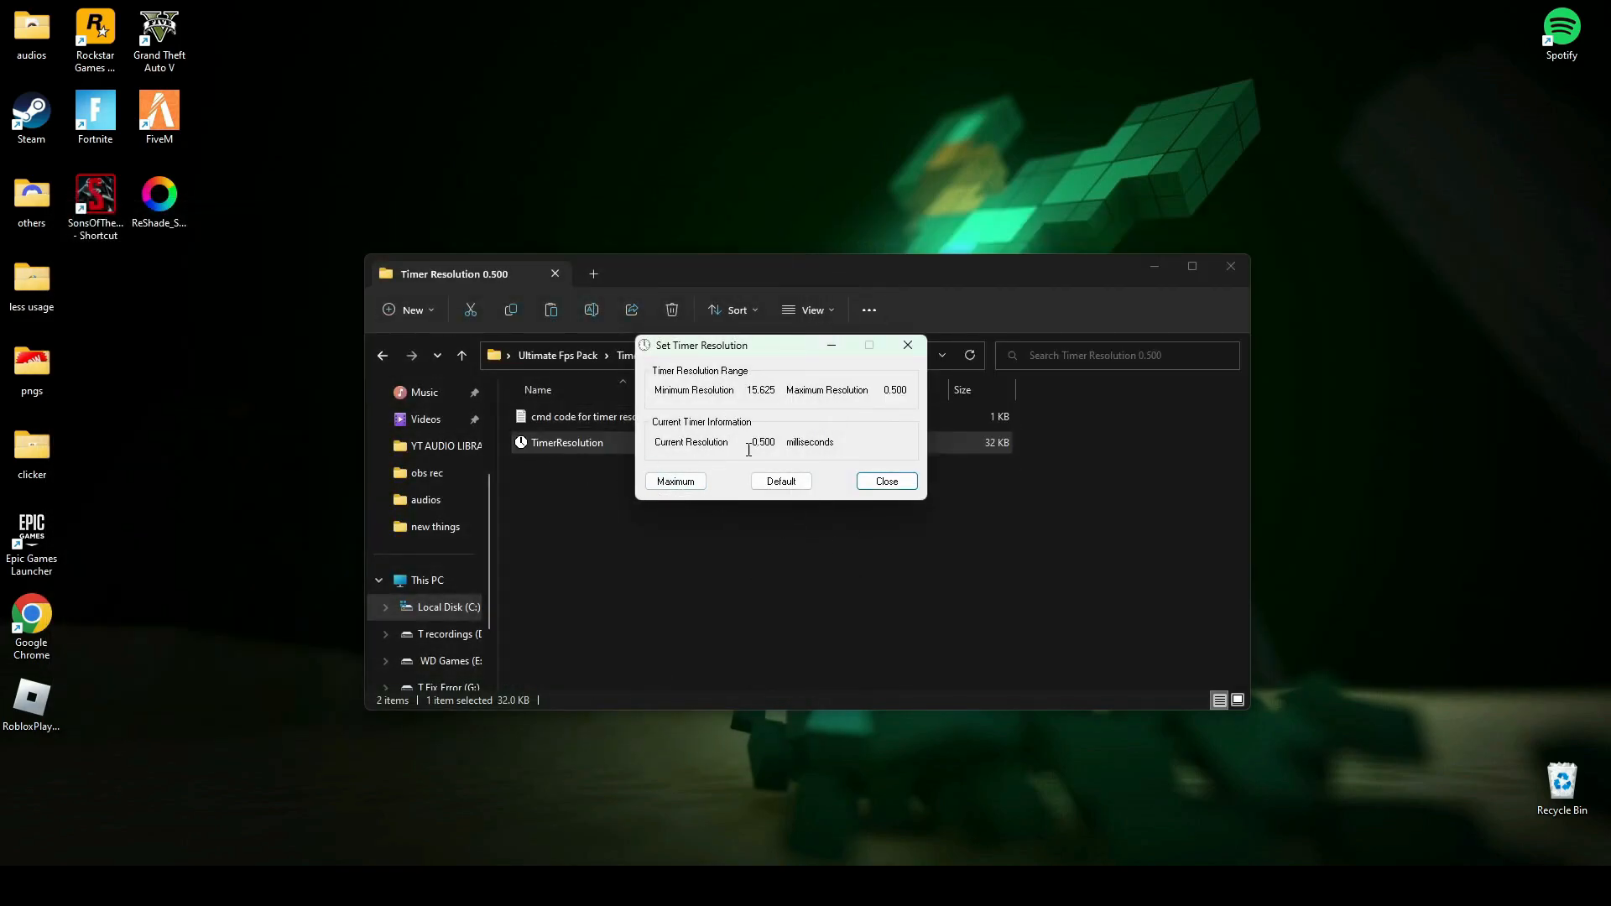
- Confirm Current Resolution reads 0.500 milliseconds, then close Set Timer Resolution
click(674, 481)
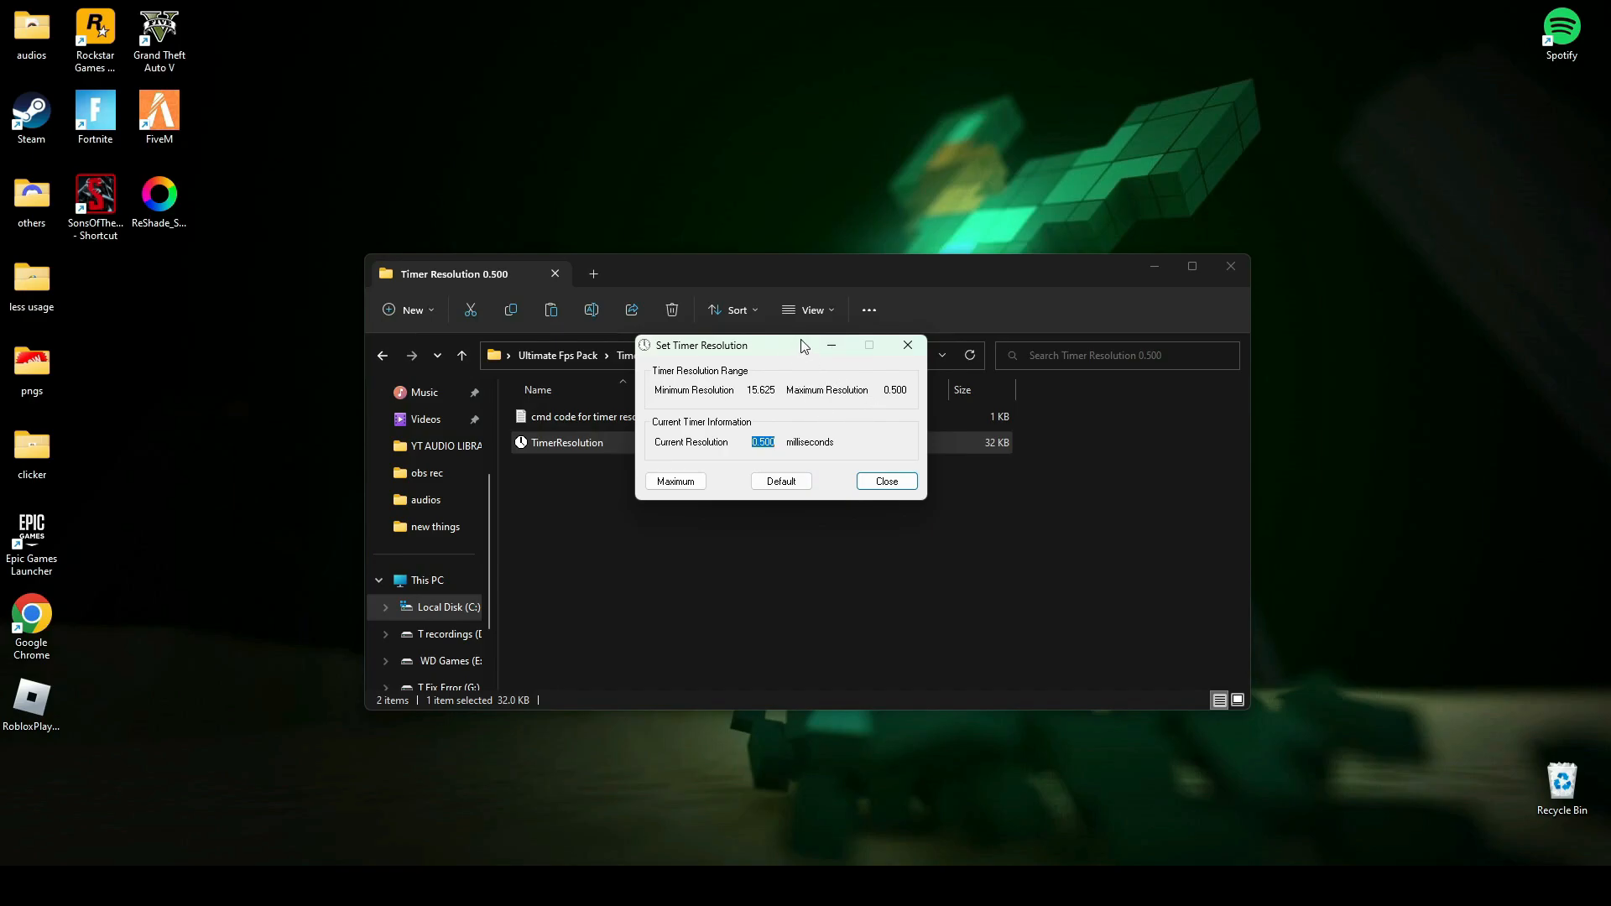
click(884, 481)
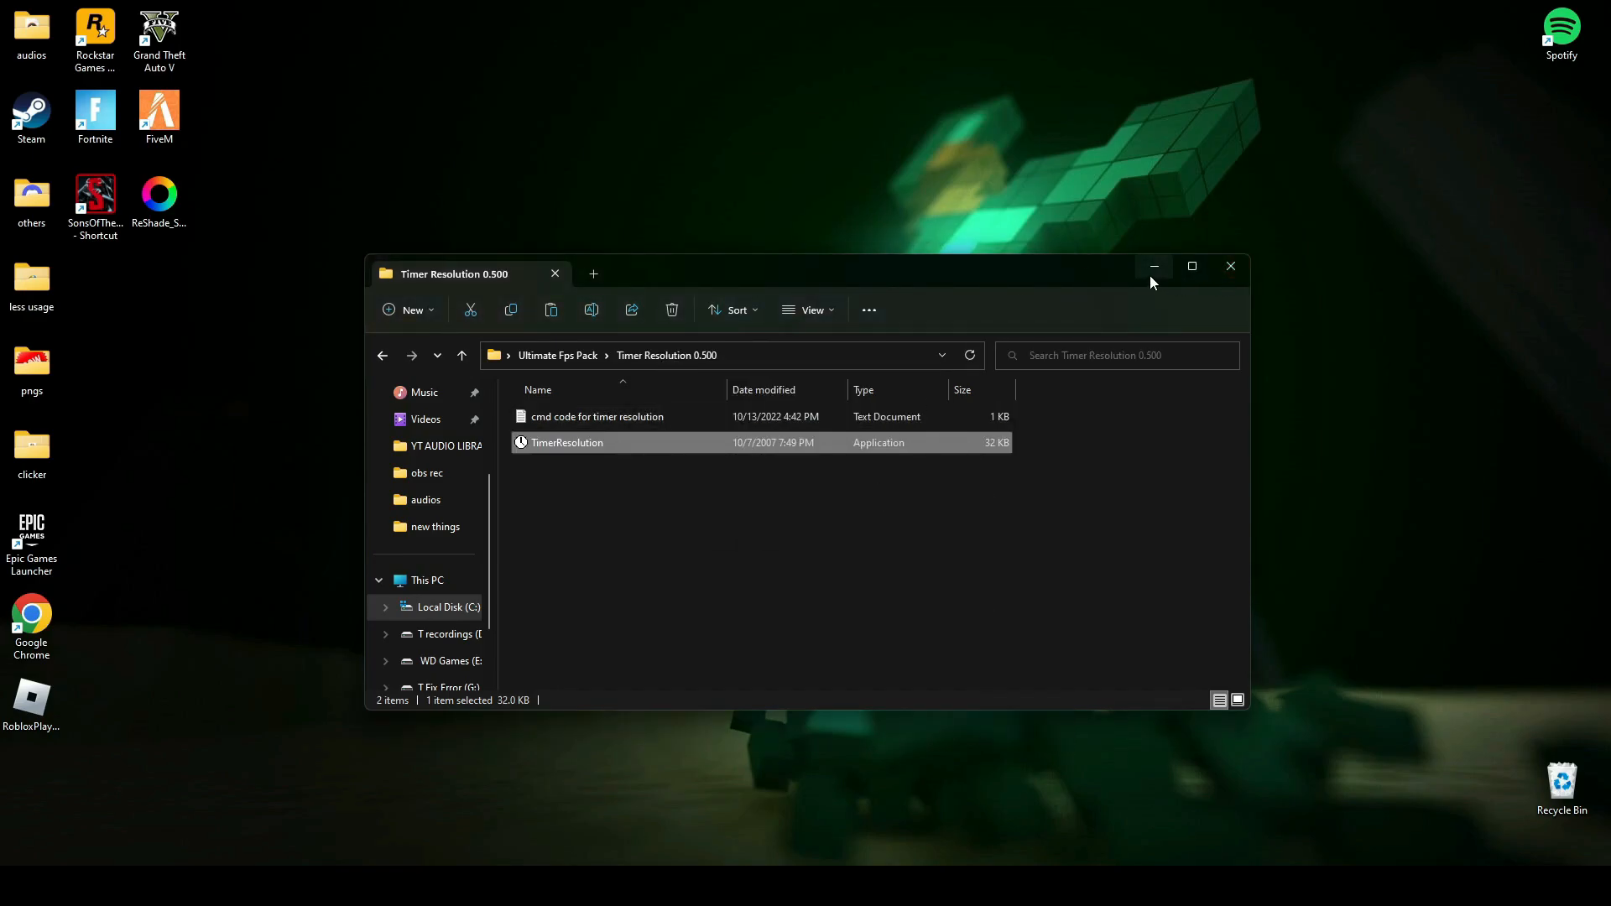